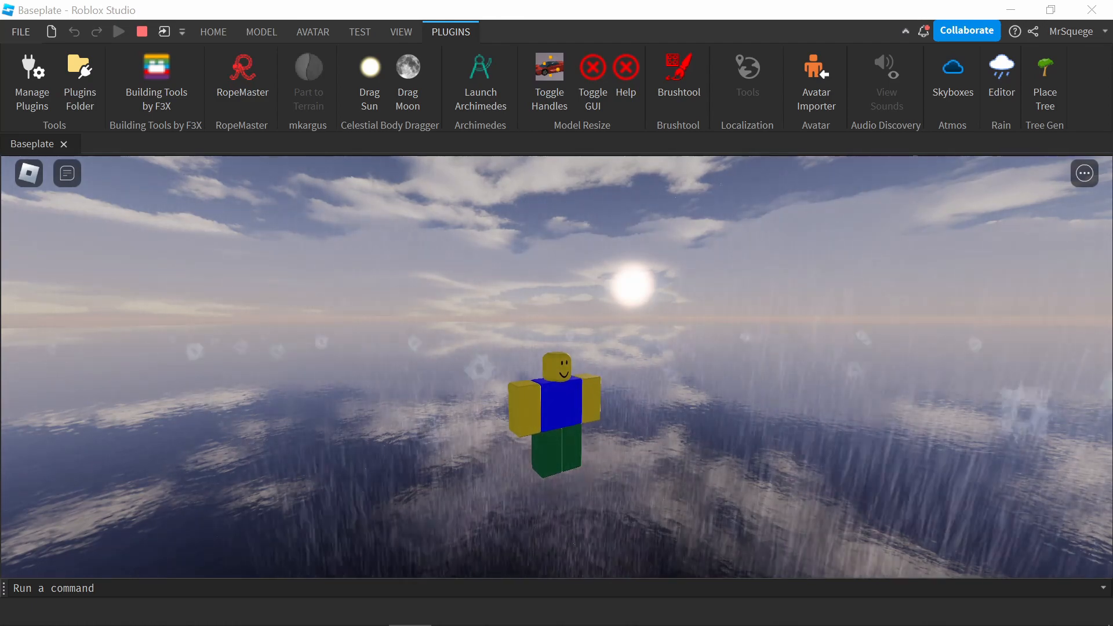
Show the installed plugin buttons on the Plugins ribbon for the Baseplate place.
{"action": "left_click", "coordinate": [212, 31]}
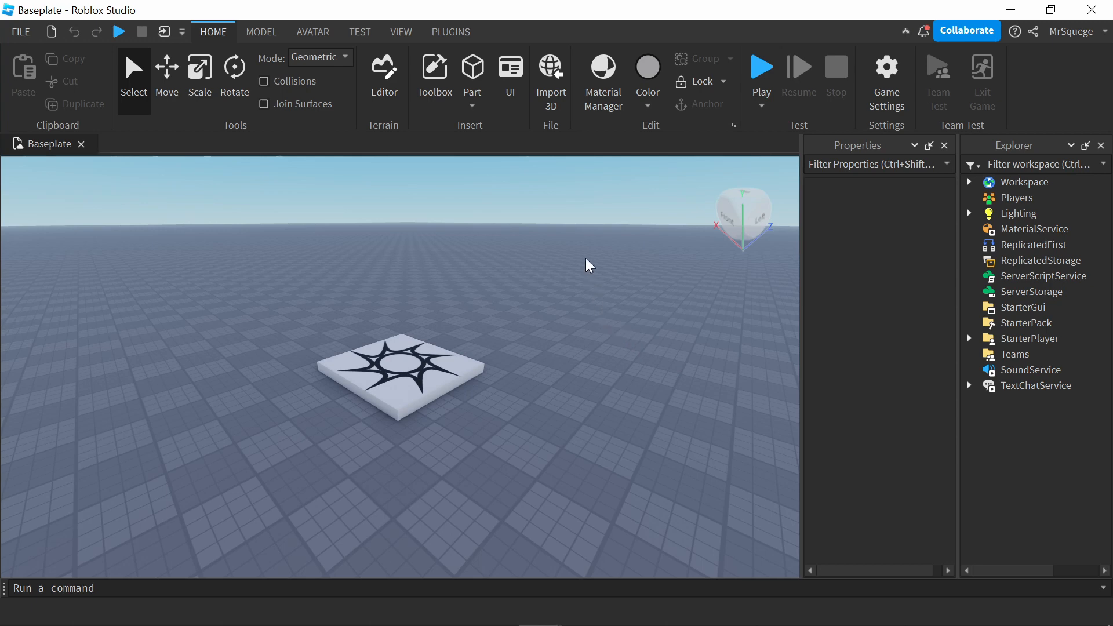
{"action": "left_click", "coordinate": [450, 32]}
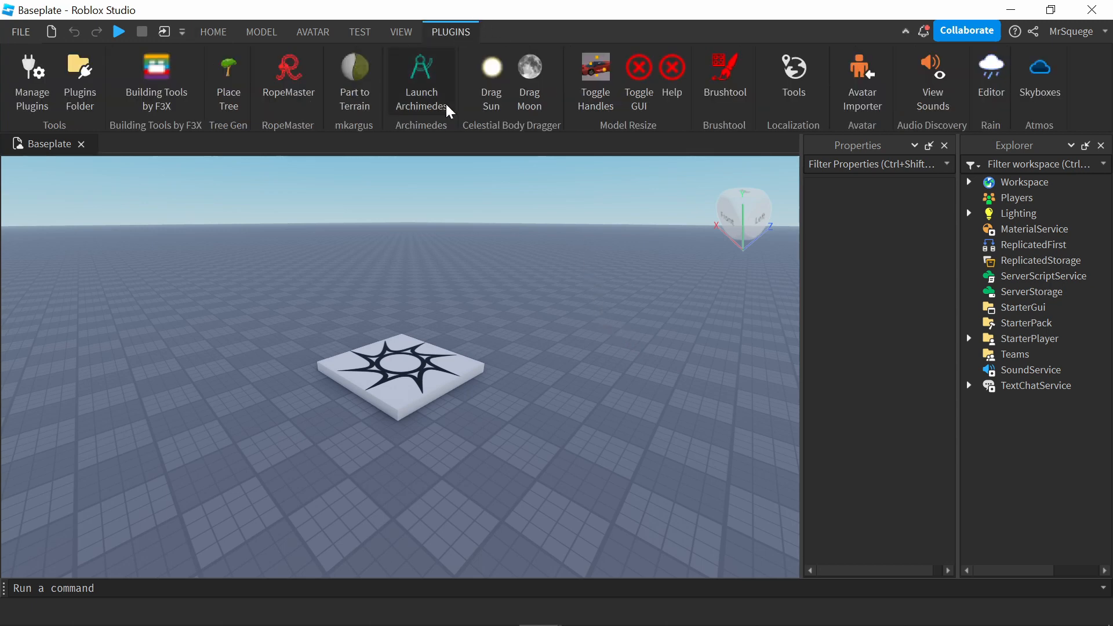
{"action": "mouse_move", "coordinate": [505, 303]}
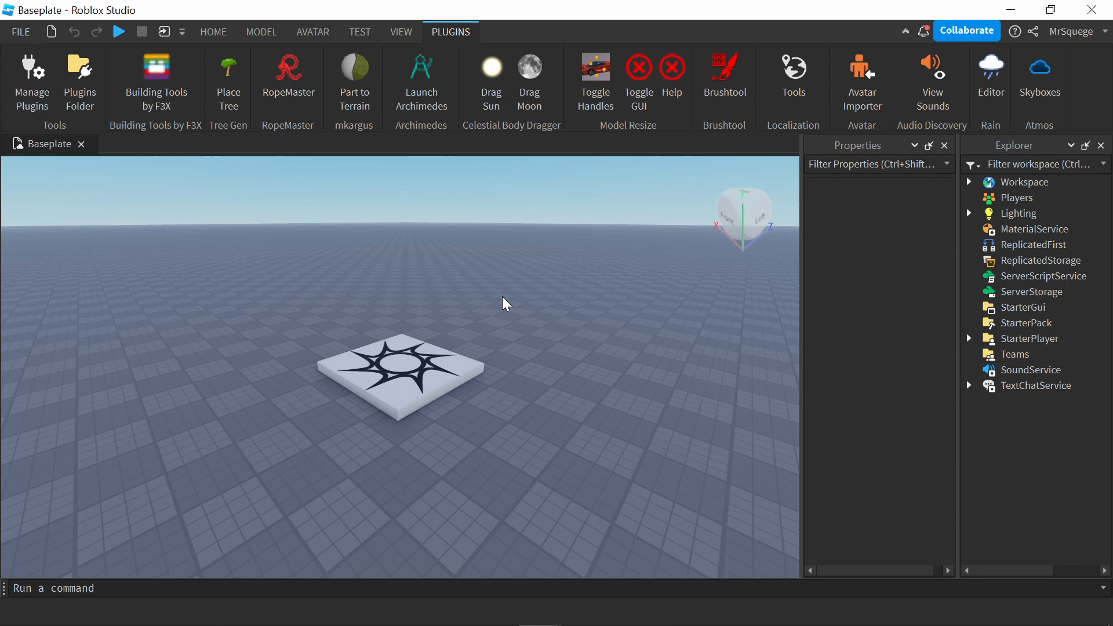
{"action": "mouse_move", "coordinate": [861, 78]}
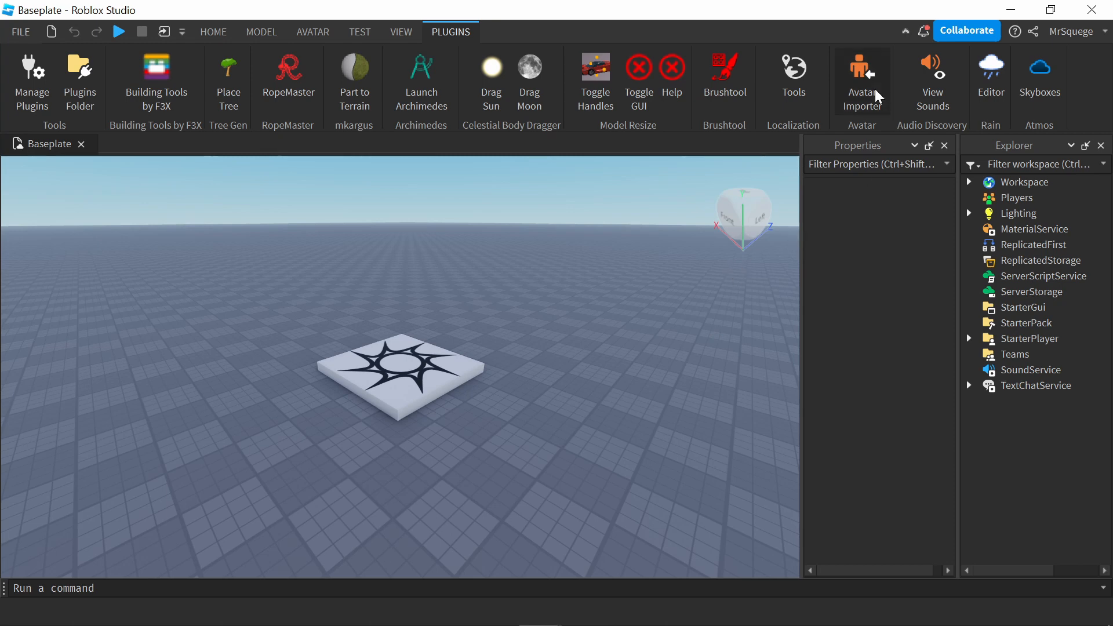
{"action": "mouse_move", "coordinate": [932, 78]}
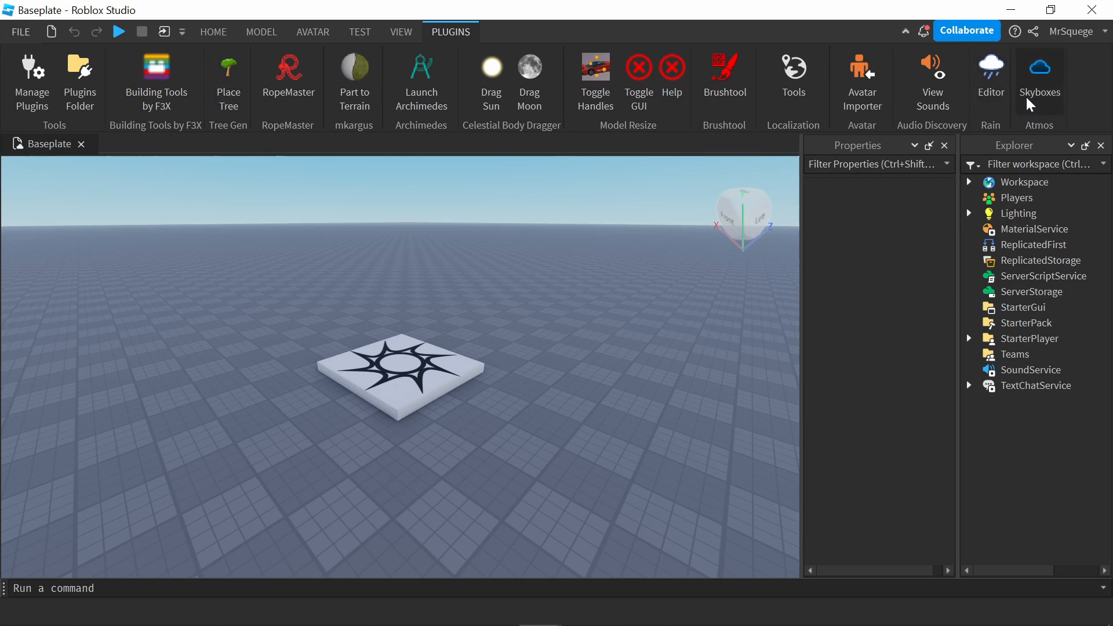
{"action": "mouse_move", "coordinate": [217, 168]}
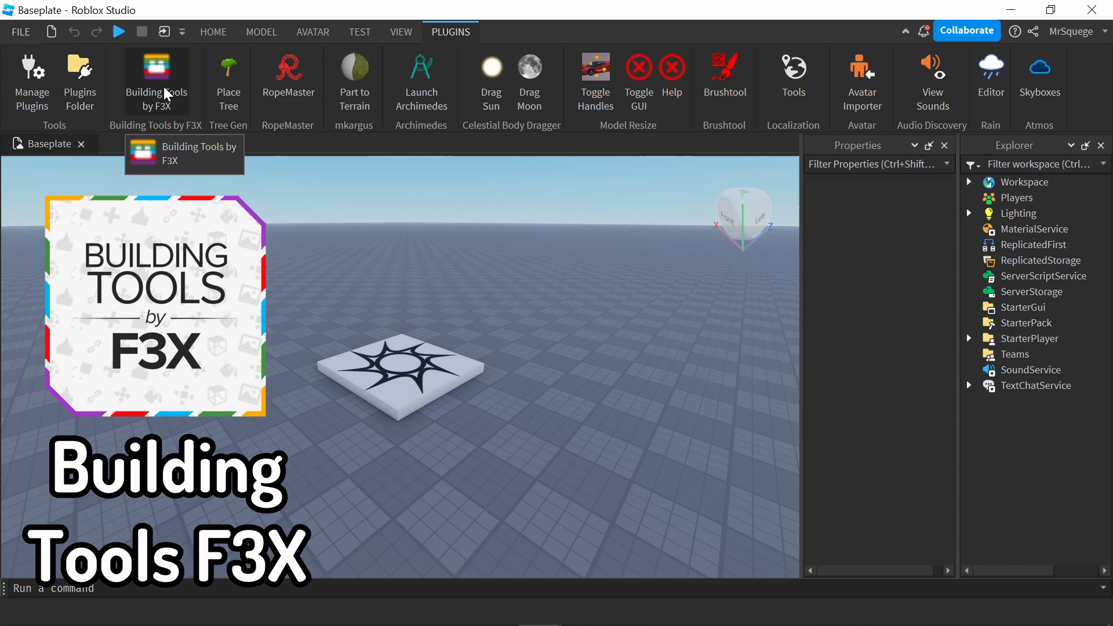
Launch F3X Building Tools and try its Move, Rotate and Resize tools on the spawn pad.
{"action": "left_click", "coordinate": [155, 80]}
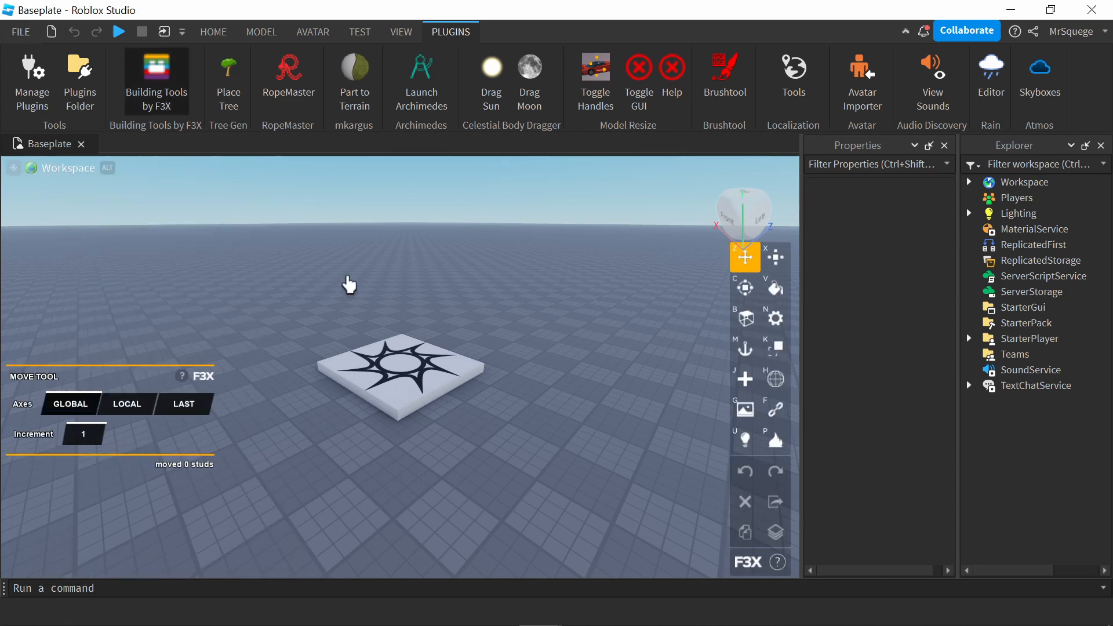
{"action": "mouse_move", "coordinate": [316, 249]}
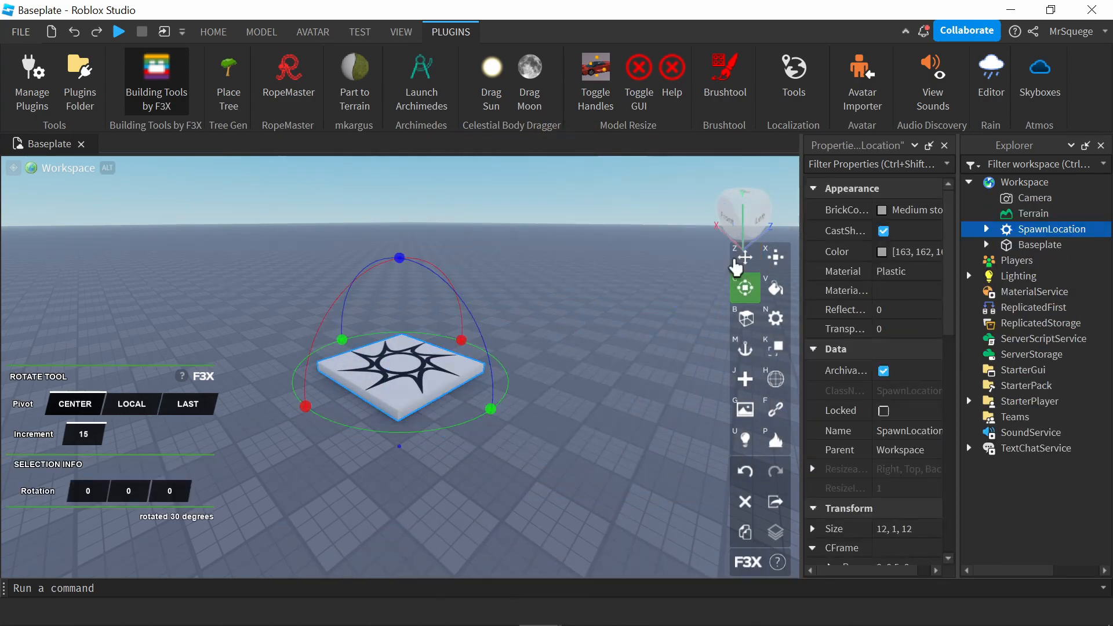
{"action": "left_click", "coordinate": [745, 257]}
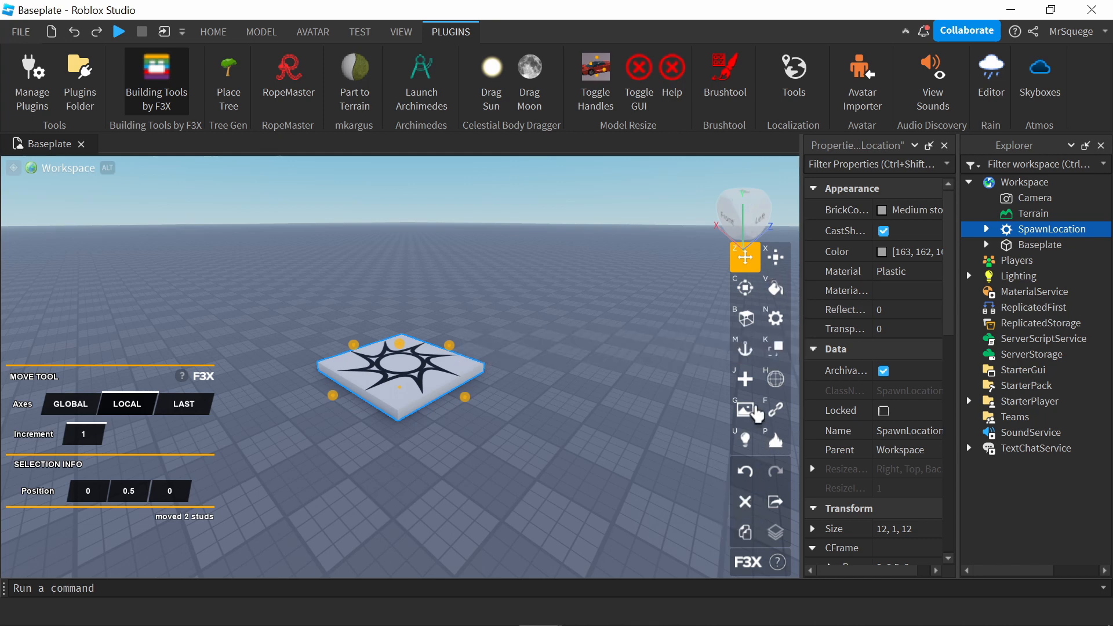
{"action": "mouse_move", "coordinate": [452, 350]}
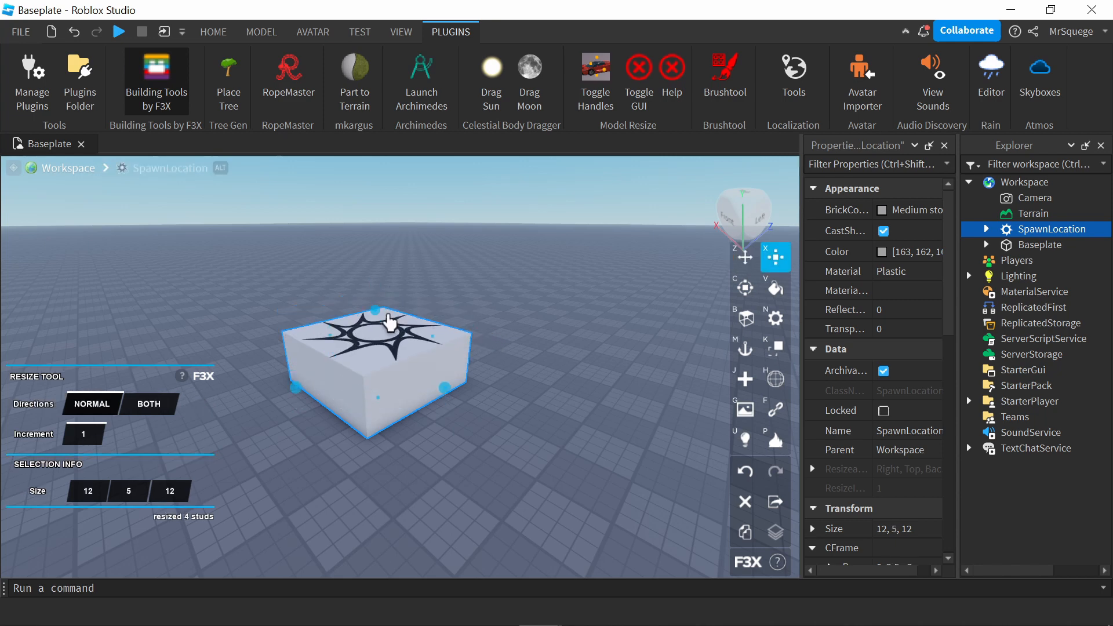
{"action": "left_click", "coordinate": [745, 287]}
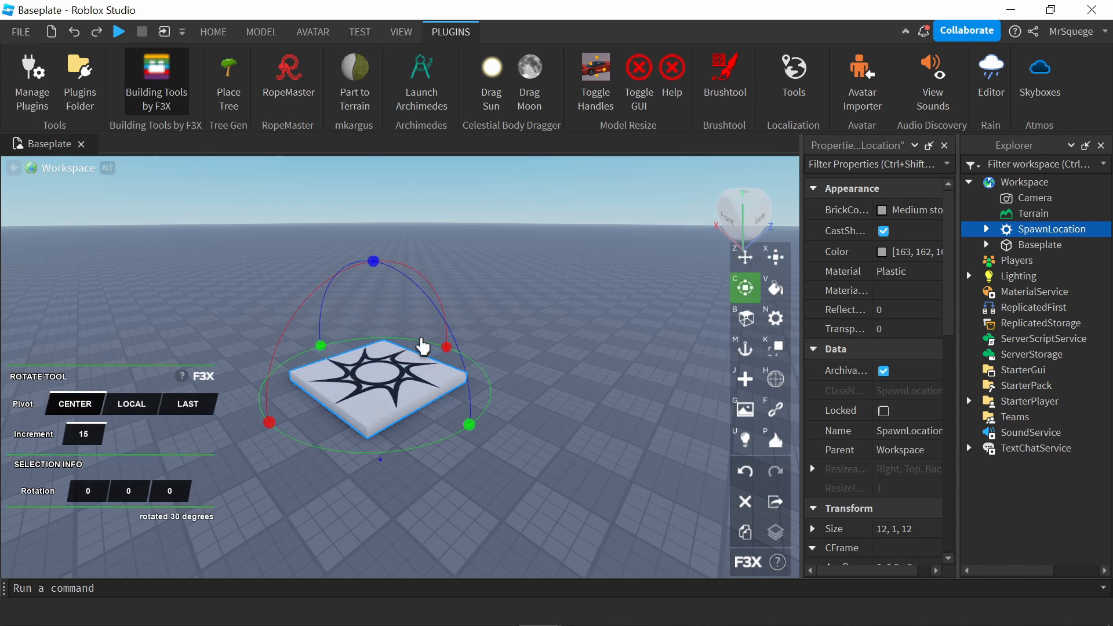
{"action": "mouse_move", "coordinate": [374, 271]}
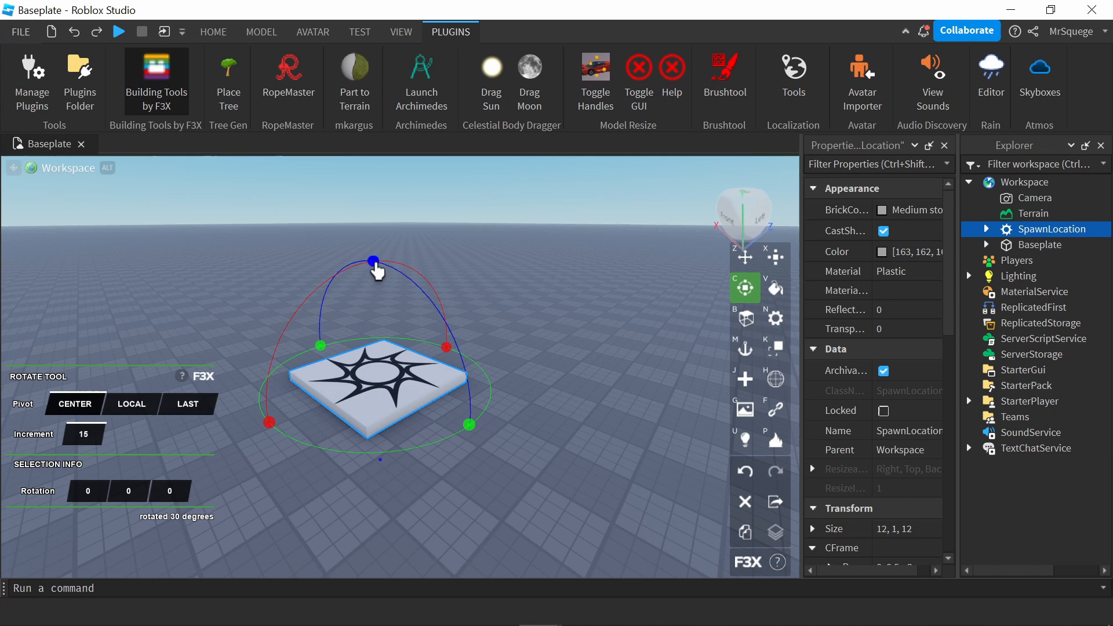
{"action": "left_click", "coordinate": [775, 287]}
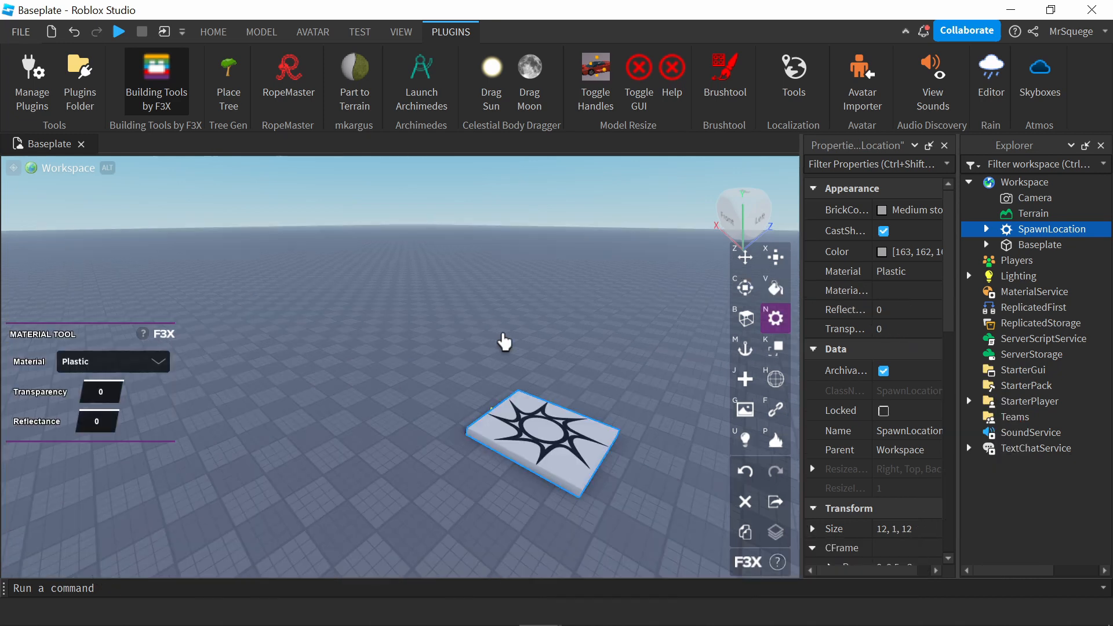
{"action": "mouse_move", "coordinate": [492, 360]}
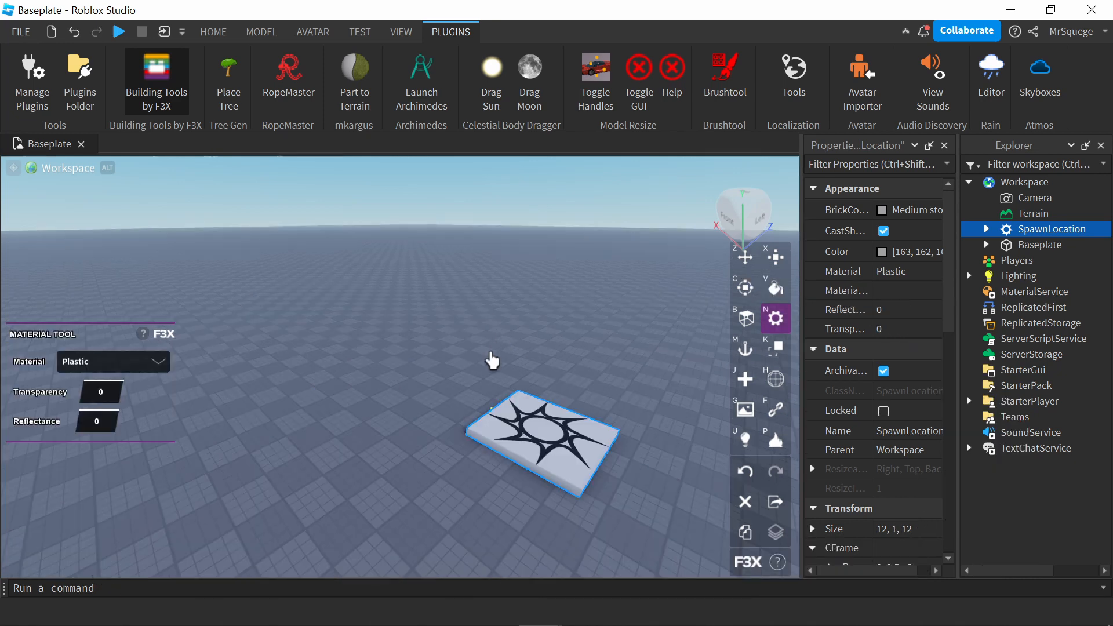
{"action": "mouse_move", "coordinate": [521, 330]}
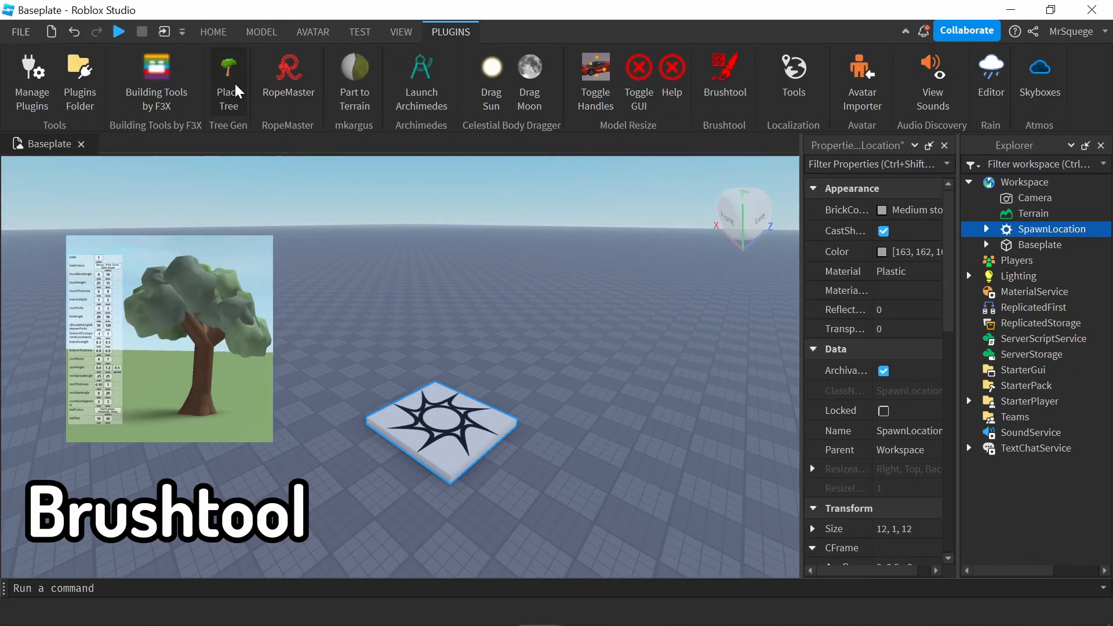
Open Place Tree and review its bark, trunk, branch, root and leaf settings.
{"action": "left_click", "coordinate": [228, 80]}
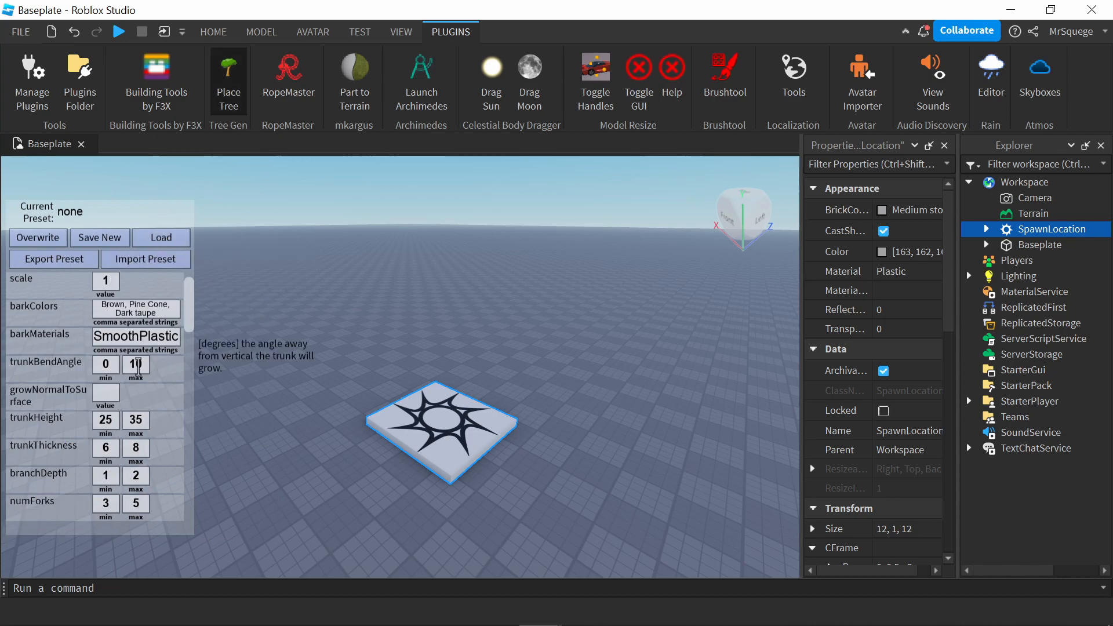
{"action": "scroll", "scroll_direction": "down", "scroll_amount": 3}
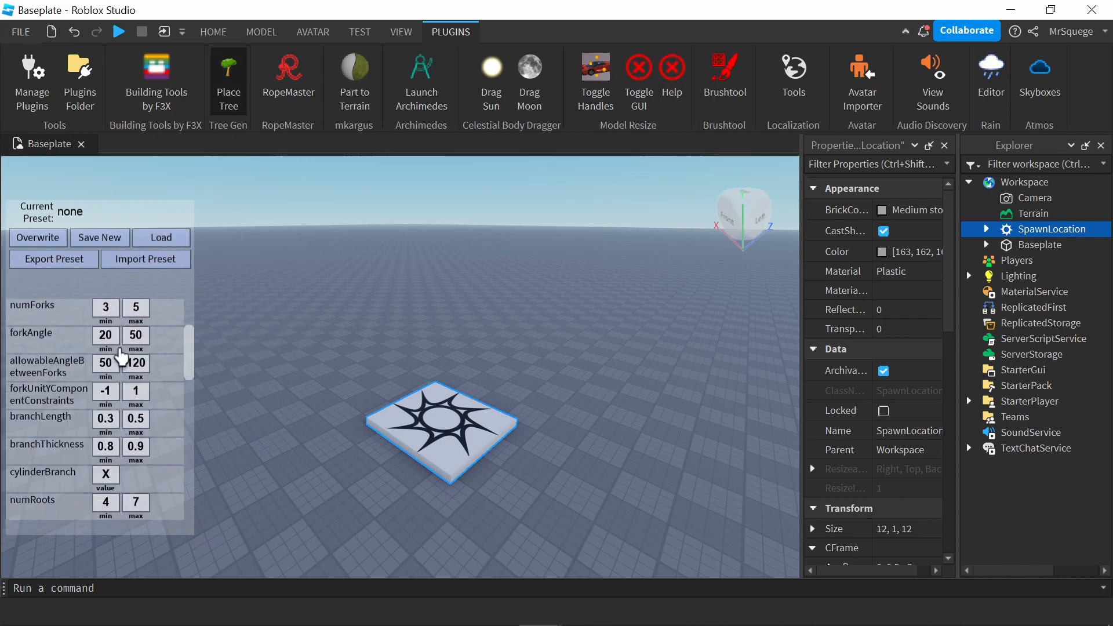
{"action": "scroll", "scroll_direction": "down", "scroll_amount": 3}
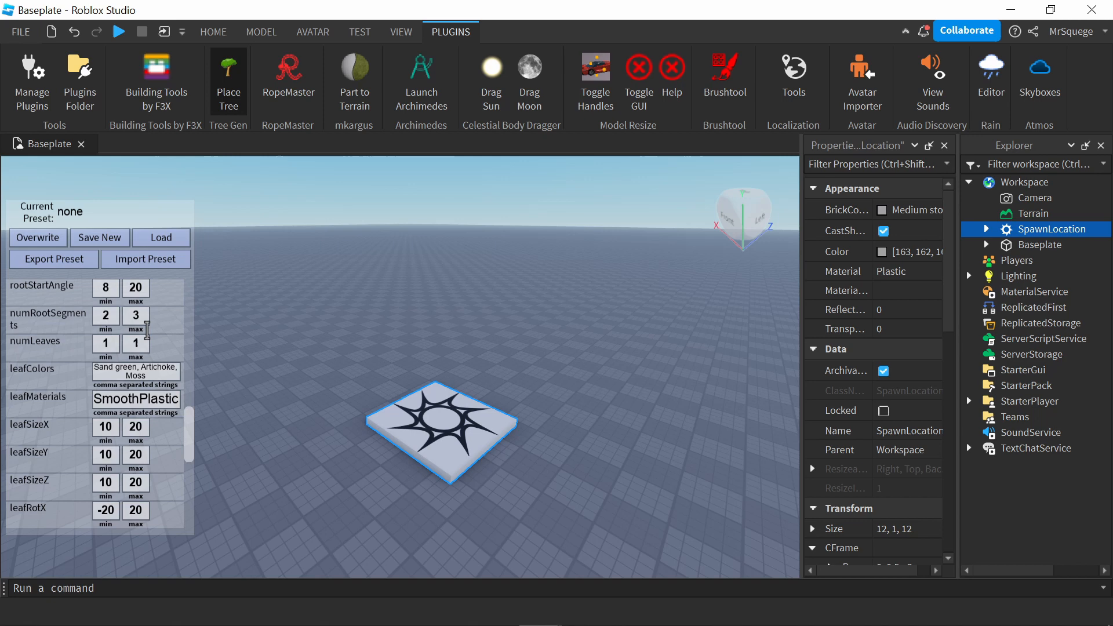
{"action": "scroll", "scroll_direction": "down", "scroll_amount": 3}
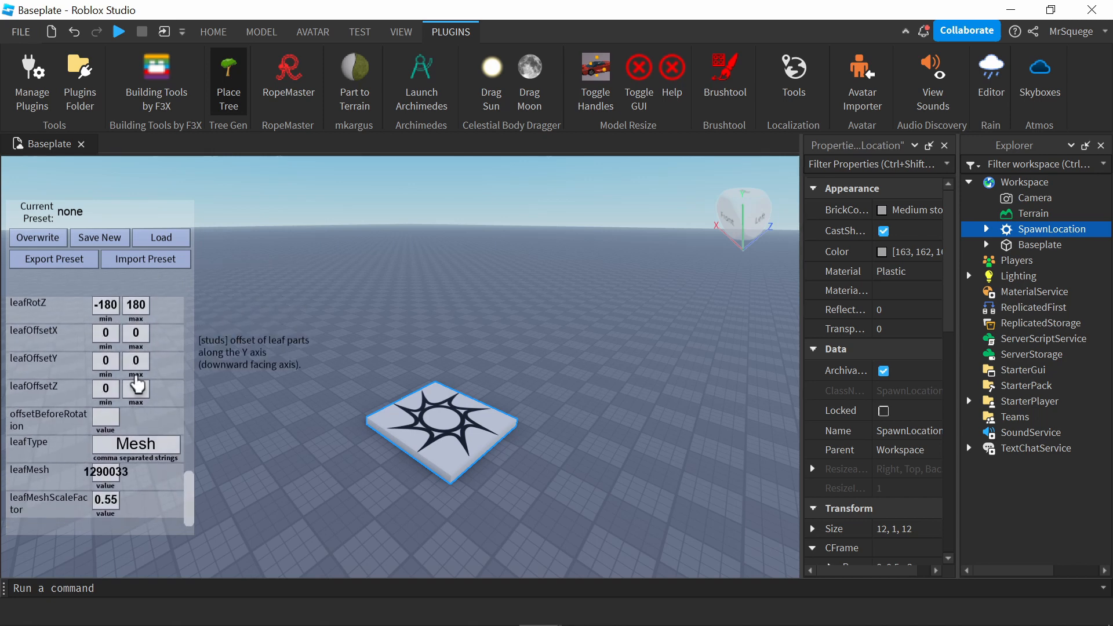
{"action": "mouse_move", "coordinate": [170, 414]}
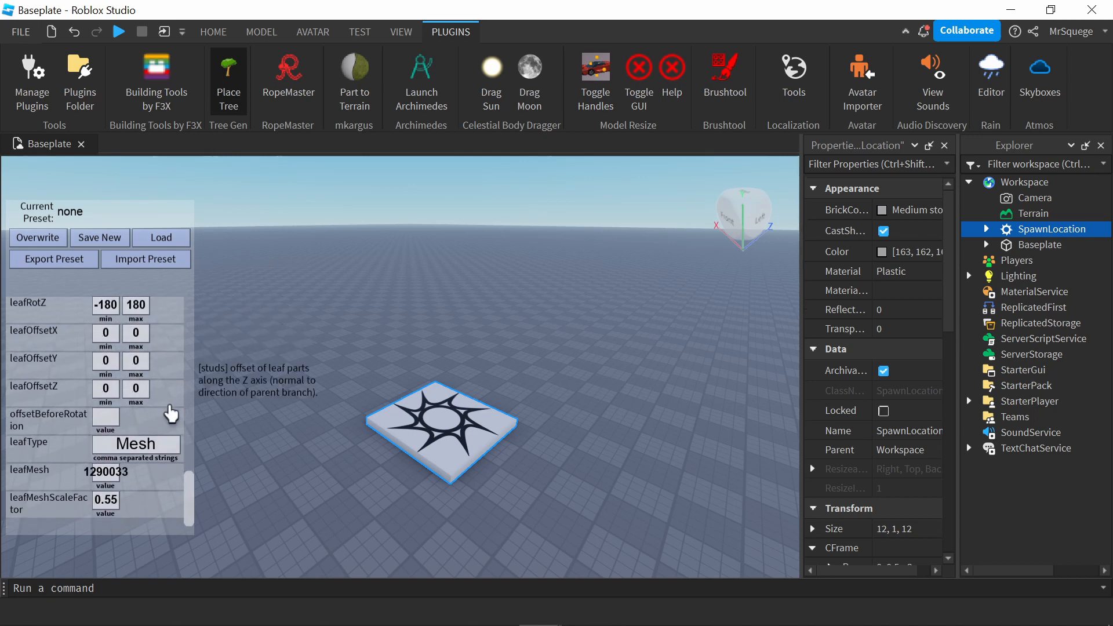
{"action": "scroll", "scroll_direction": "up", "scroll_amount": 3}
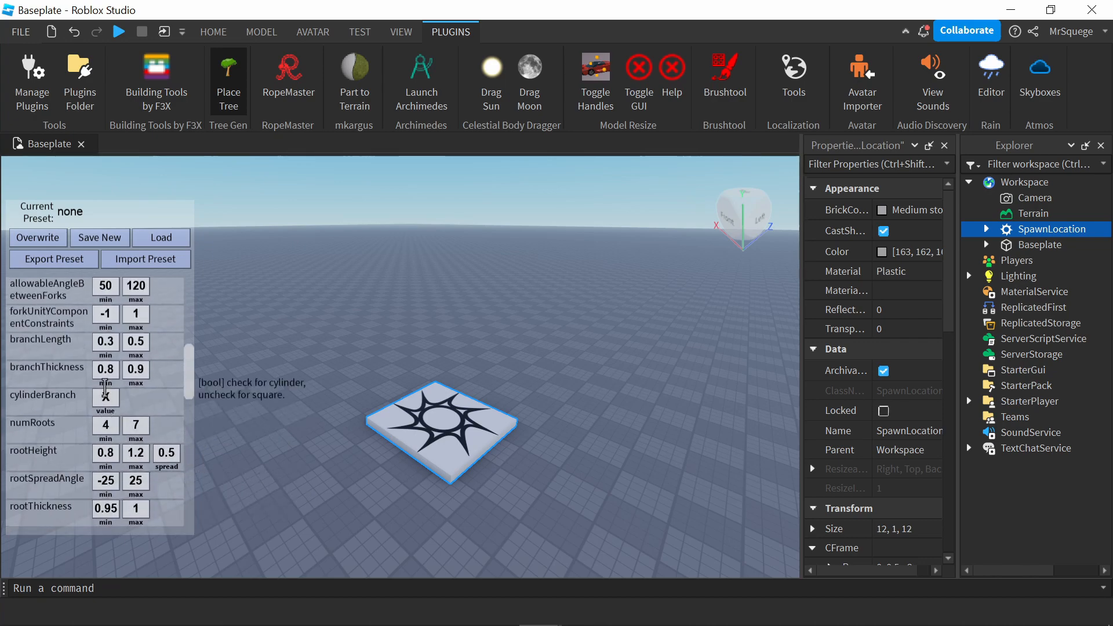
{"action": "scroll", "scroll_direction": "up", "scroll_amount": 3}
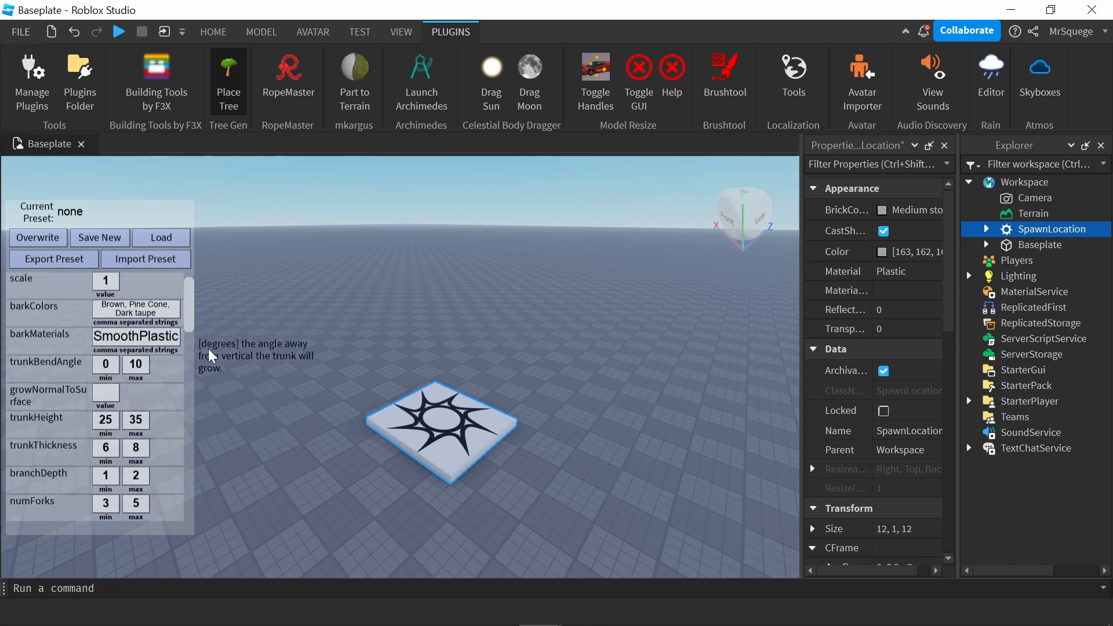
{"action": "mouse_move", "coordinate": [389, 330]}
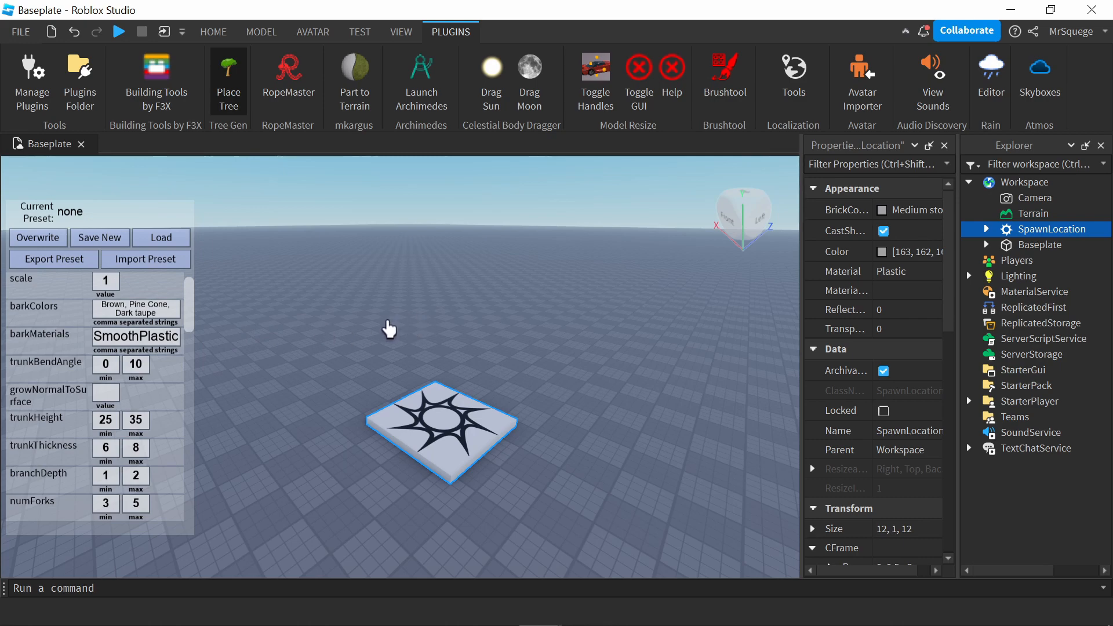
{"action": "mouse_move", "coordinate": [362, 325]}
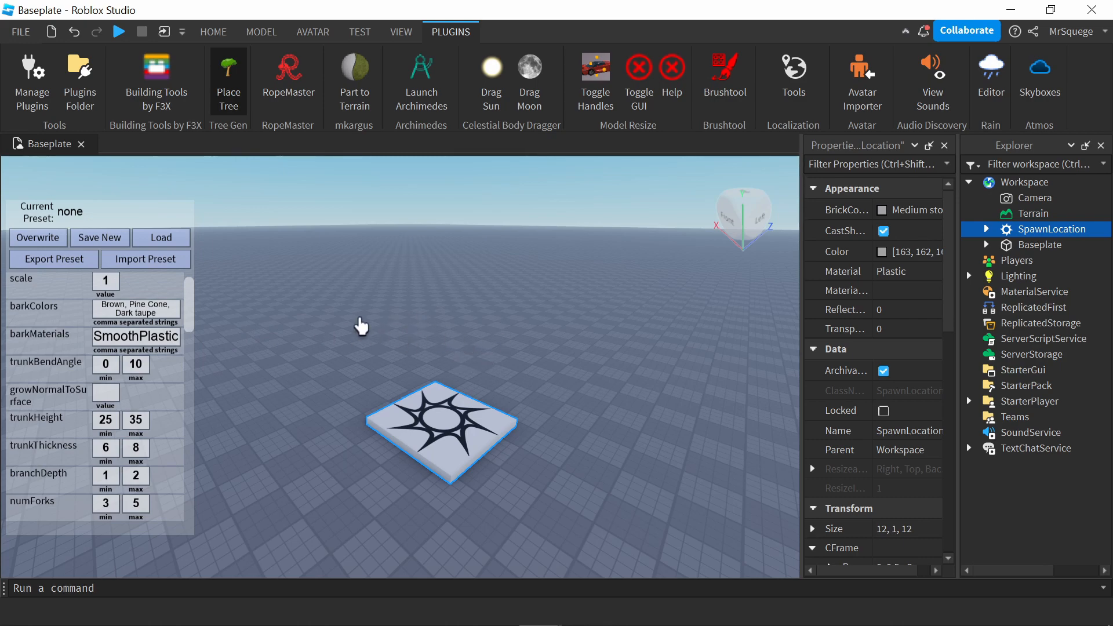
Plant two trees on the baseplate and select the bark material value to change it to Wood.
{"action": "left_click", "coordinate": [228, 71]}
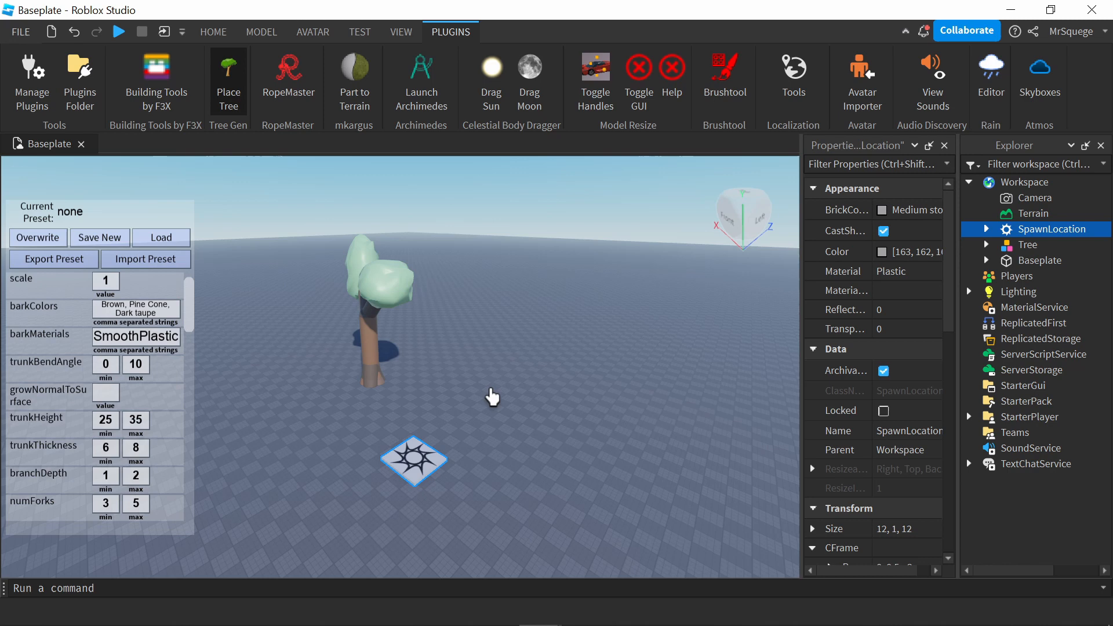
{"action": "left_click", "coordinate": [228, 67]}
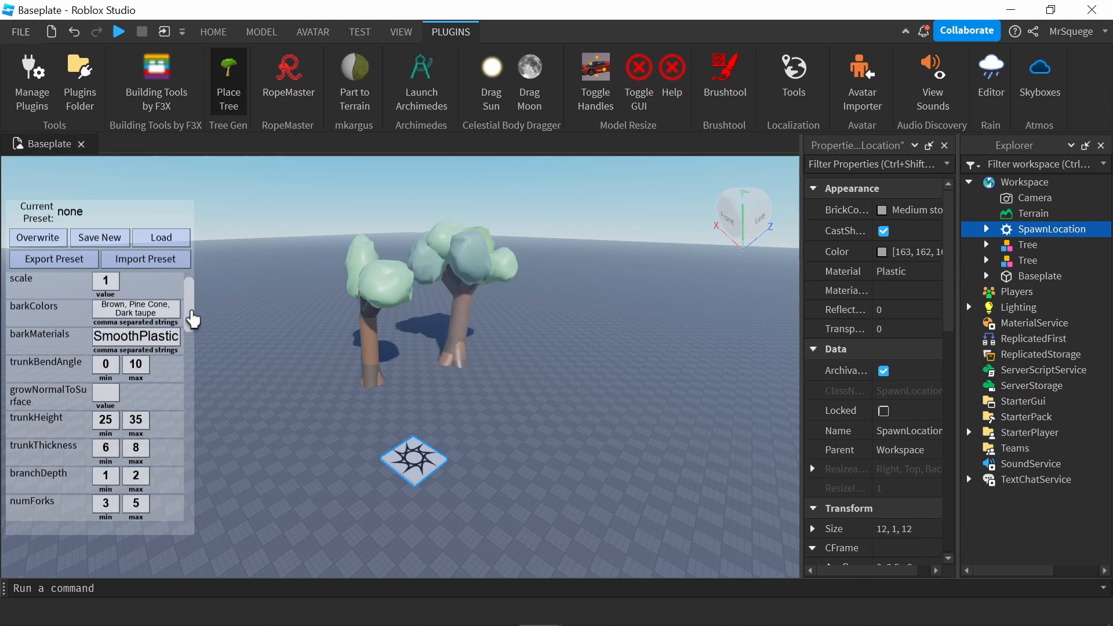
{"action": "triple_click", "coordinate": [136, 337]}
{"action": "type", "text": "Wood"}
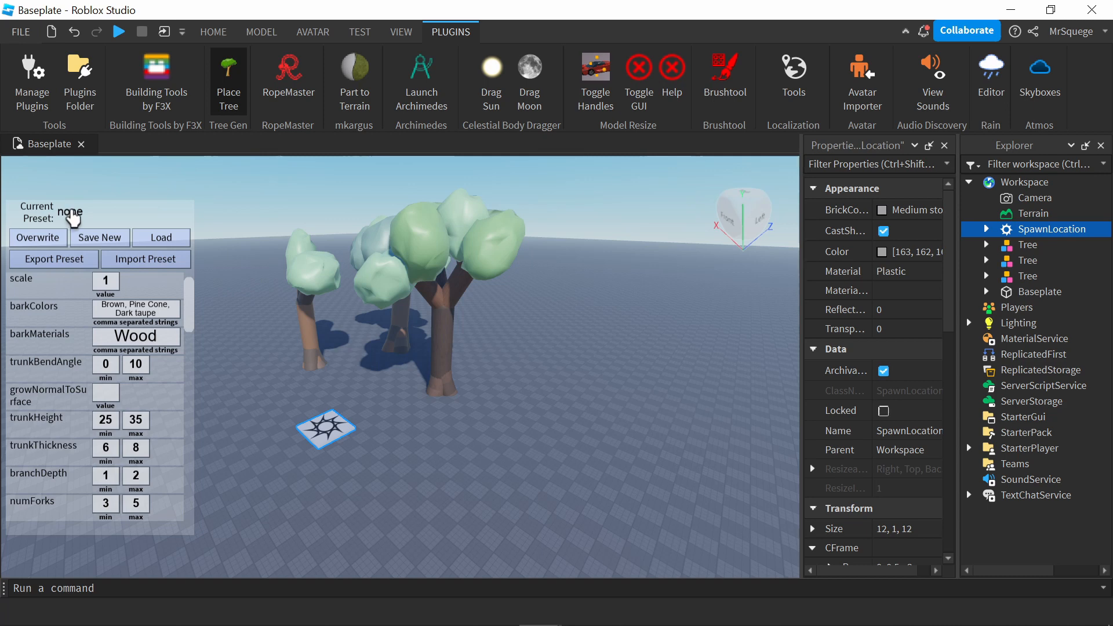
{"action": "mouse_move", "coordinate": [134, 420]}
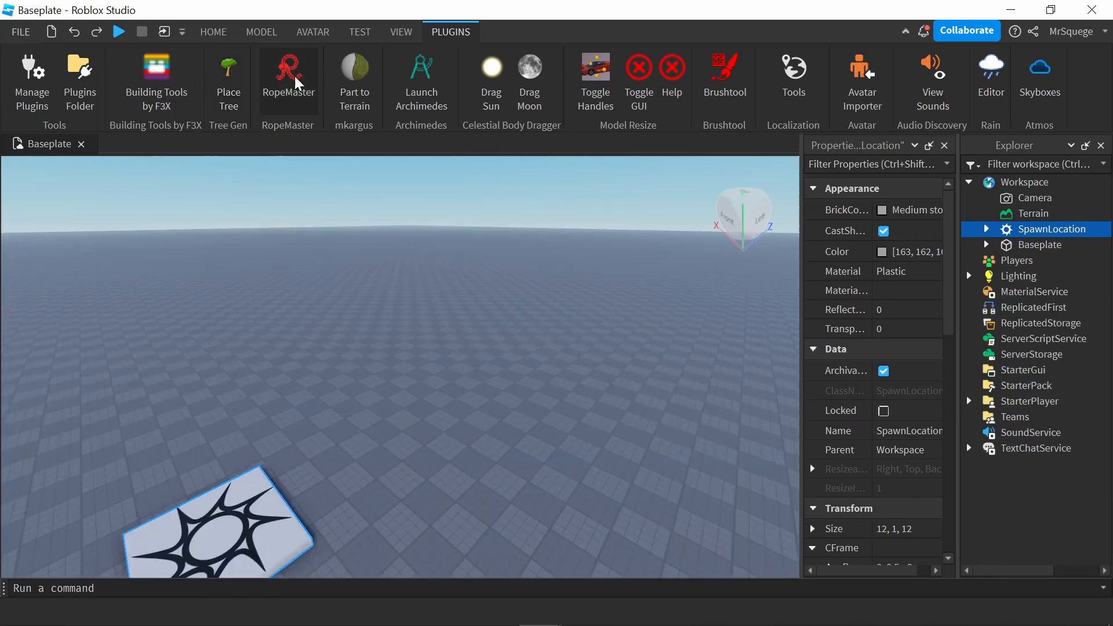
Open RopeMaster, browse its rope presets, and insert the rope Bridge model.
{"action": "left_click", "coordinate": [288, 78]}
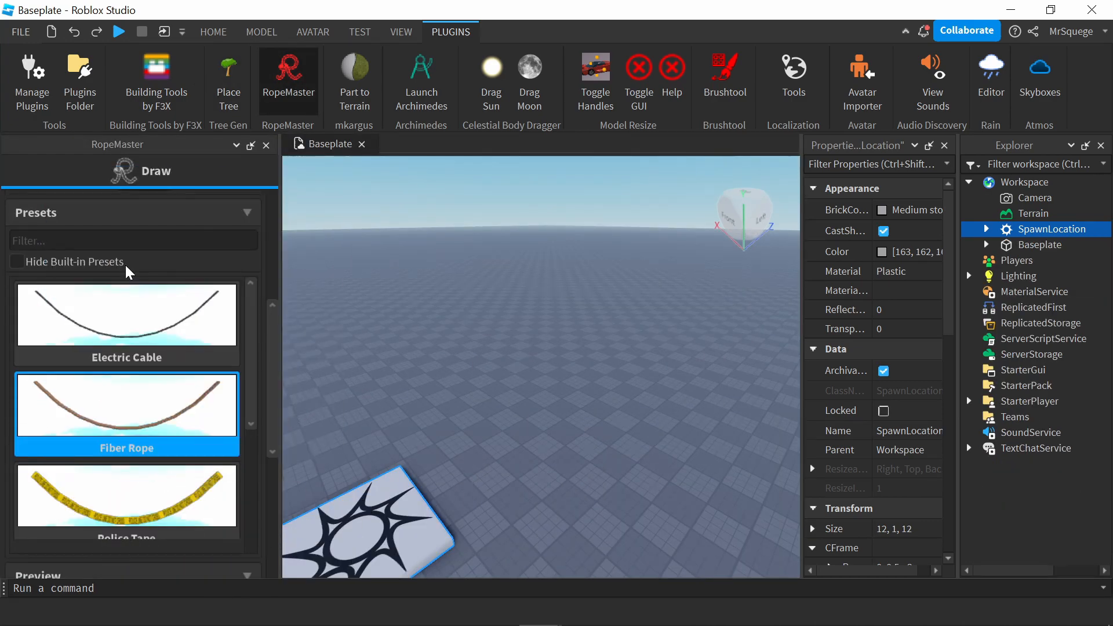
{"action": "scroll", "scroll_direction": "down", "scroll_amount": 3}
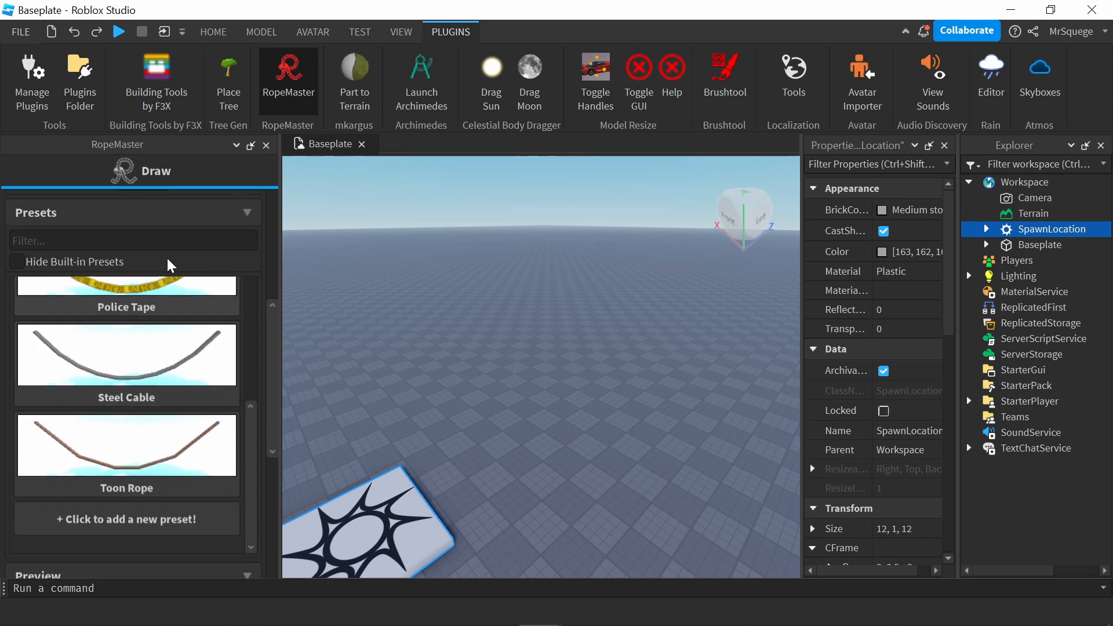
{"action": "scroll", "scroll_direction": "down", "scroll_amount": 3}
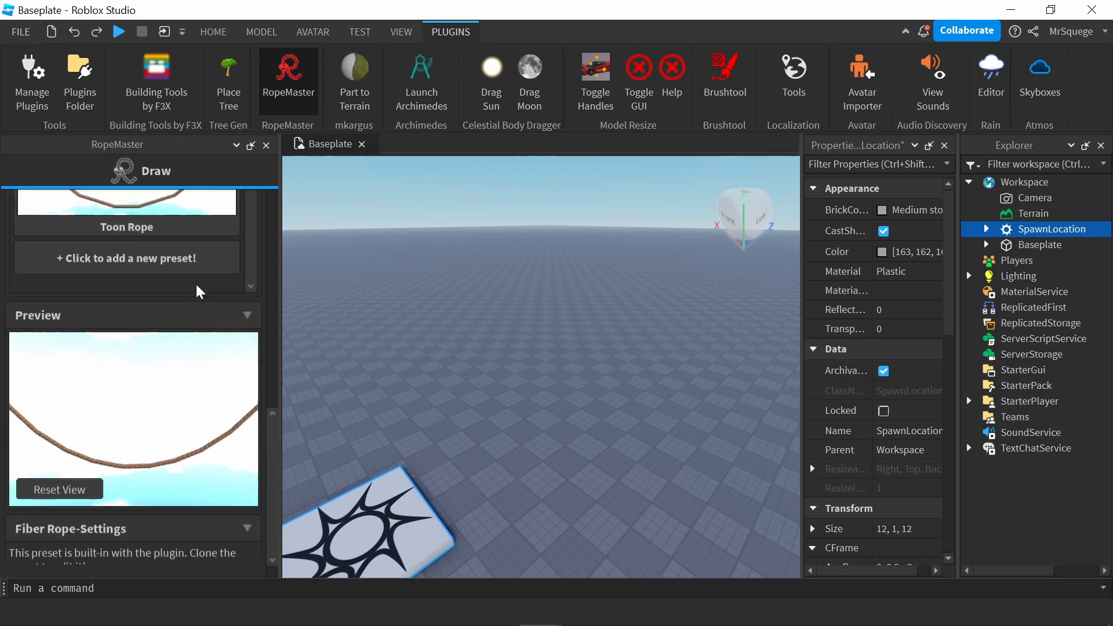
{"action": "scroll", "scroll_direction": "down", "scroll_amount": 3}
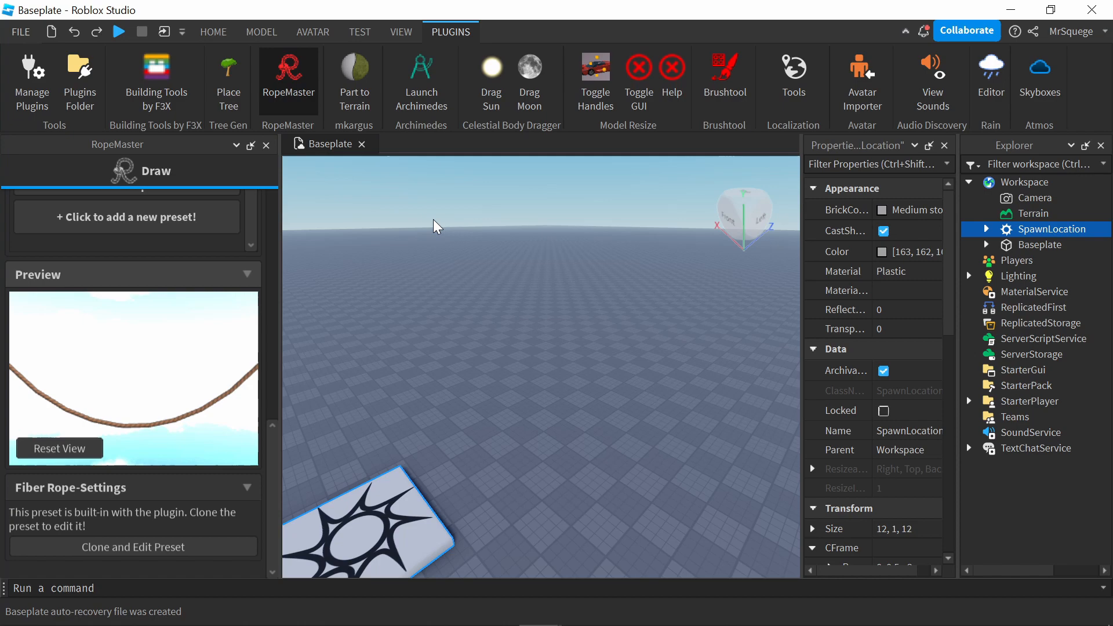
{"action": "left_click", "coordinate": [213, 31]}
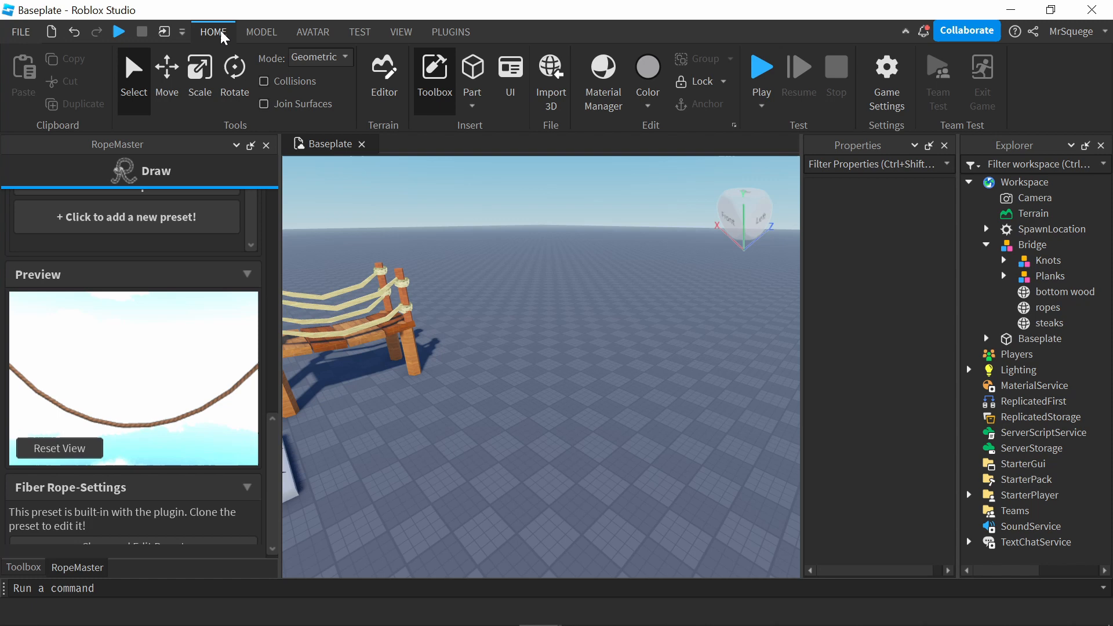
Insert Block parts from the Model tab to serve as posts.
{"action": "left_click", "coordinate": [607, 107]}
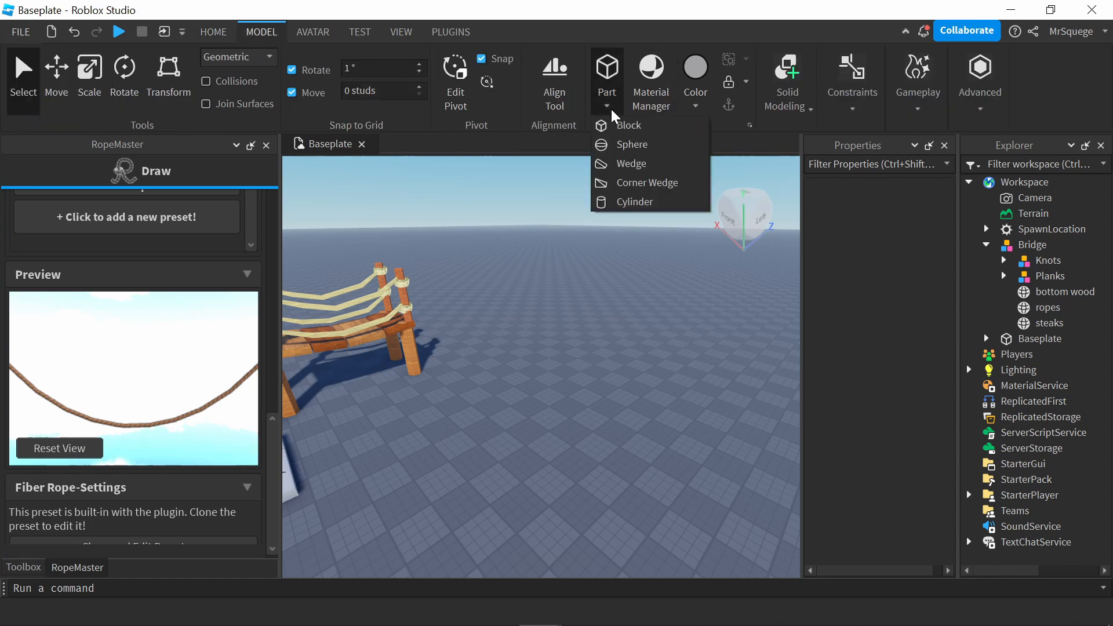
{"action": "left_click", "coordinate": [627, 125]}
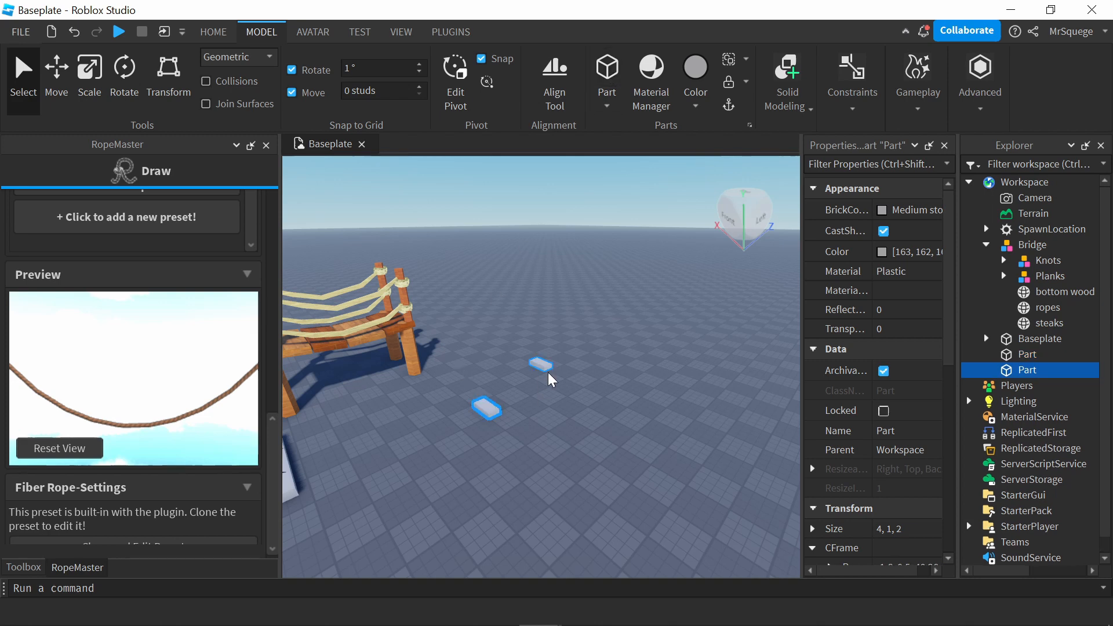
{"action": "left_click", "coordinate": [89, 71]}
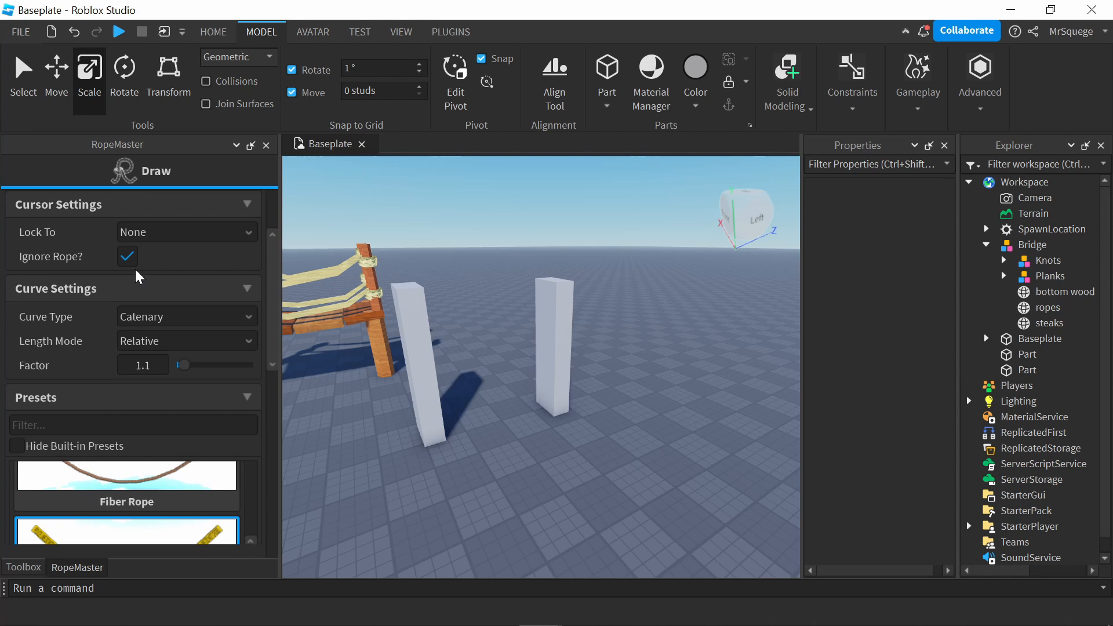
Draw Police Tape ropes between the two posts with RopeMaster's Begin Drawing.
{"action": "left_click", "coordinate": [140, 171]}
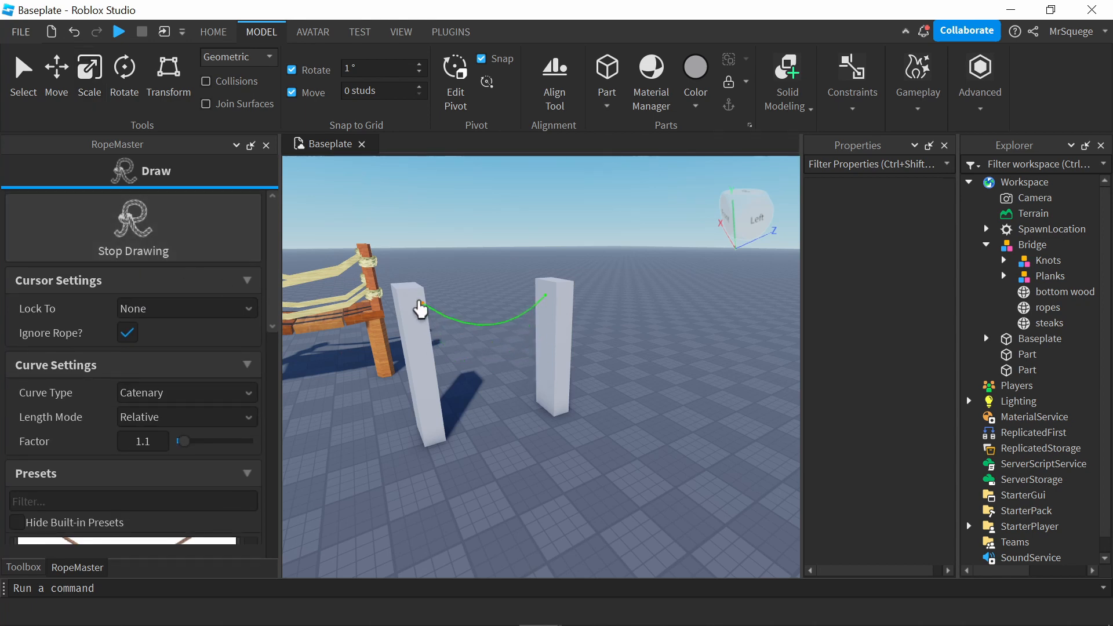
{"action": "left_click", "coordinate": [1052, 9]}
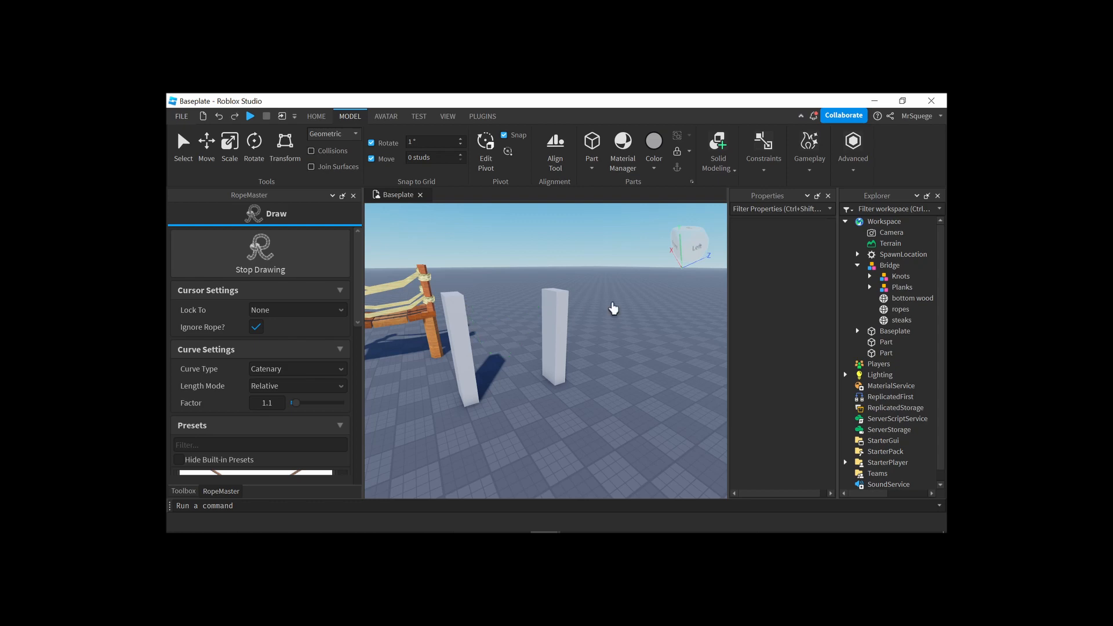
{"action": "left_click", "coordinate": [260, 252]}
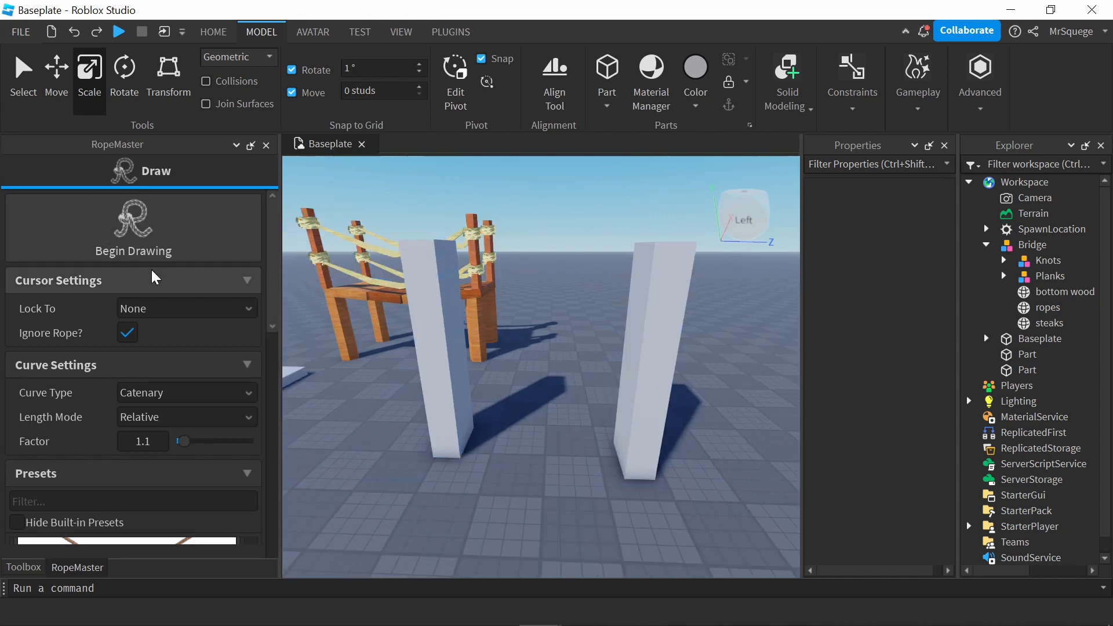
{"action": "left_click", "coordinate": [133, 228]}
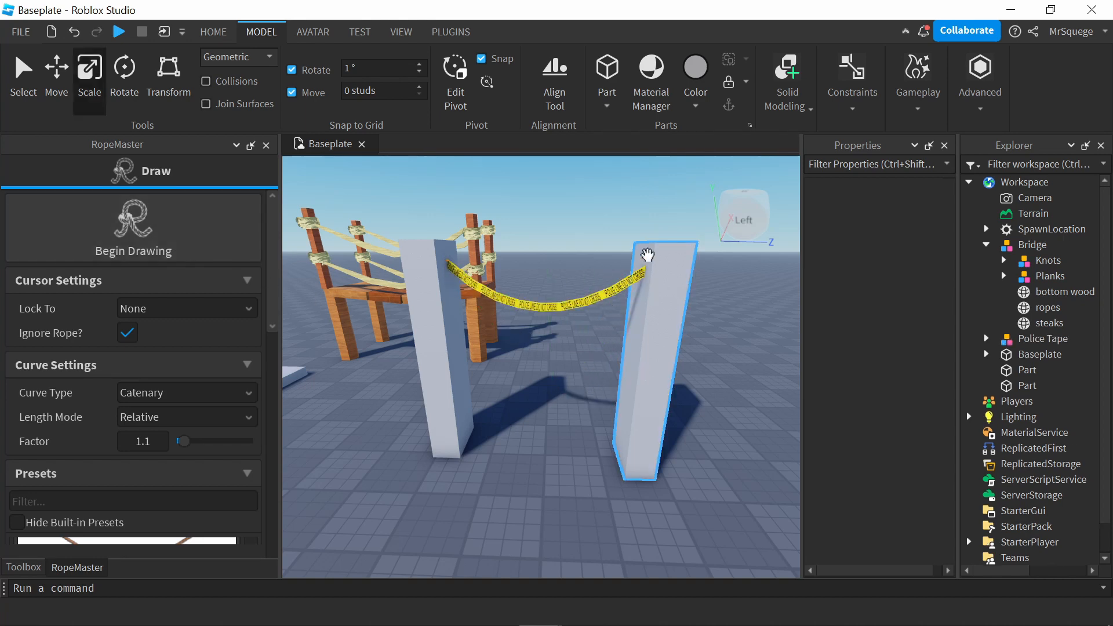
{"action": "left_click", "coordinate": [133, 228]}
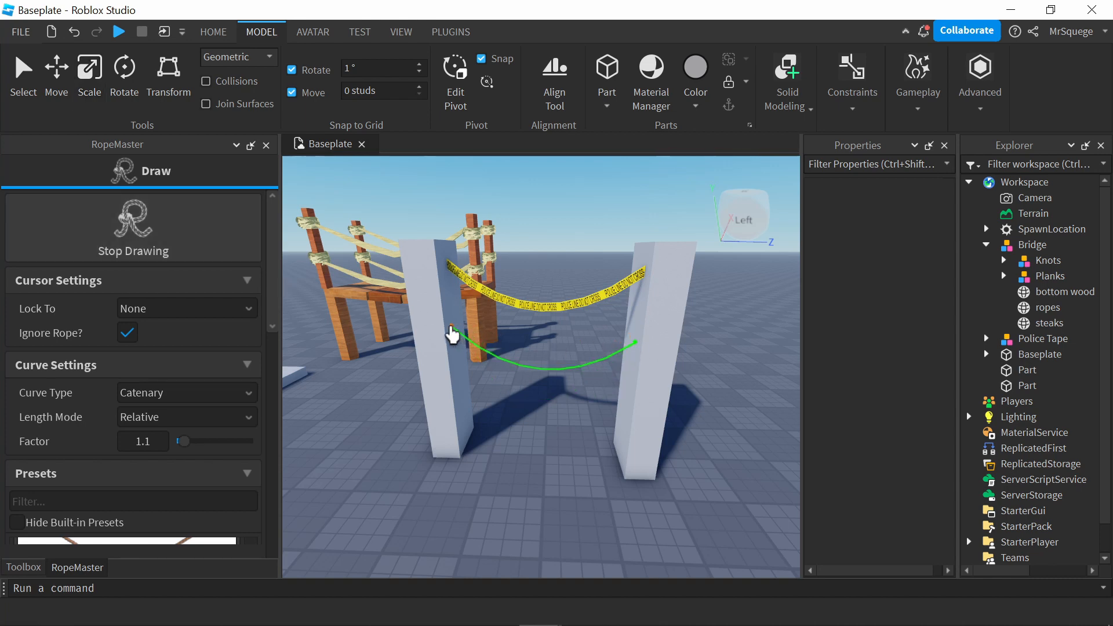
{"action": "left_click", "coordinate": [630, 347]}
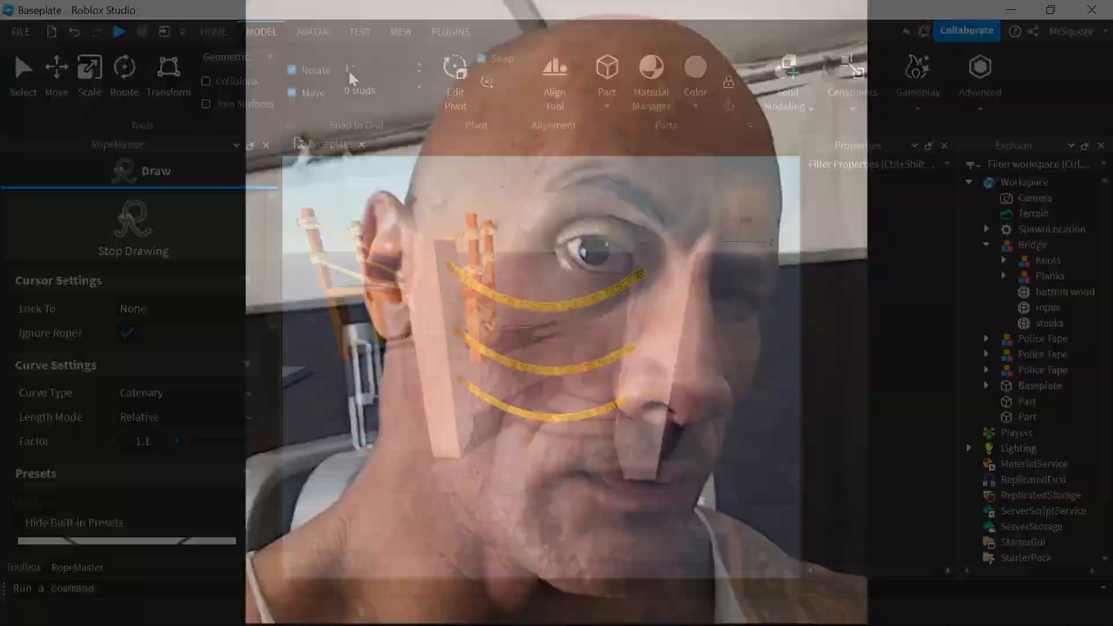
Convert the baseplate to water terrain with Part to Terrain, then undo it and close the converter.
{"action": "left_click", "coordinate": [450, 31]}
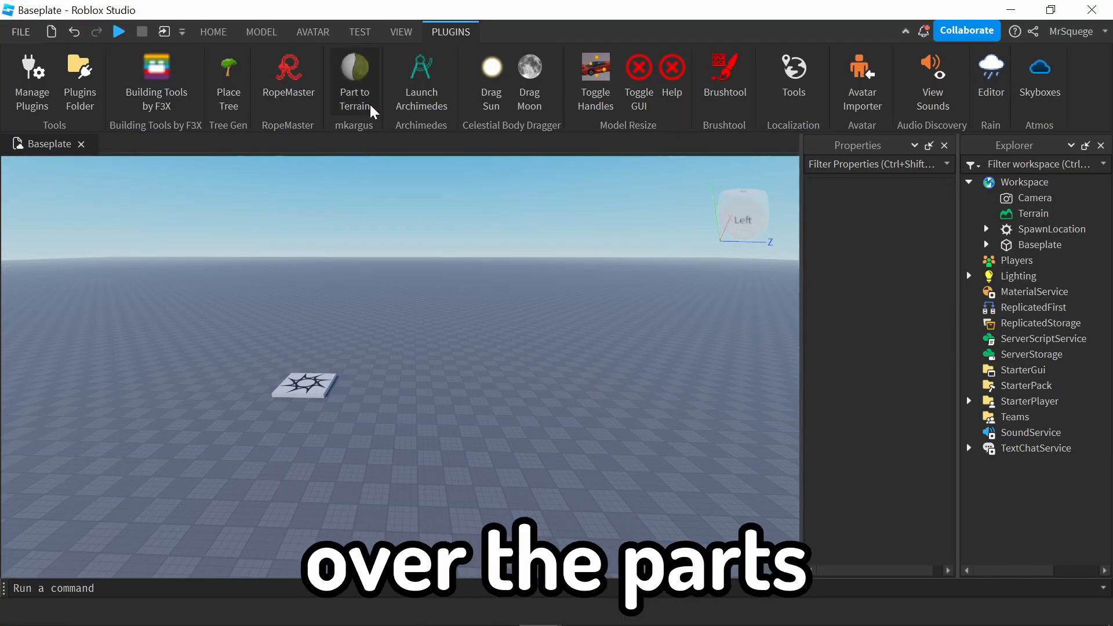
{"action": "left_click", "coordinate": [354, 74]}
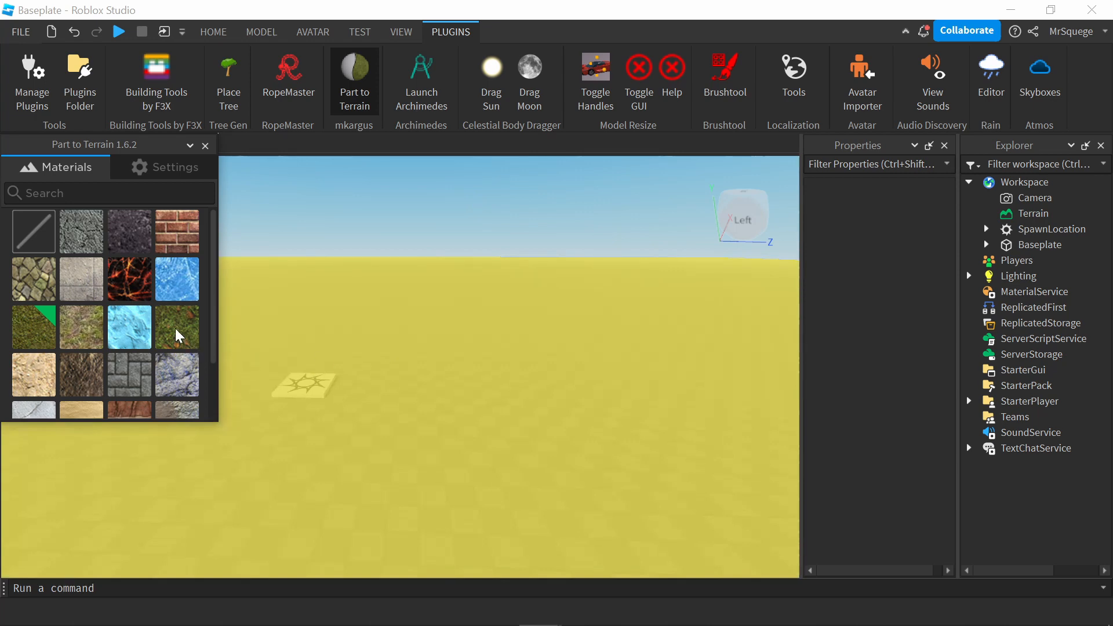
{"action": "scroll", "scroll_direction": "down", "scroll_amount": 3}
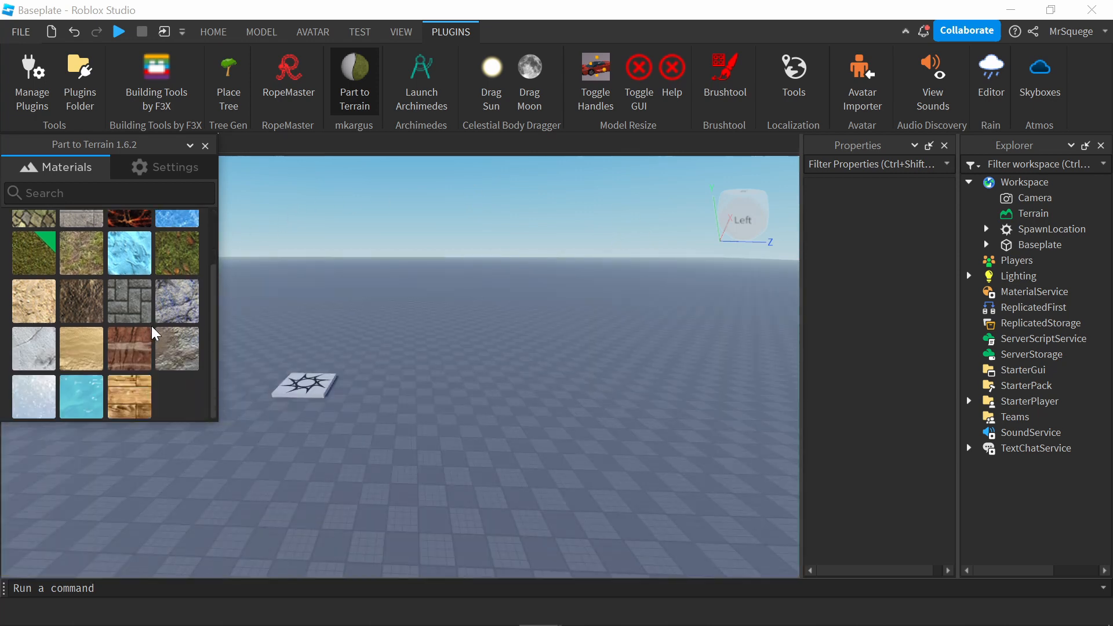
{"action": "scroll", "scroll_direction": "up", "scroll_amount": 3}
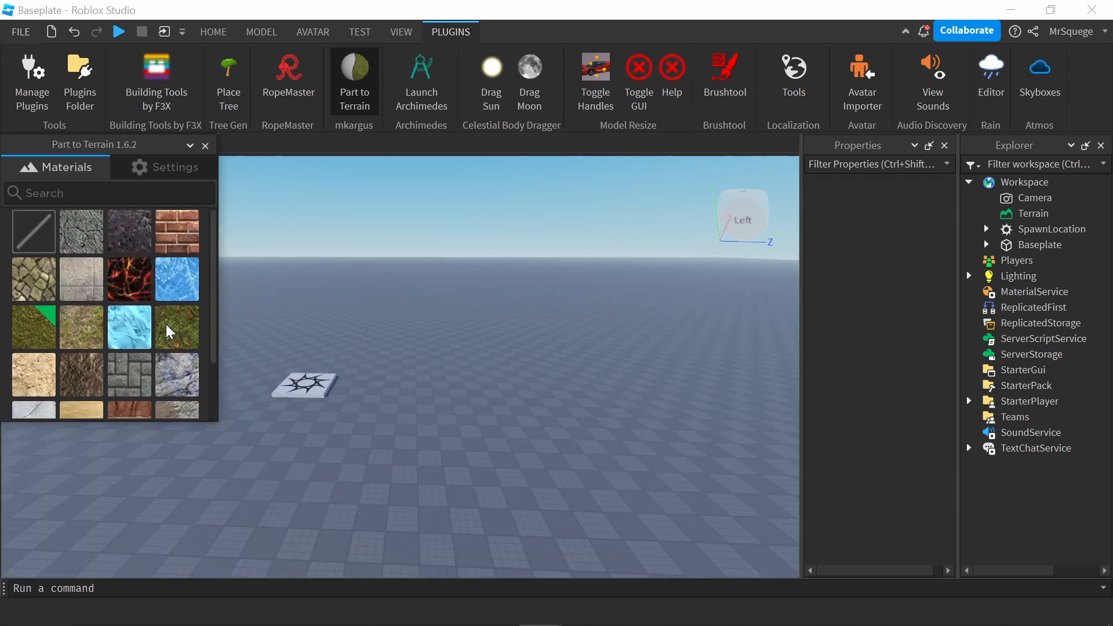
{"action": "left_click", "coordinate": [1049, 9]}
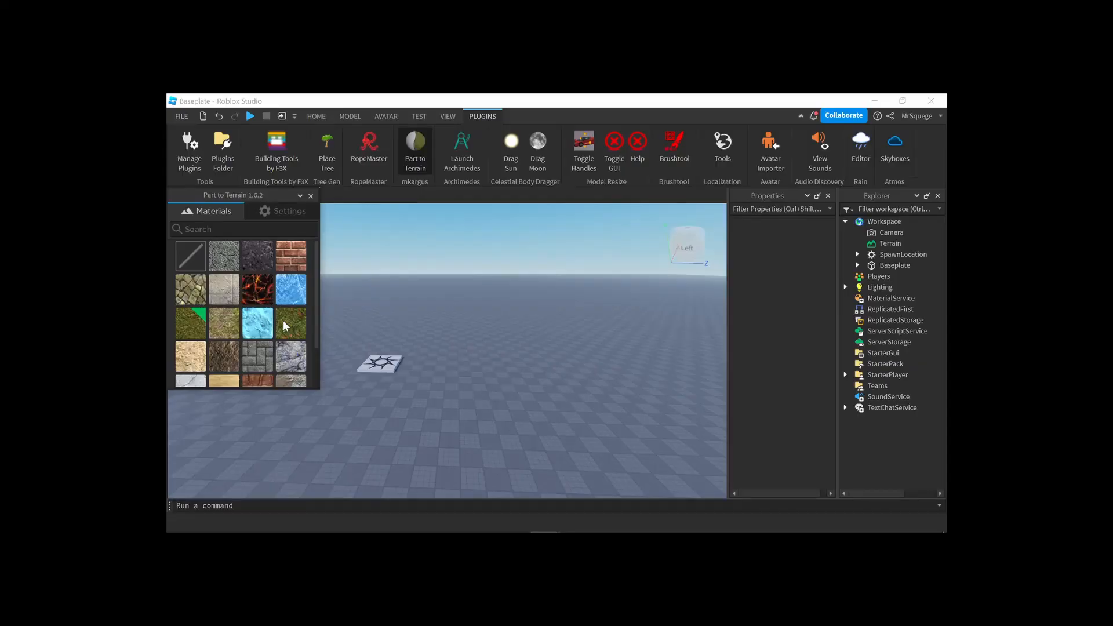
{"action": "left_click", "coordinate": [902, 100]}
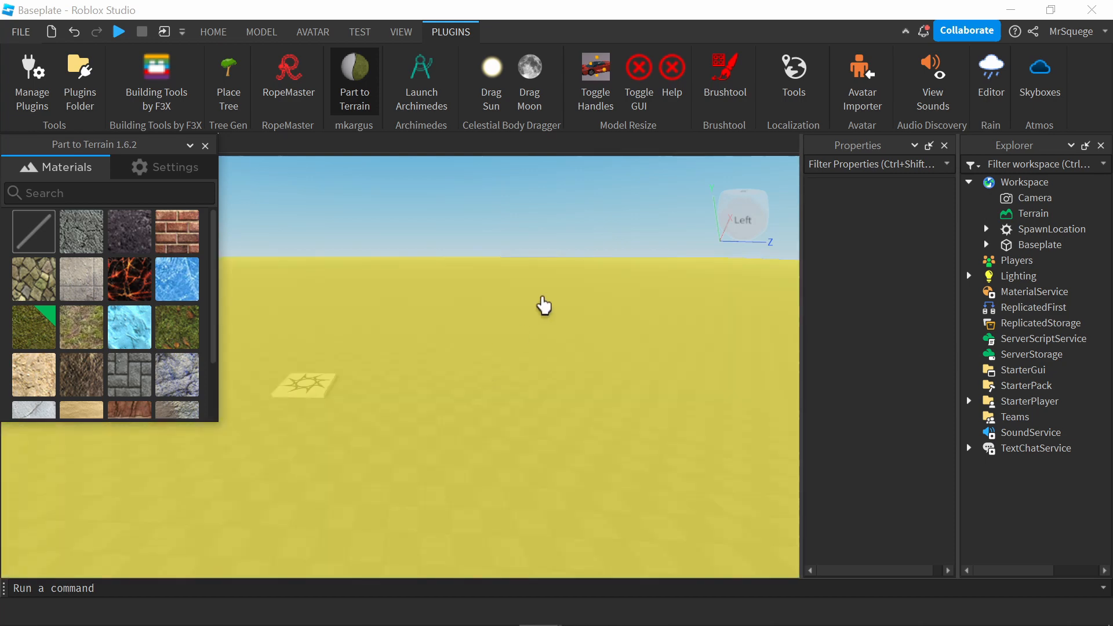
{"action": "scroll", "scroll_direction": "down", "scroll_amount": 3}
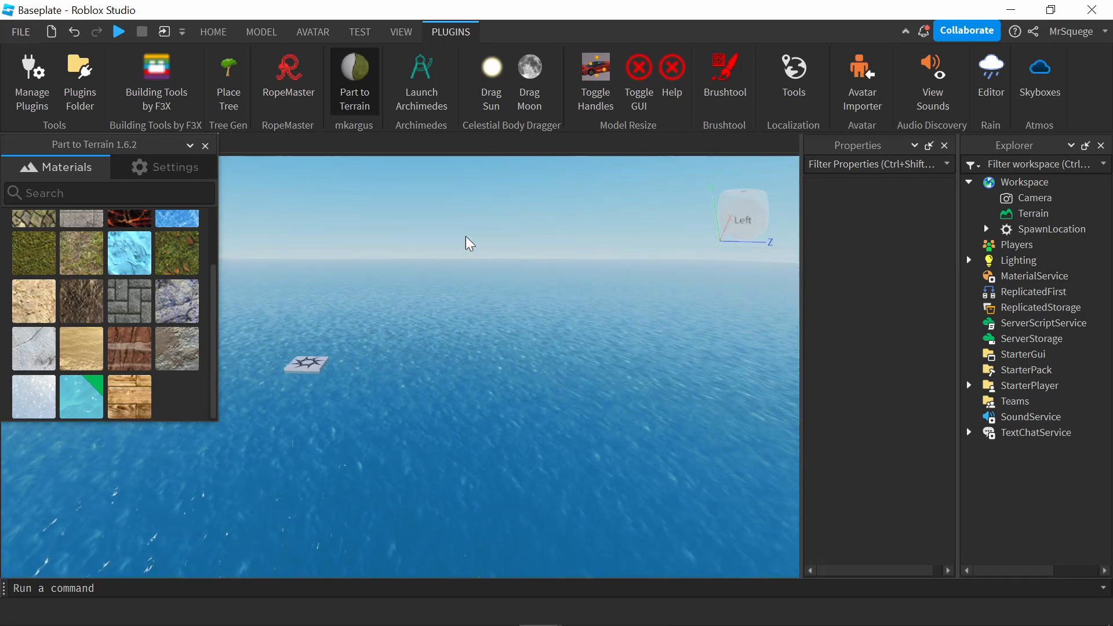
{"action": "mouse_move", "coordinate": [452, 213]}
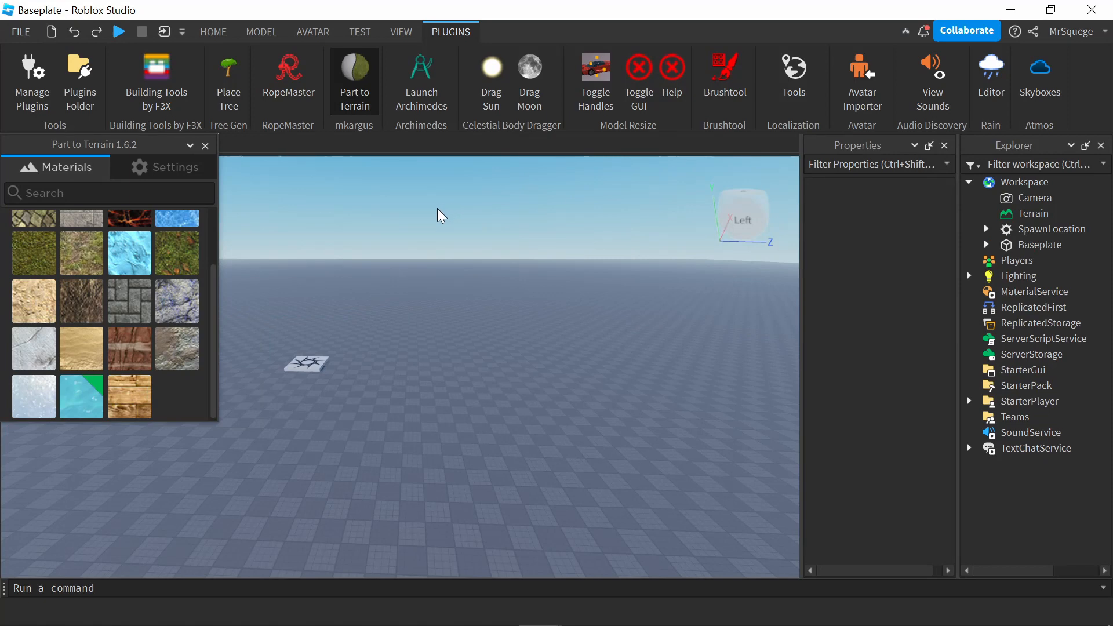
{"action": "left_click", "coordinate": [205, 145]}
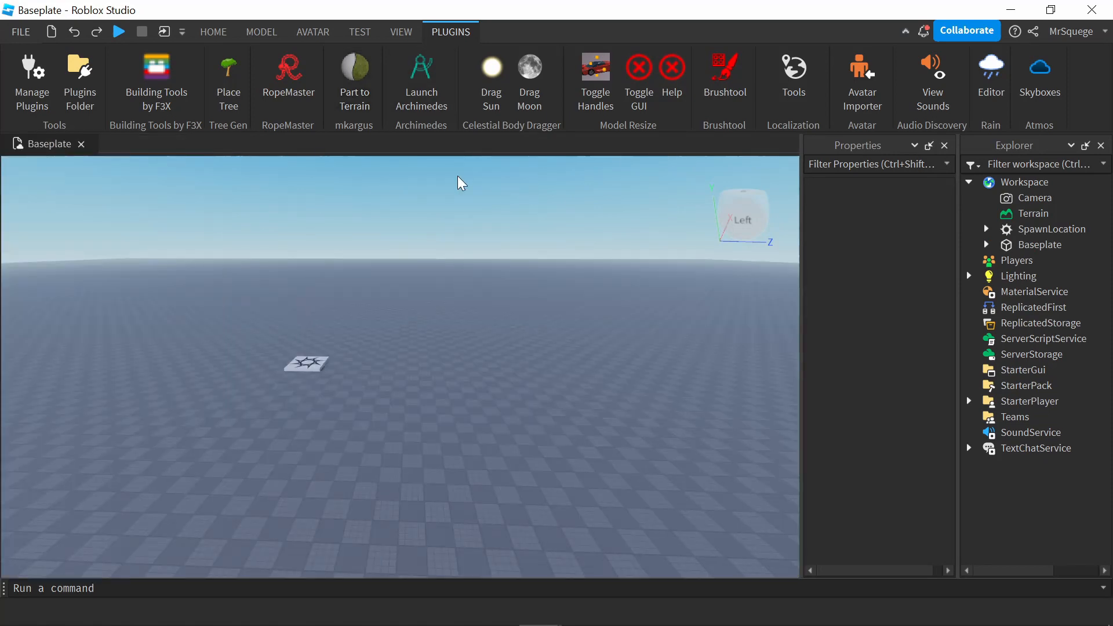
{"action": "mouse_move", "coordinate": [420, 78]}
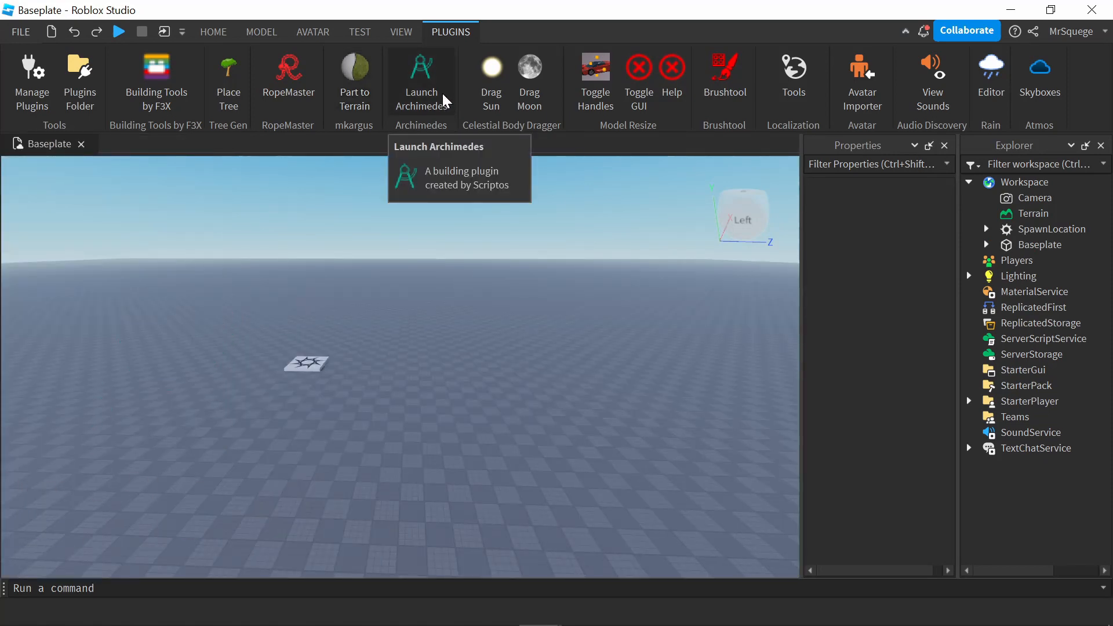
Open Archimedes and select the newly added spawn pad beside the first.
{"action": "left_click", "coordinate": [420, 78]}
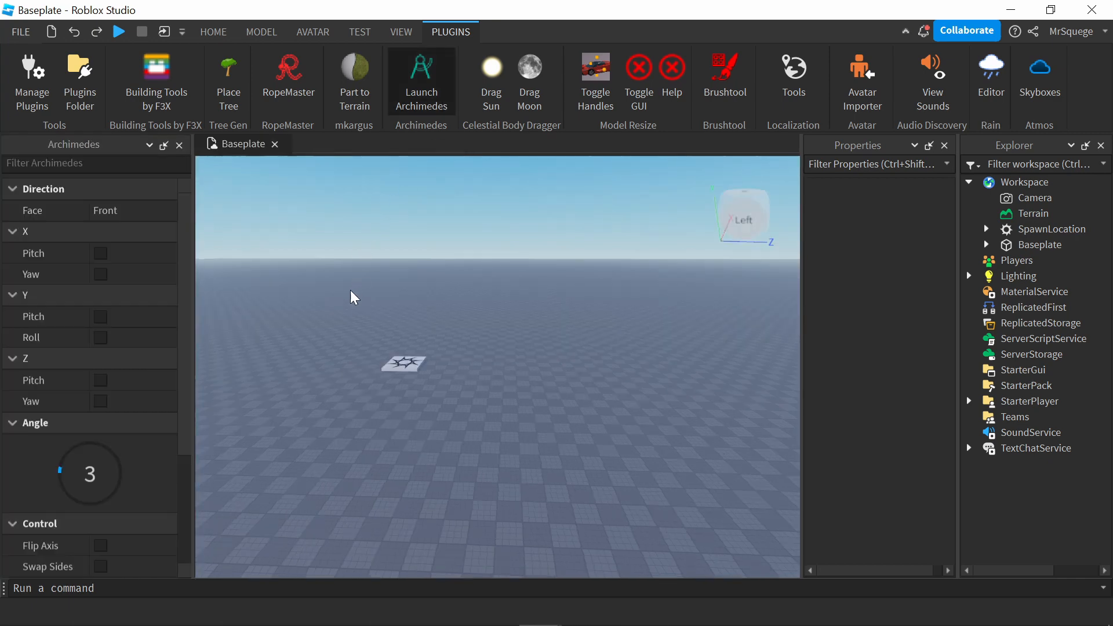
{"action": "left_click", "coordinate": [101, 401]}
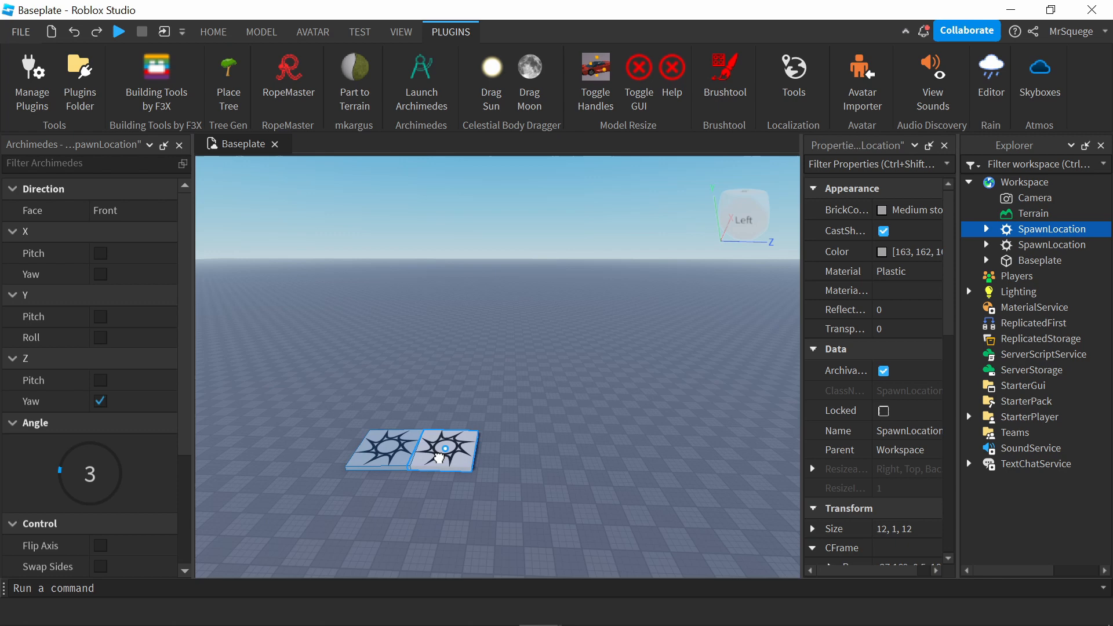
{"action": "left_click", "coordinate": [446, 451]}
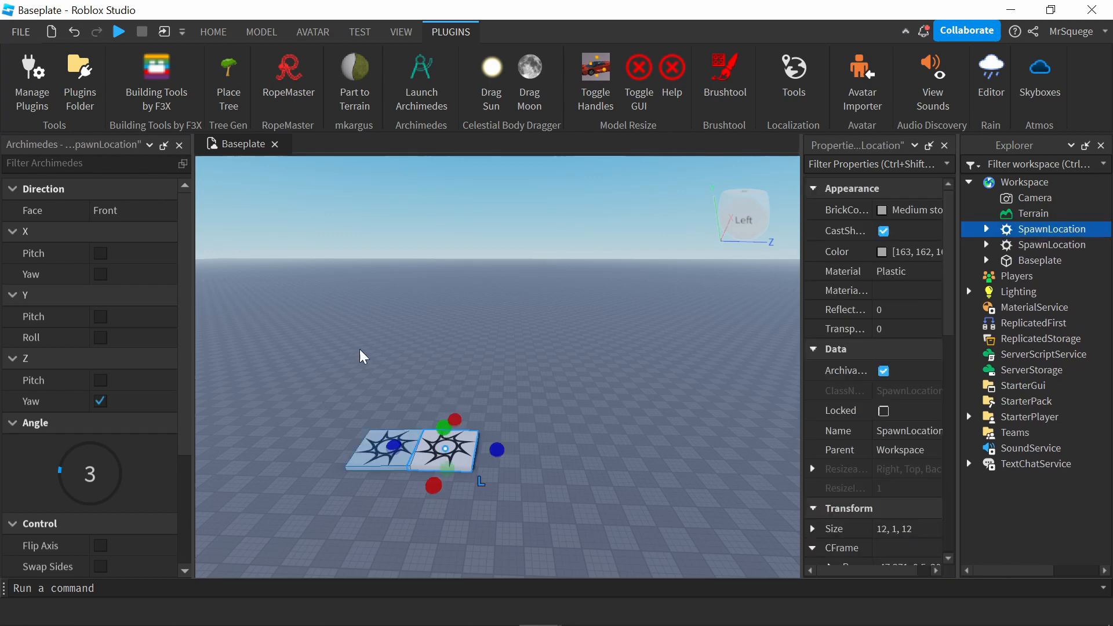
{"action": "mouse_move", "coordinate": [593, 385]}
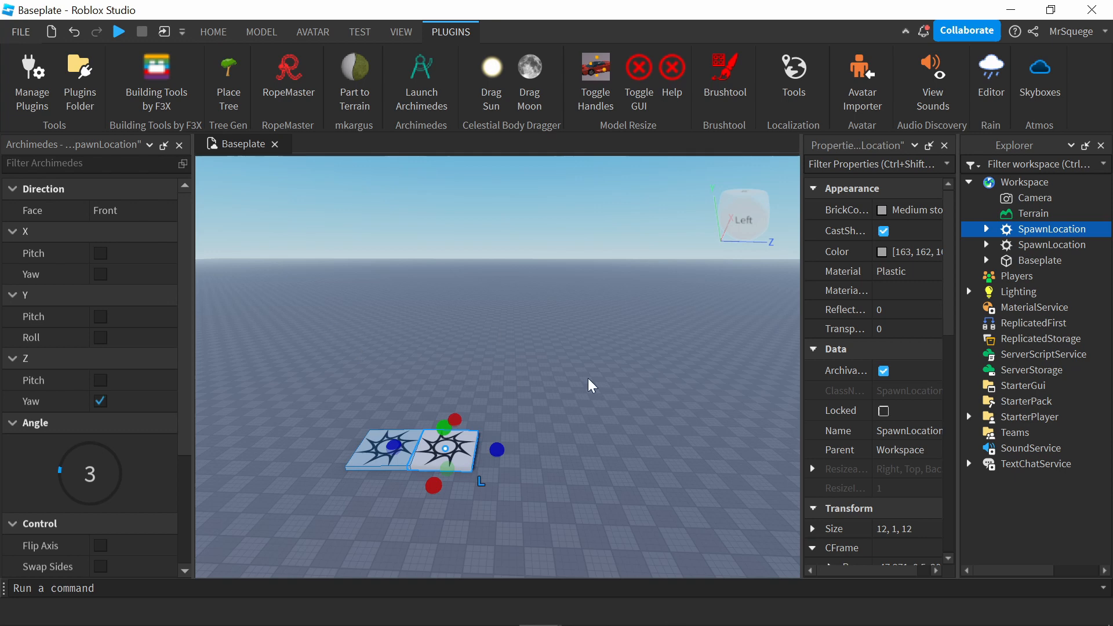
{"action": "mouse_move", "coordinate": [212, 32]}
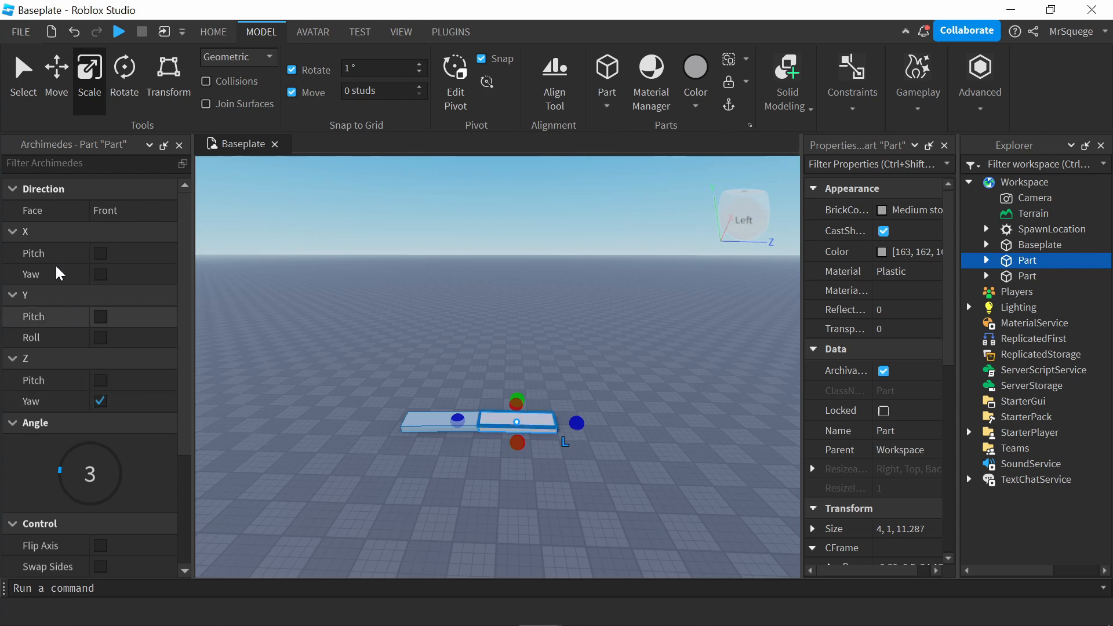
Enable Flip Axis in Archimedes, toggle the Direction section, and render two angled parts.
{"action": "left_click", "coordinate": [12, 189]}
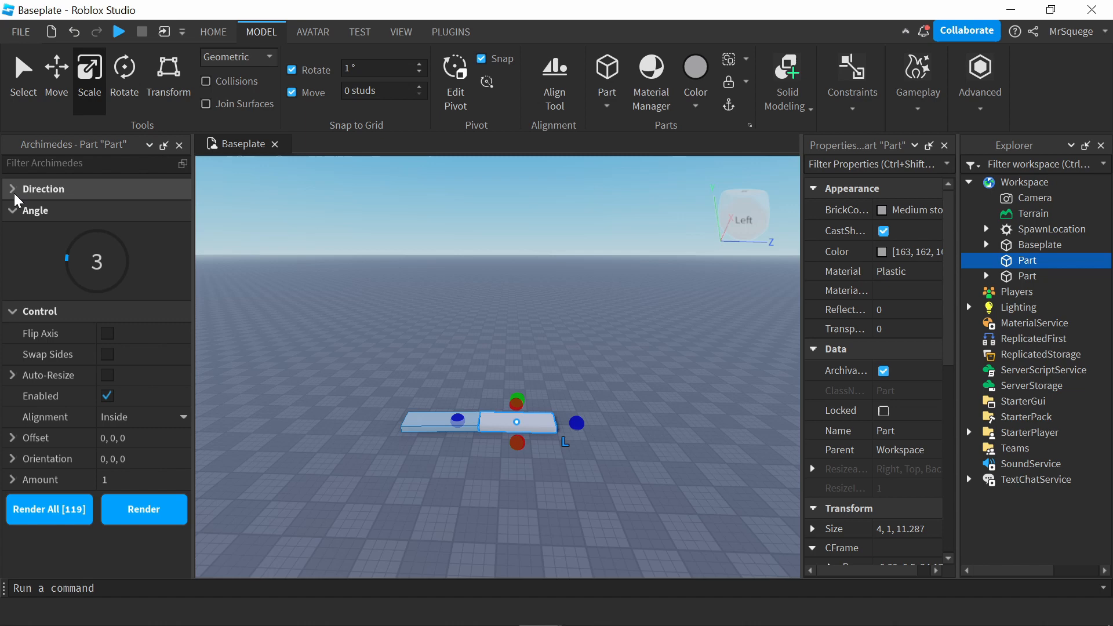
{"action": "left_click", "coordinate": [107, 333]}
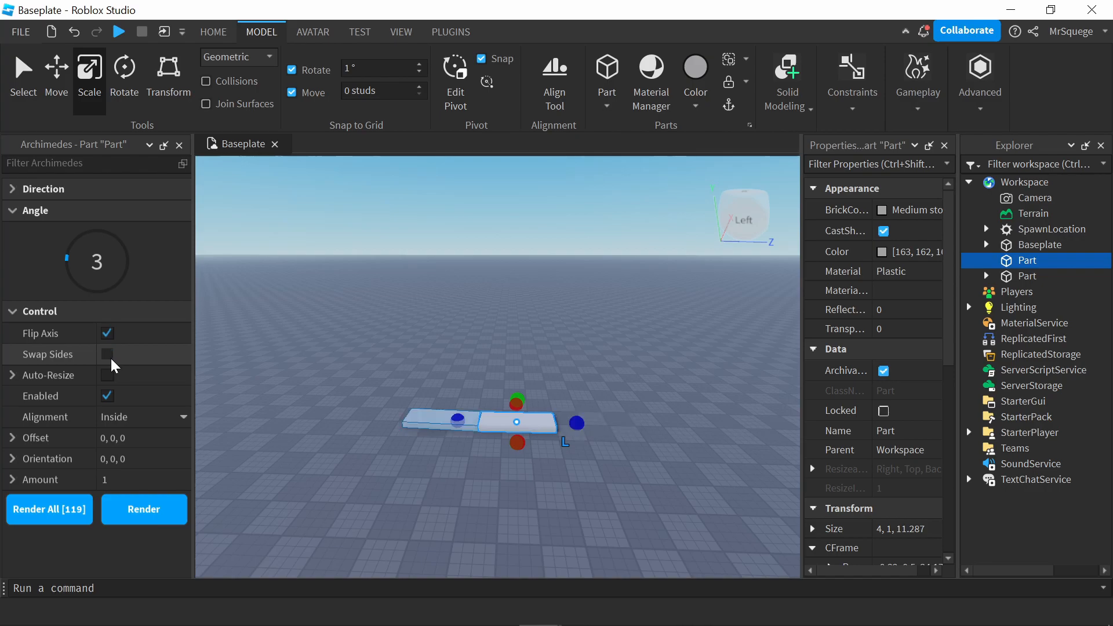
{"action": "left_click", "coordinate": [13, 189]}
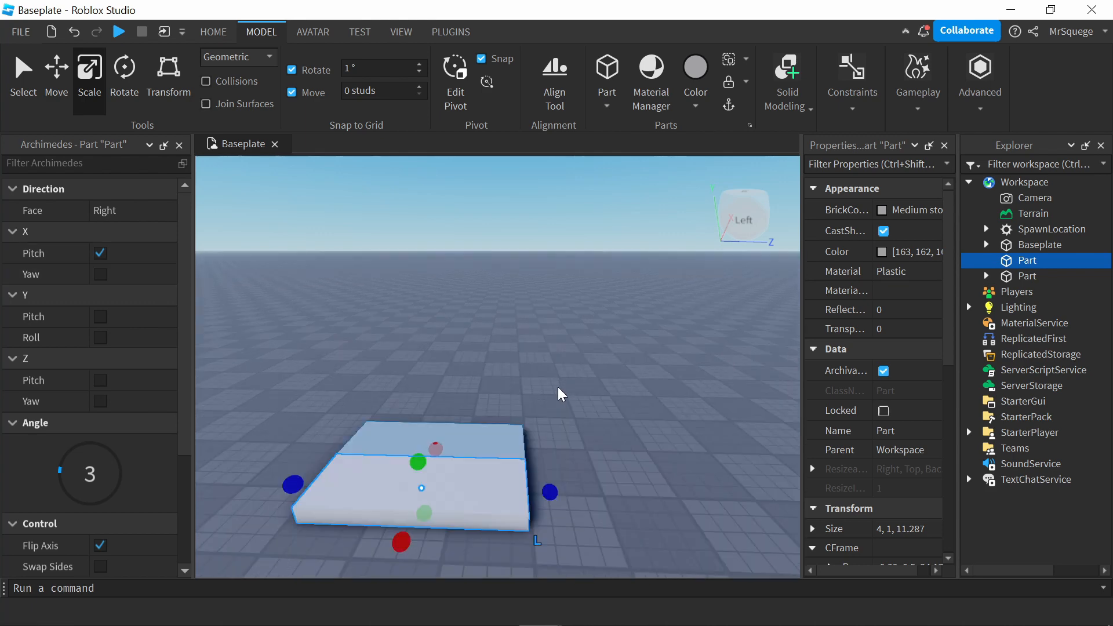
{"action": "mouse_move", "coordinate": [306, 466]}
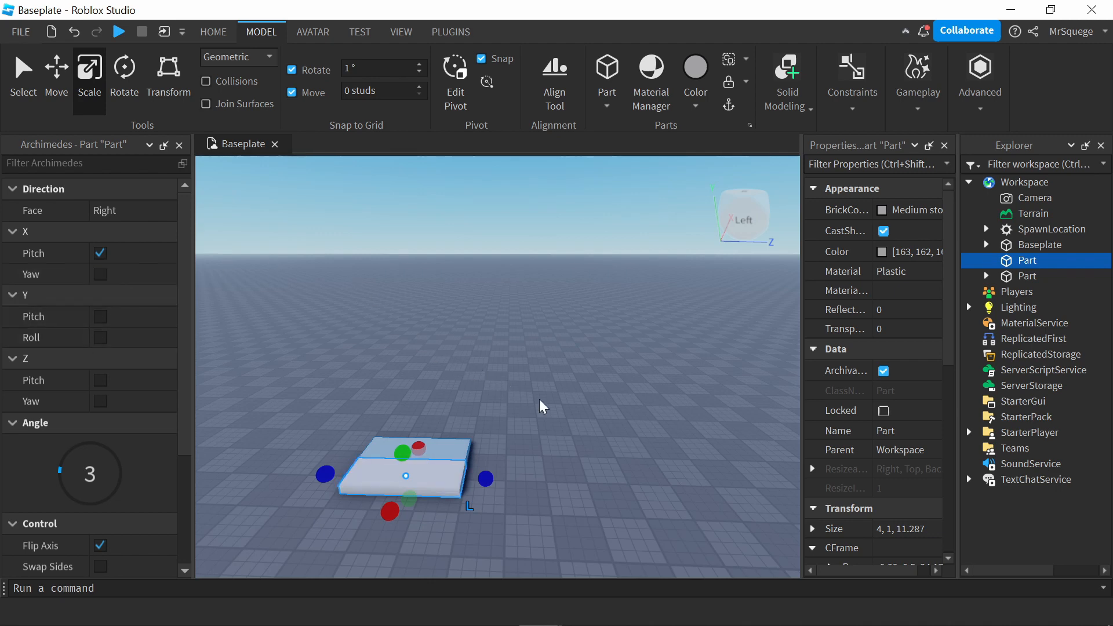
{"action": "mouse_move", "coordinate": [256, 380]}
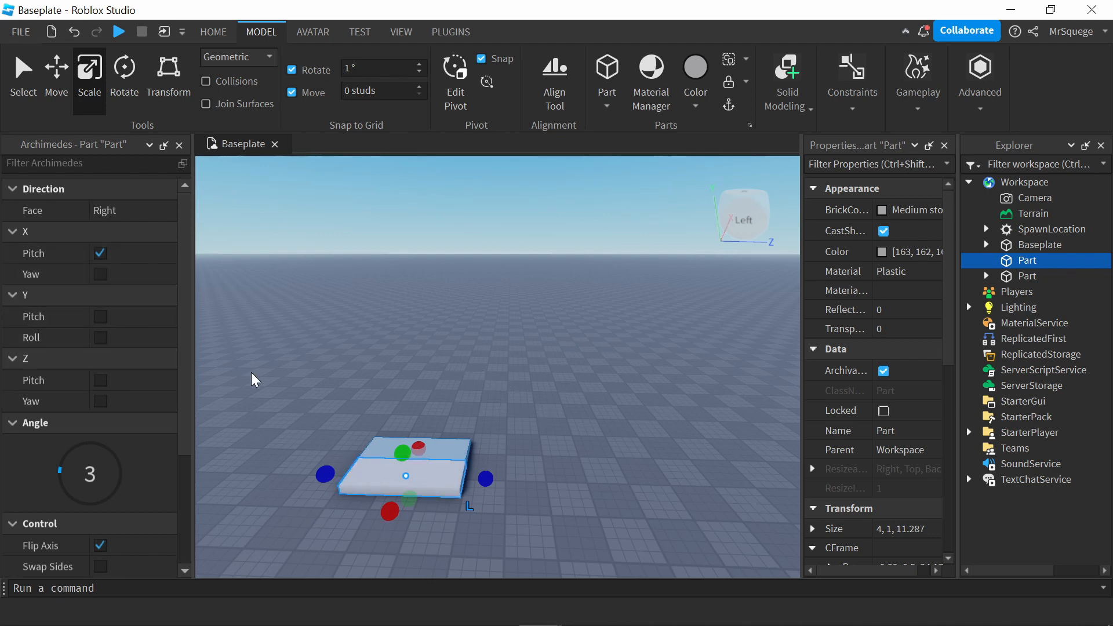
{"action": "mouse_move", "coordinate": [564, 341]}
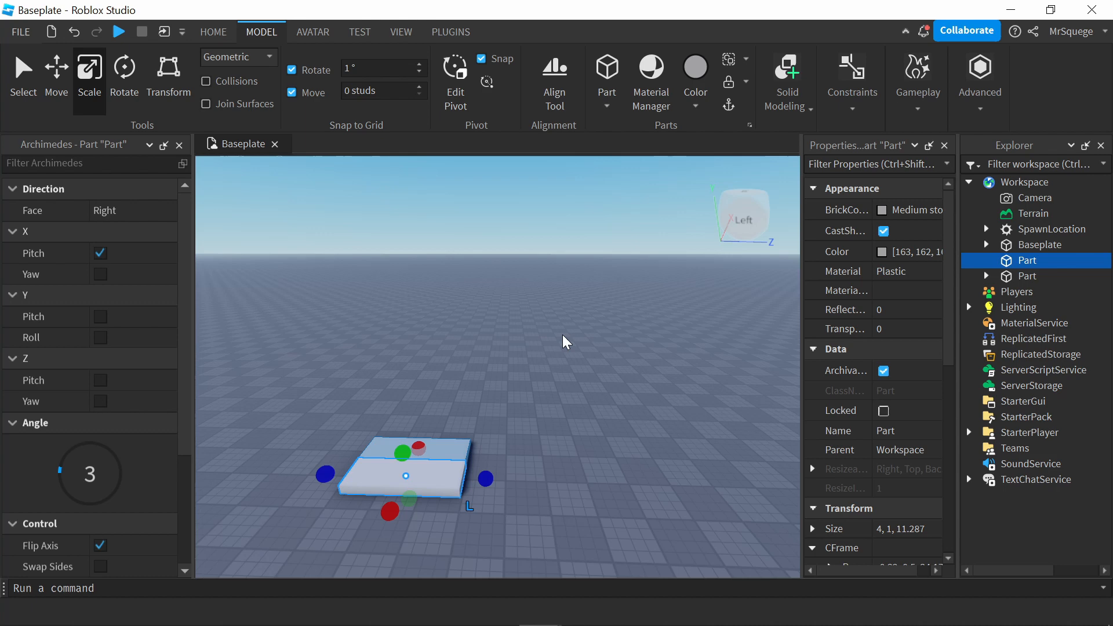
{"action": "mouse_move", "coordinate": [256, 367]}
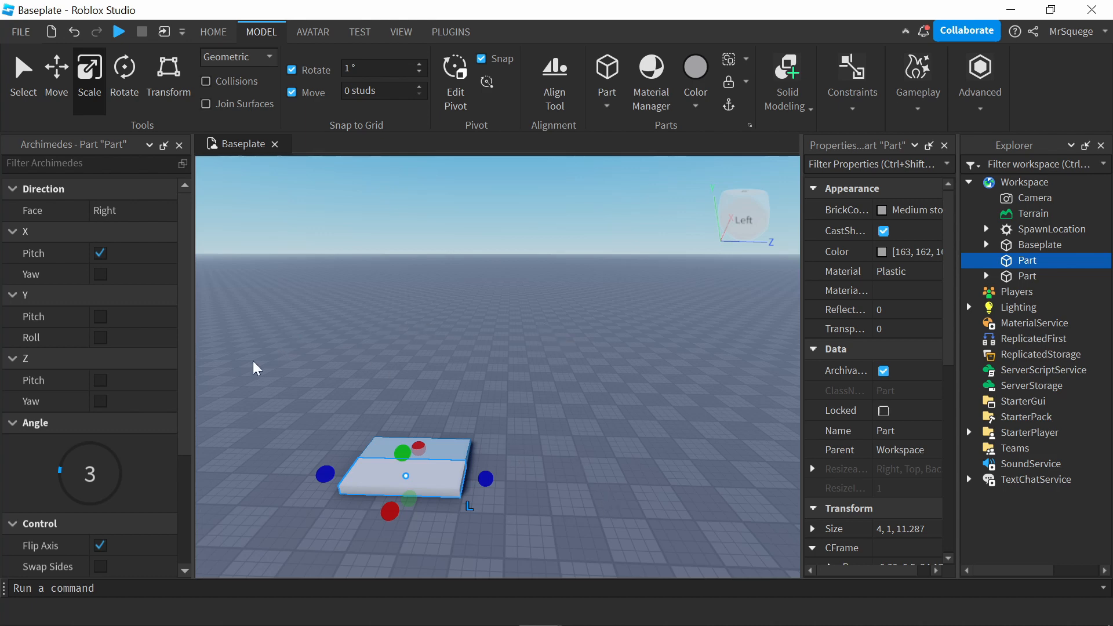
{"action": "scroll", "scroll_direction": "down", "scroll_amount": 3}
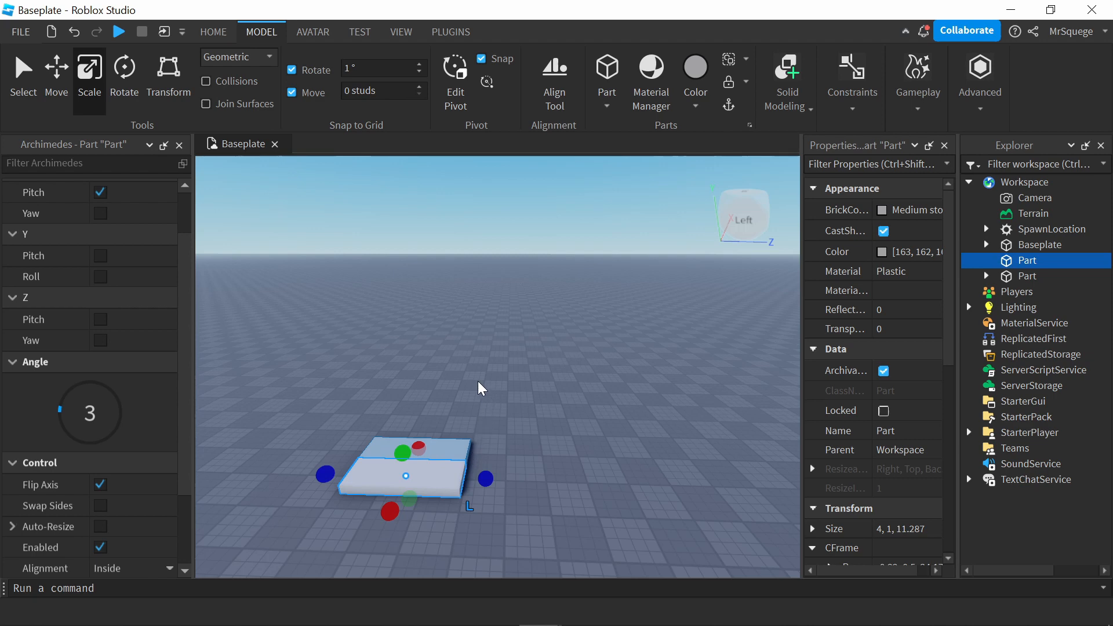
{"action": "scroll", "scroll_direction": "down", "scroll_amount": 3}
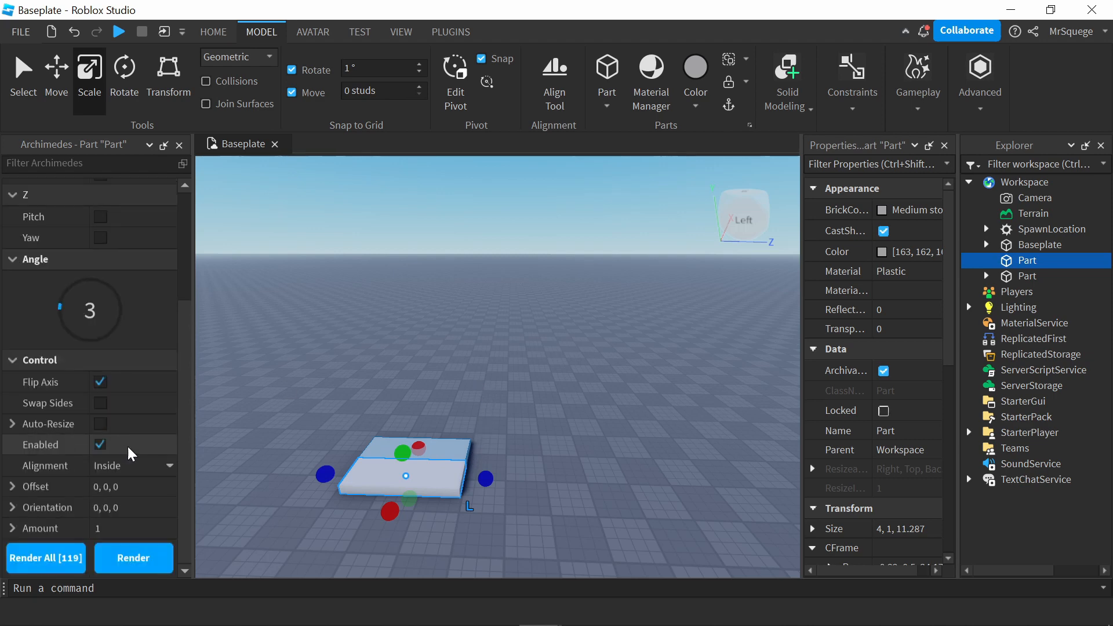
{"action": "left_click", "coordinate": [133, 558]}
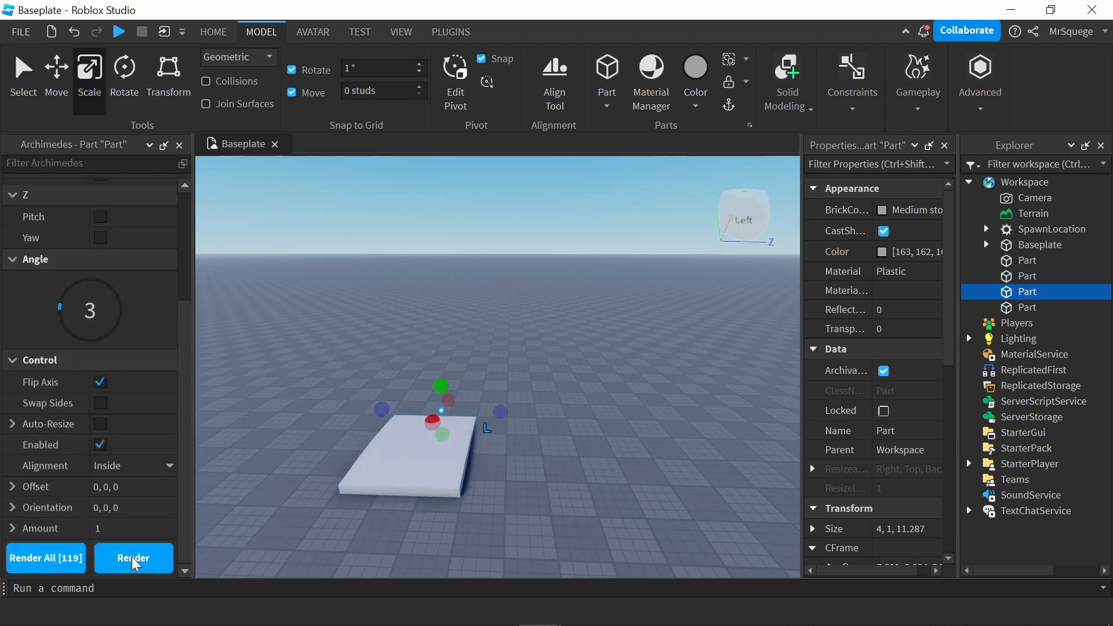
{"action": "left_click", "coordinate": [132, 558]}
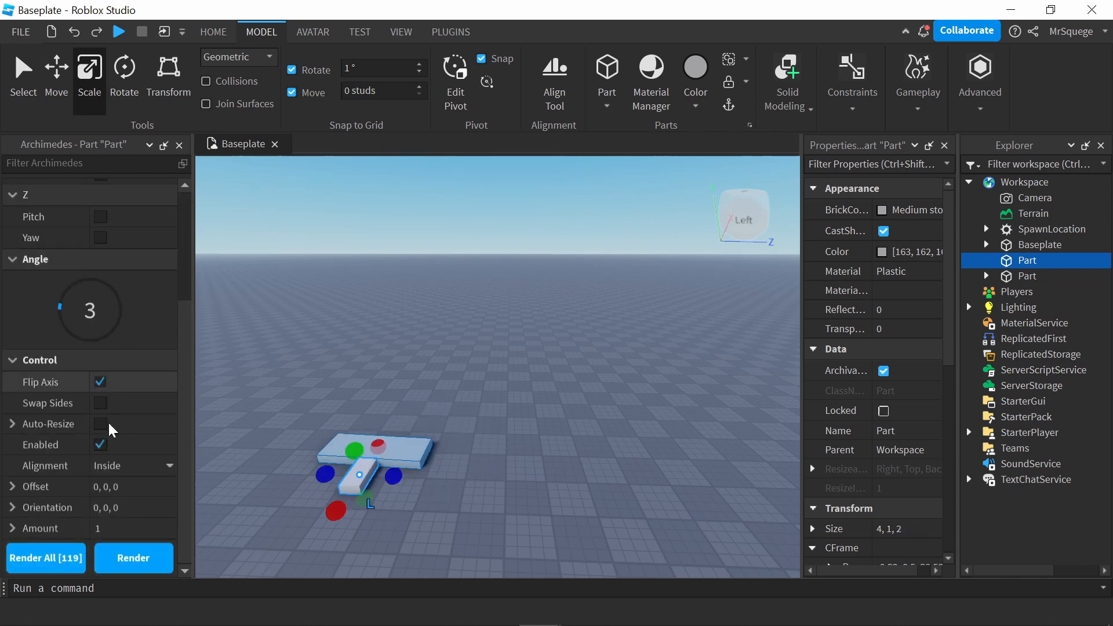
Render the remaining Archimedes ring pieces, then close the Archimedes panel.
{"action": "left_click", "coordinate": [133, 558]}
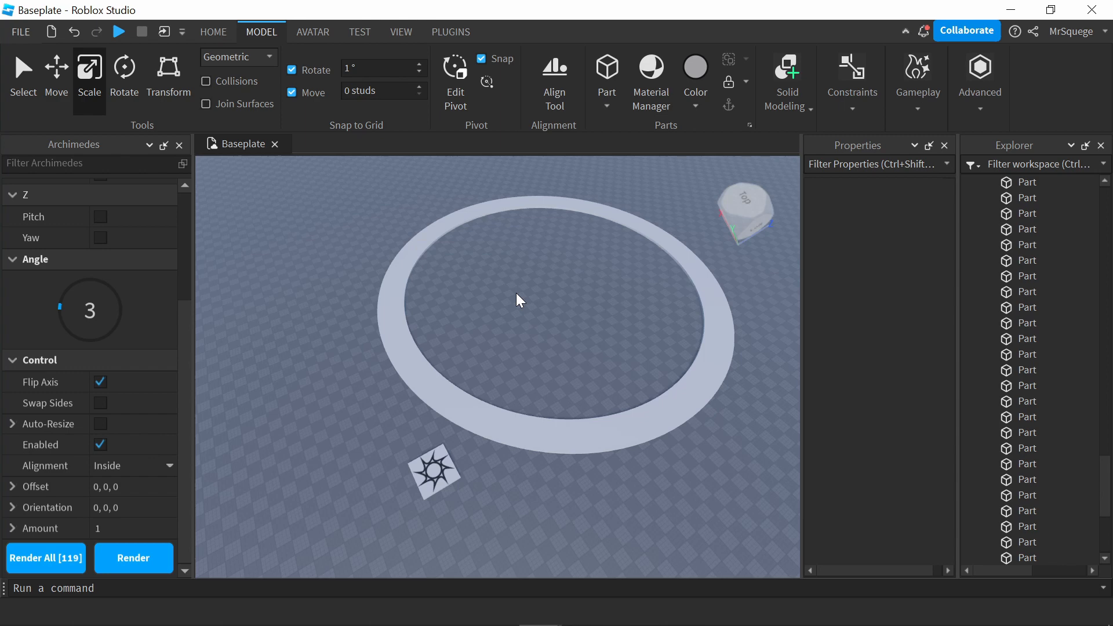
{"action": "mouse_move", "coordinate": [61, 314]}
{"action": "type", "text": "5"}
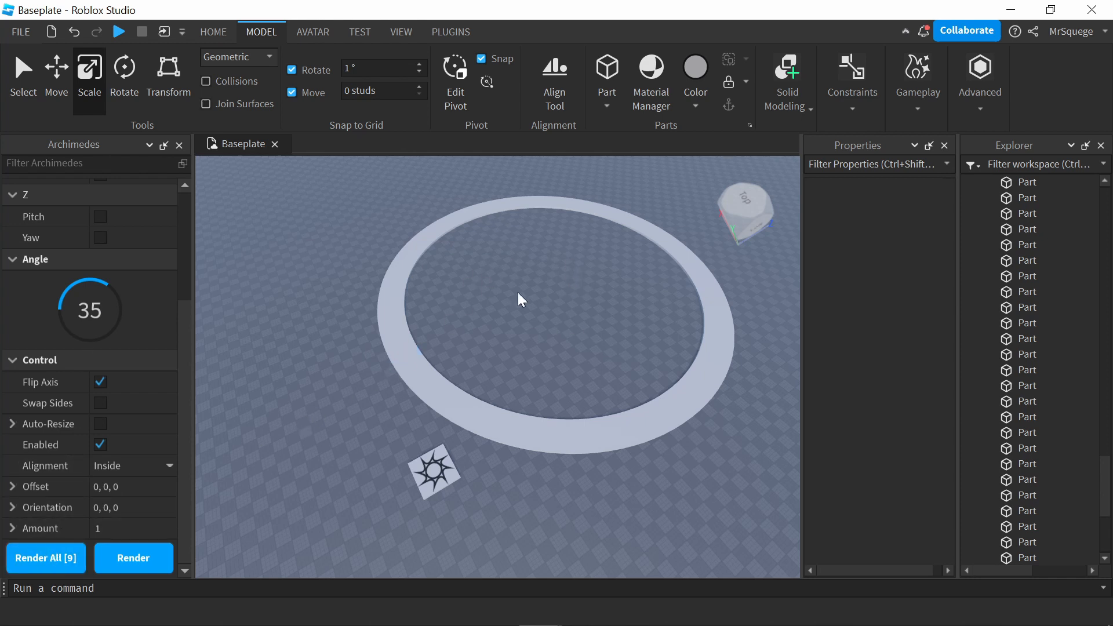
{"action": "left_click", "coordinate": [451, 32]}
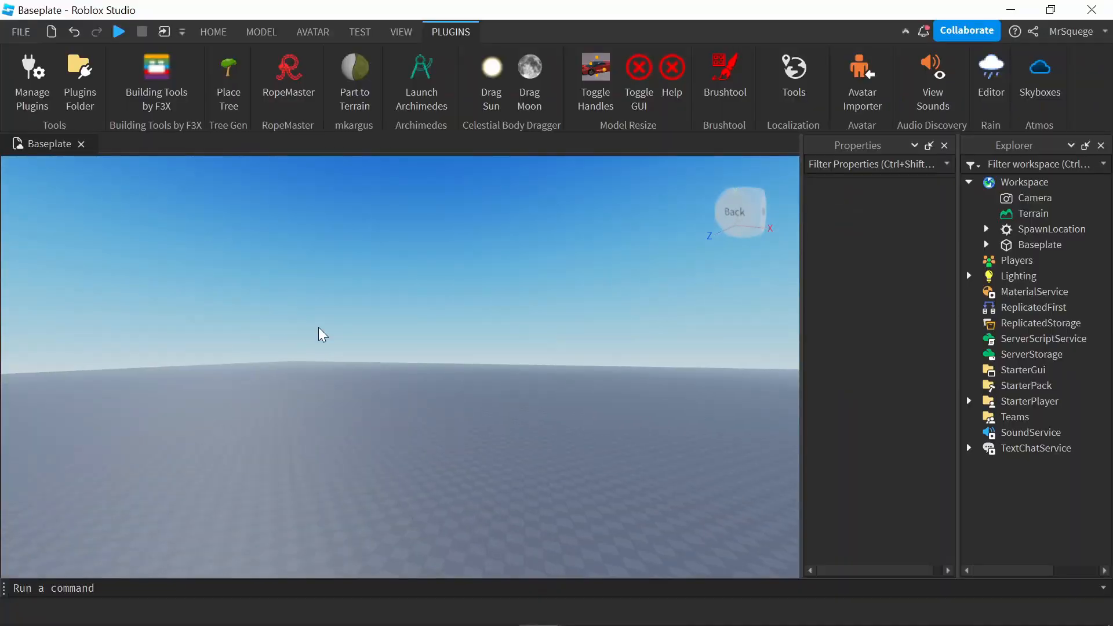
Drag the sun low toward the horizon with Drag Sun, expanding Lighting in Explorer.
{"action": "left_click", "coordinate": [510, 82]}
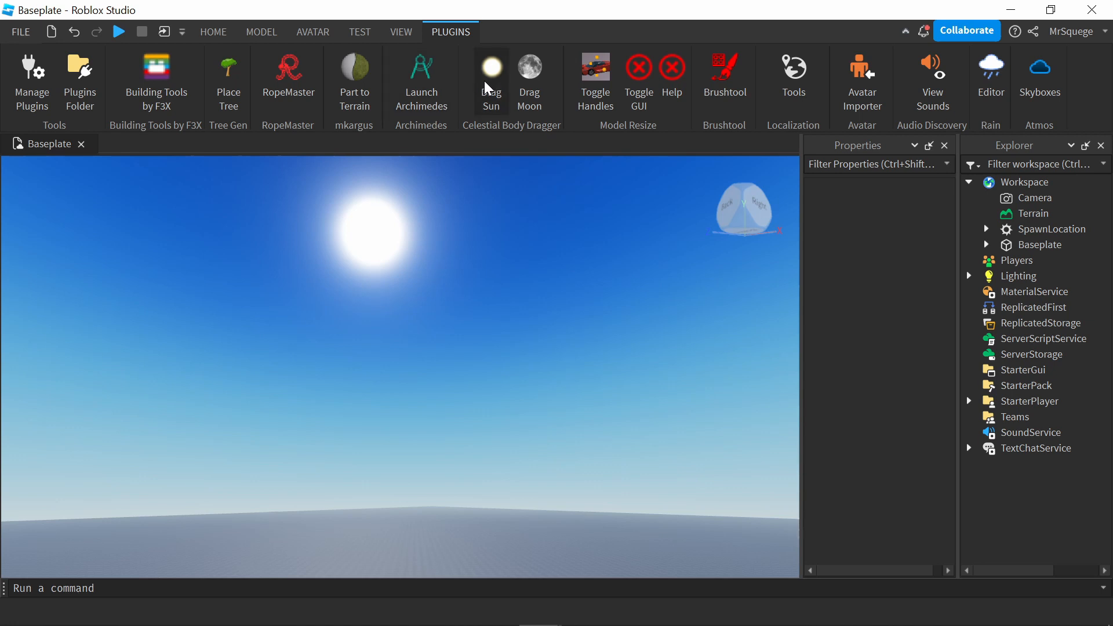
{"action": "mouse_move", "coordinate": [491, 107]}
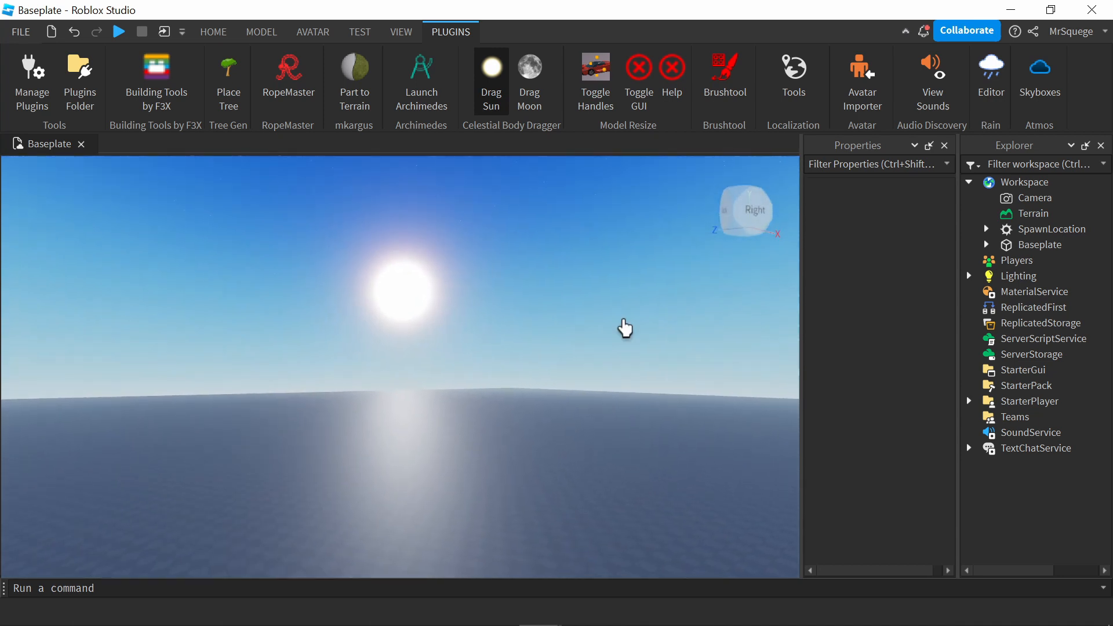
{"action": "left_click", "coordinate": [970, 276]}
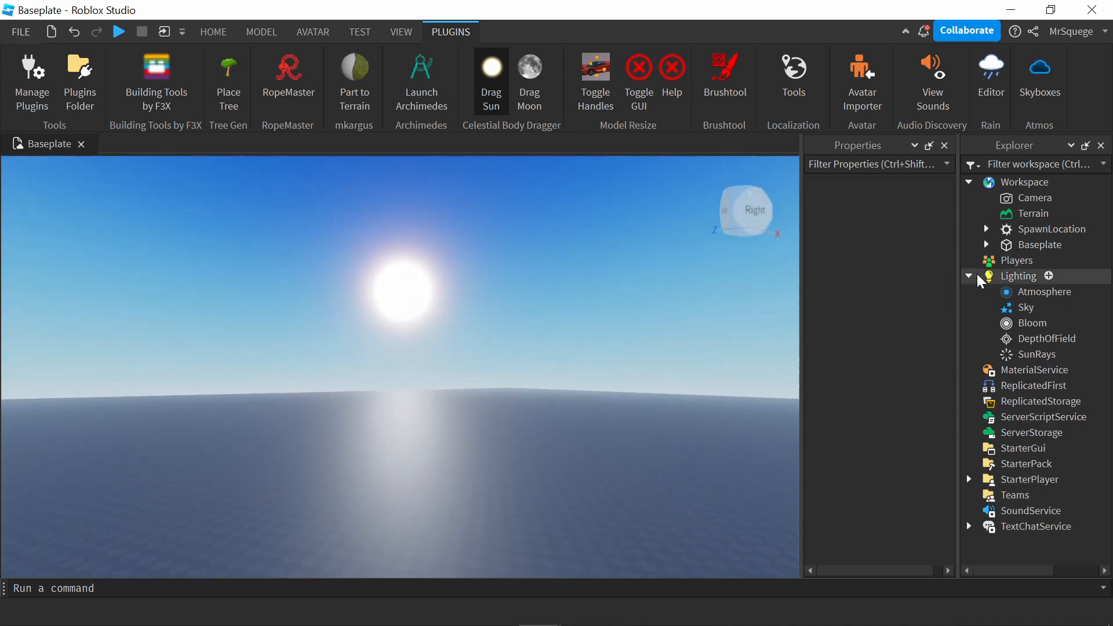
{"action": "left_click", "coordinate": [1018, 276]}
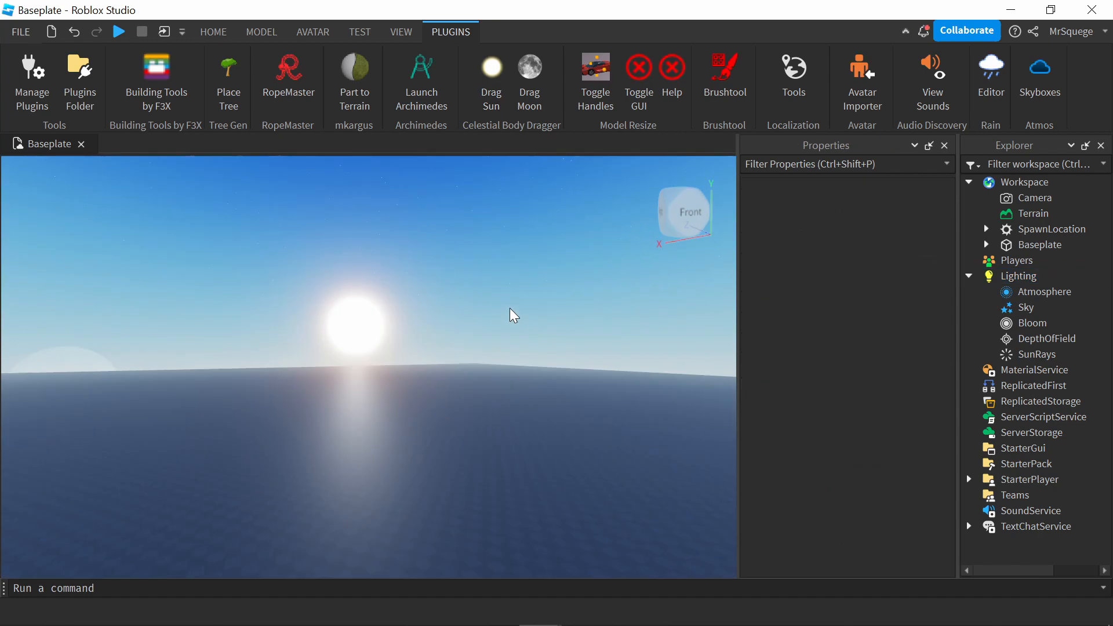
{"action": "mouse_move", "coordinate": [465, 174]}
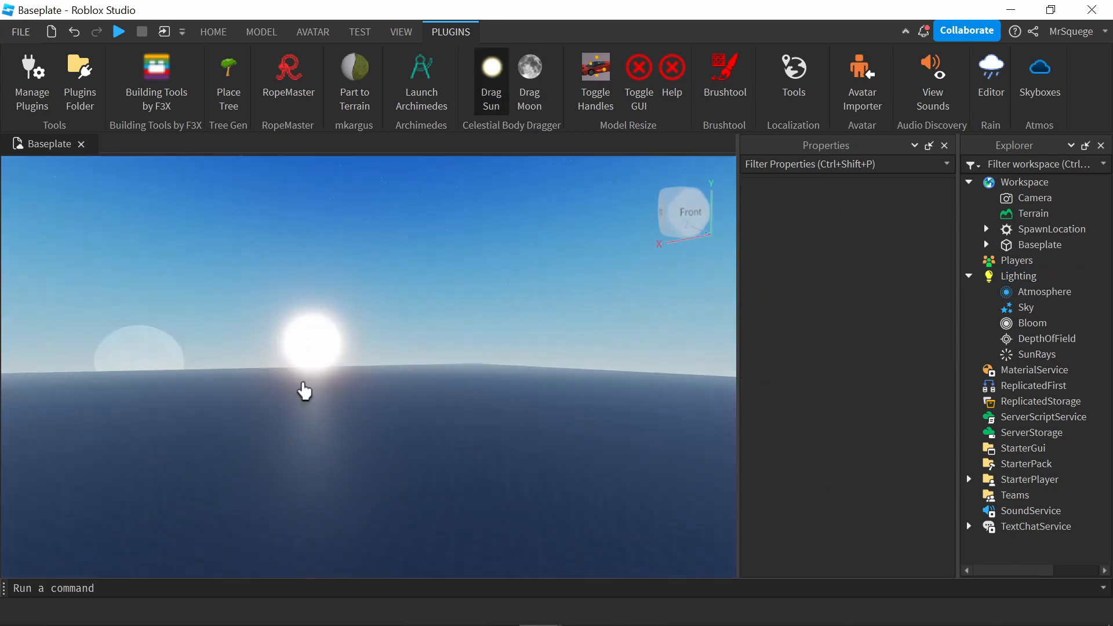
{"action": "left_click", "coordinate": [528, 78]}
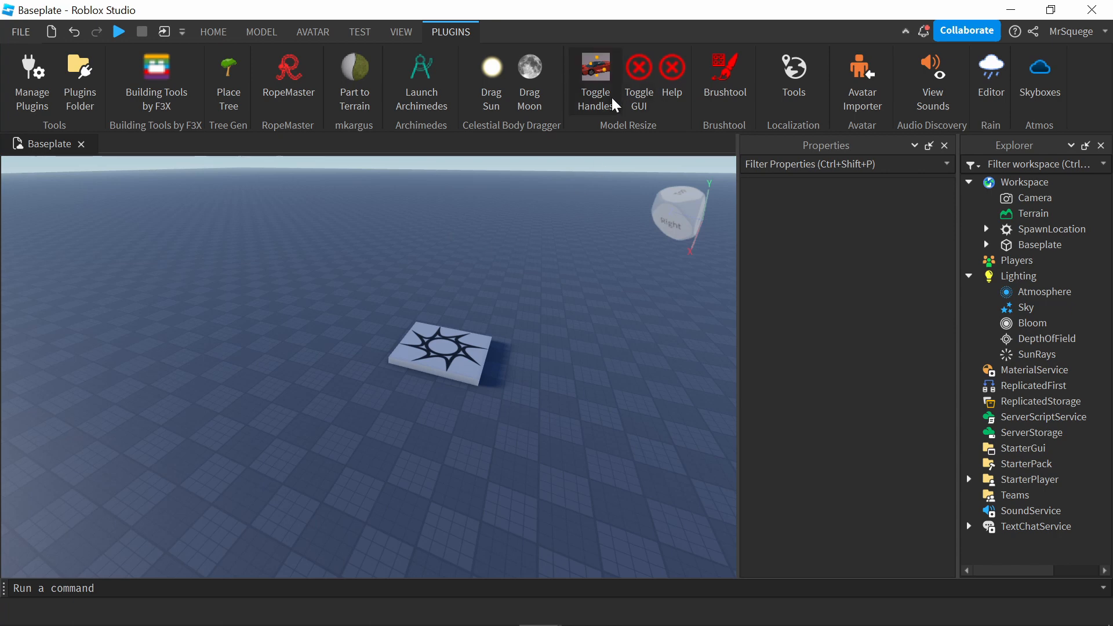
Insert a new block part and show the plugin's model resize GUI.
{"action": "left_click", "coordinate": [212, 31]}
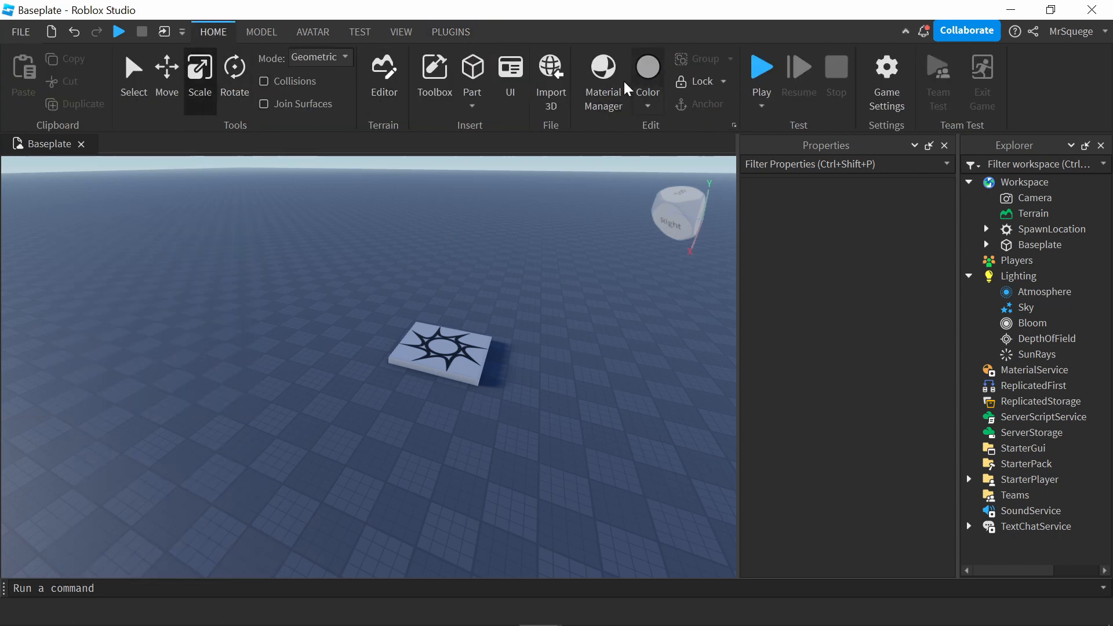
{"action": "left_click", "coordinate": [472, 70]}
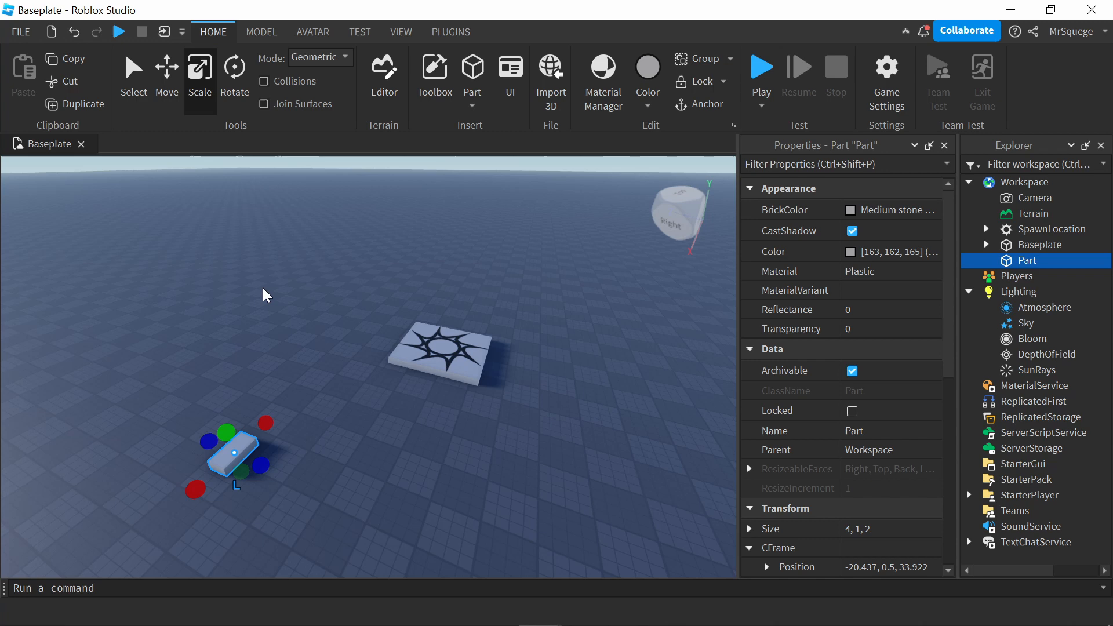
{"action": "mouse_move", "coordinate": [280, 325]}
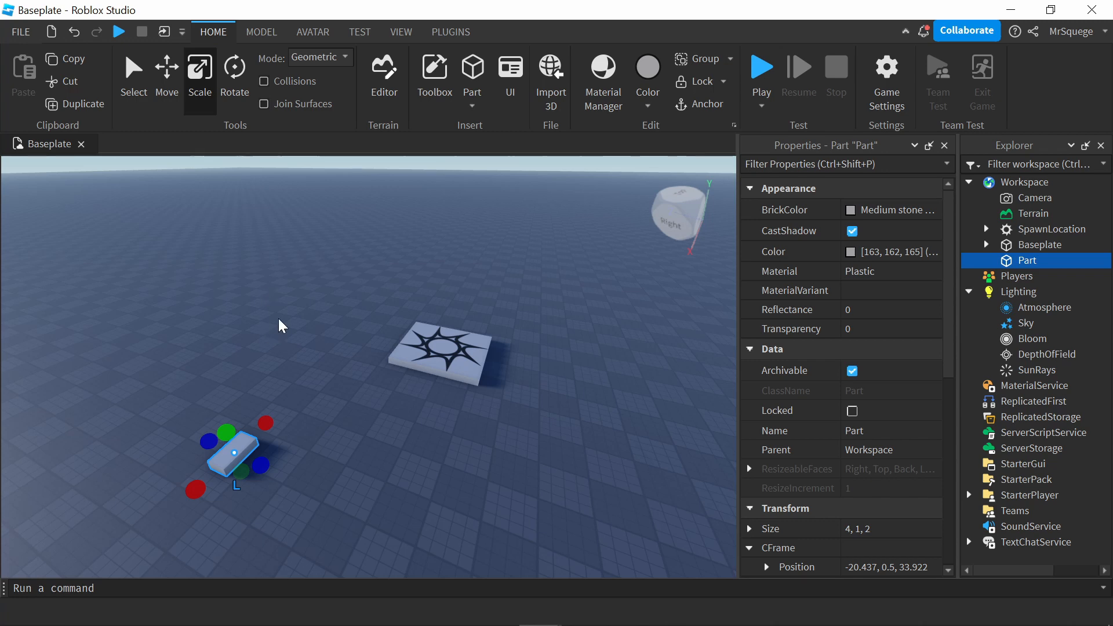
{"action": "mouse_move", "coordinate": [298, 319]}
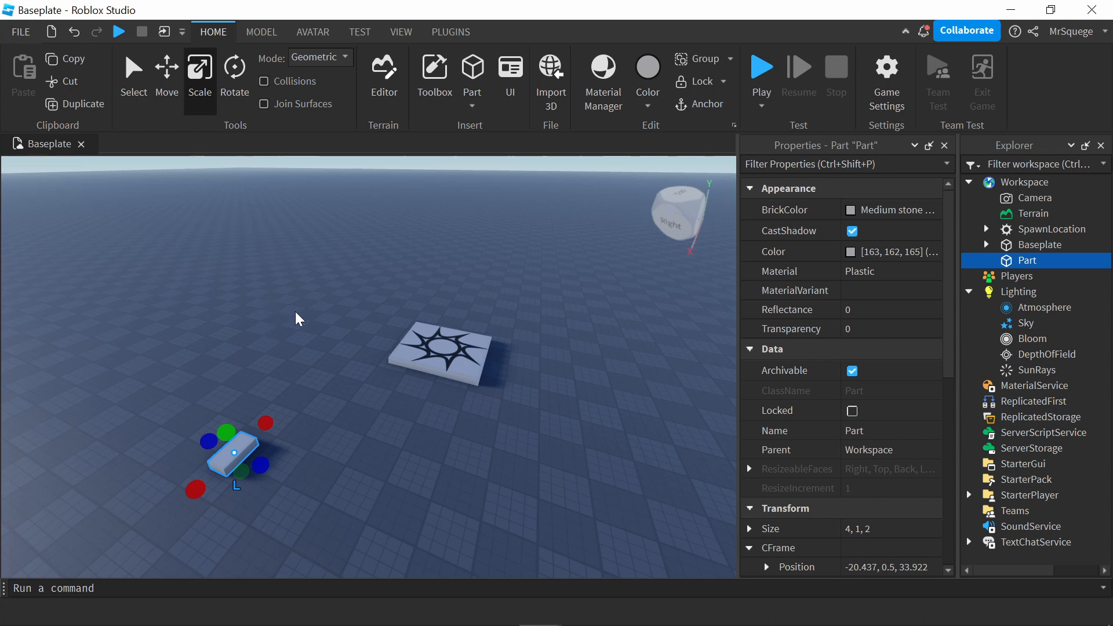
{"action": "mouse_move", "coordinate": [298, 411]}
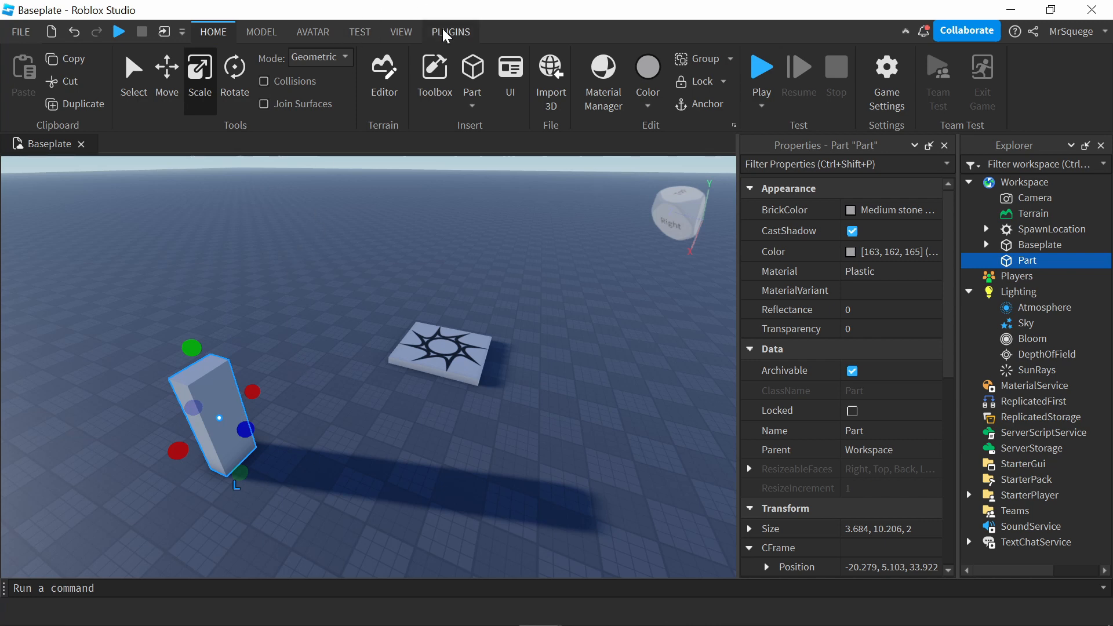
{"action": "left_click", "coordinate": [451, 31]}
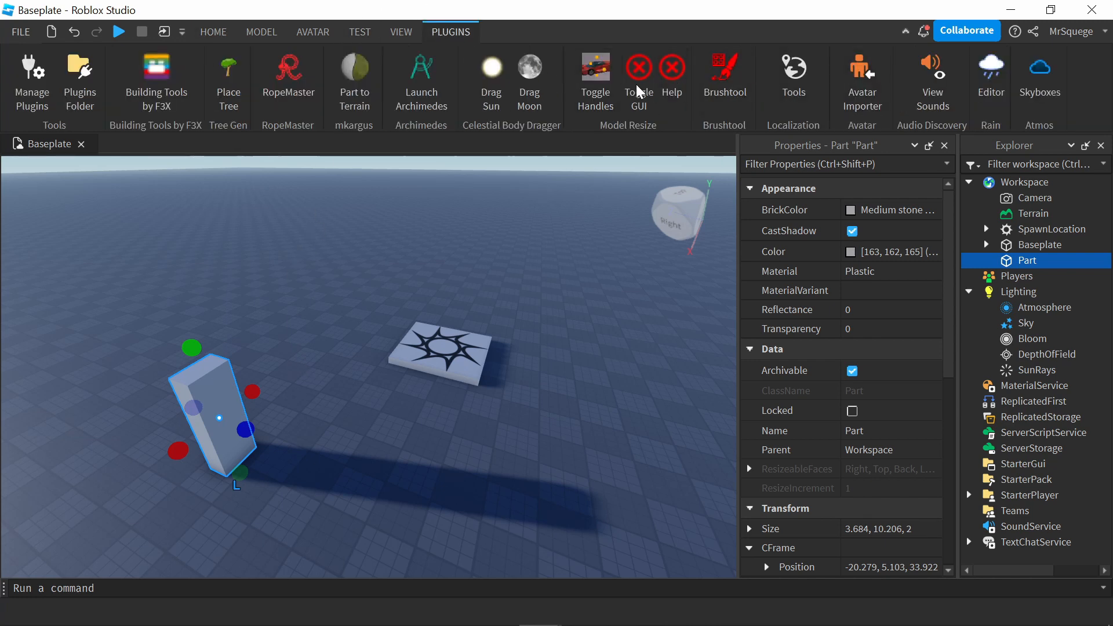
{"action": "left_click", "coordinate": [595, 73]}
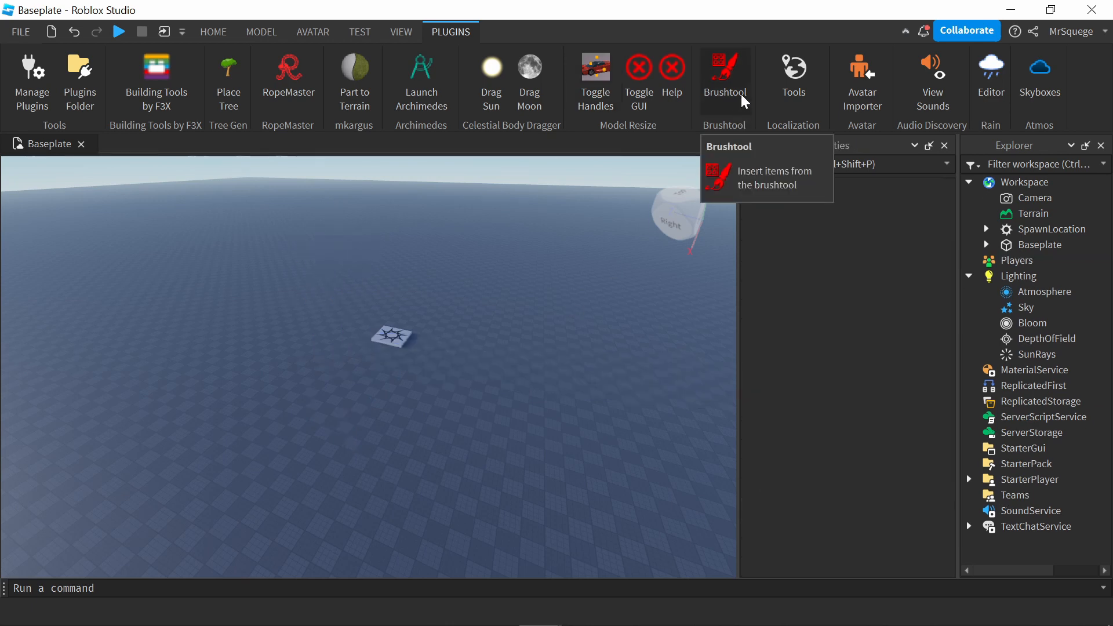
Start Brushtool with Grass enabled and Tree disabled, and paint grass on the baseplate.
{"action": "left_click", "coordinate": [724, 70]}
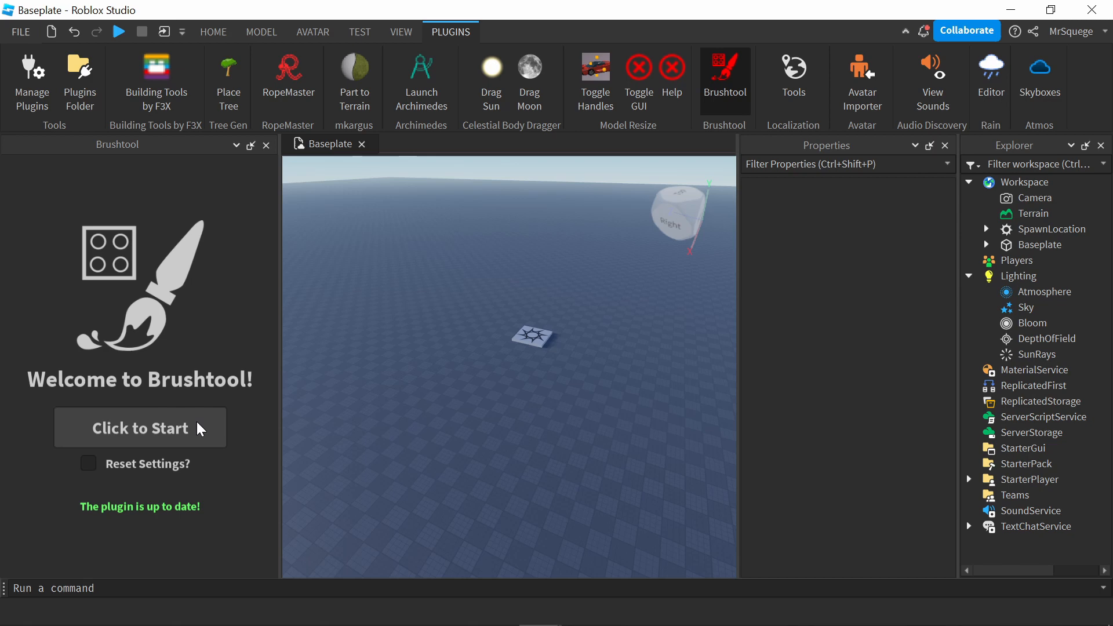
{"action": "left_click", "coordinate": [139, 427]}
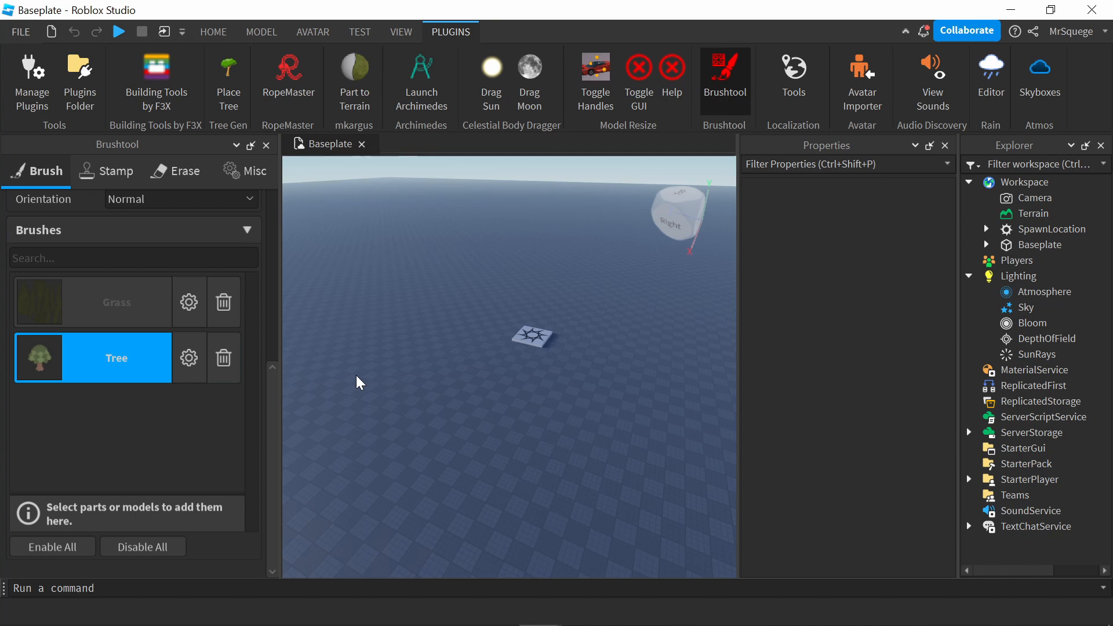
{"action": "left_click", "coordinate": [92, 302]}
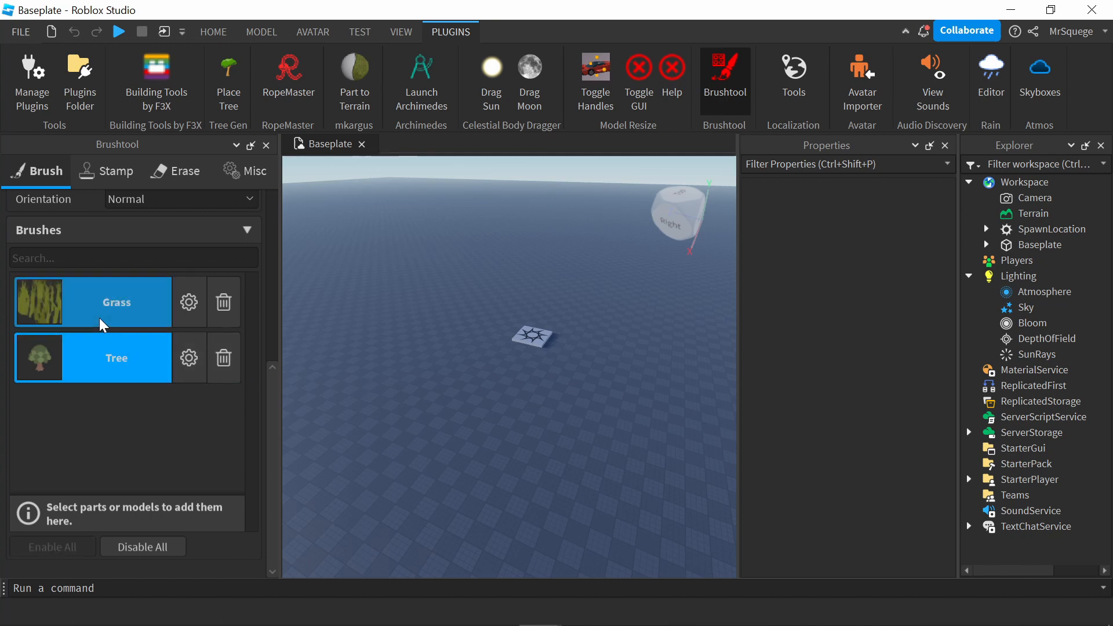
{"action": "left_click", "coordinate": [92, 358]}
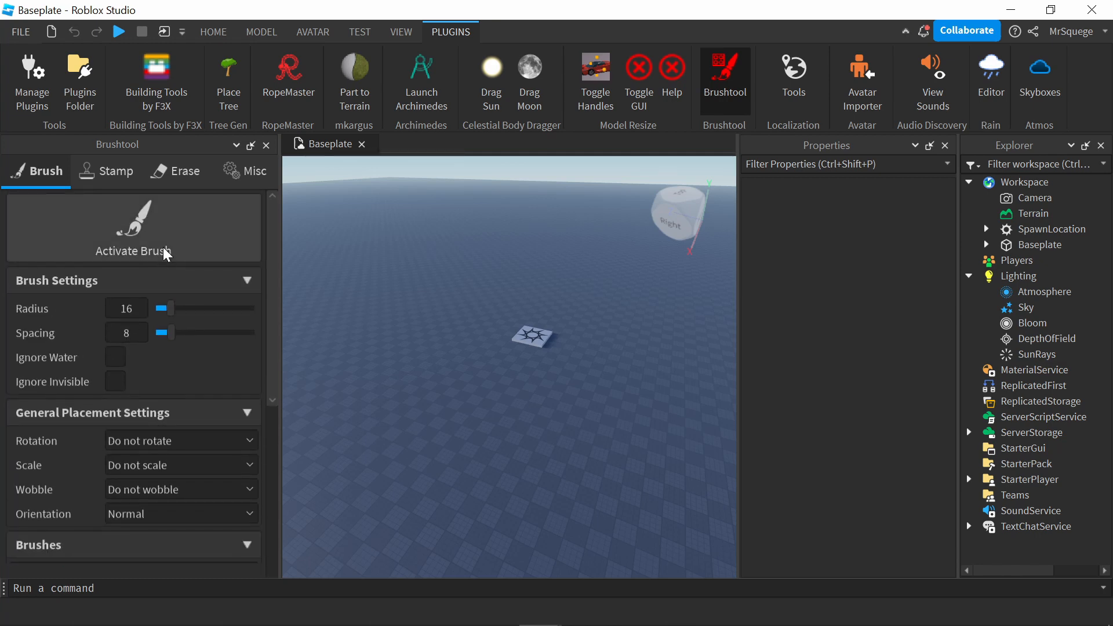
{"action": "left_click", "coordinate": [134, 241]}
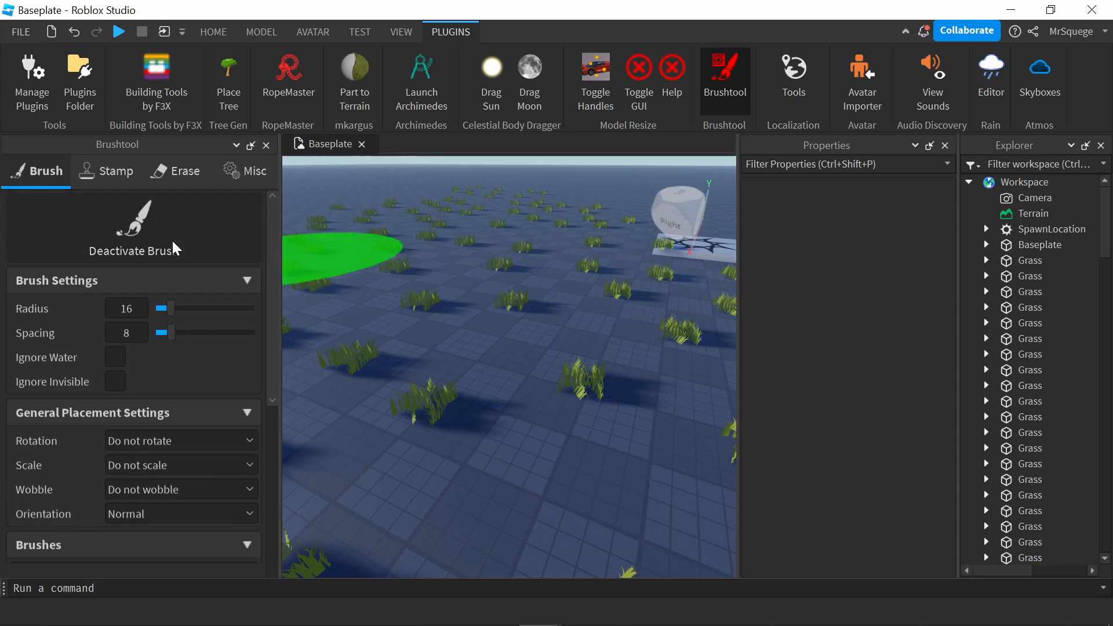
{"action": "scroll", "scroll_direction": "down", "scroll_amount": 3}
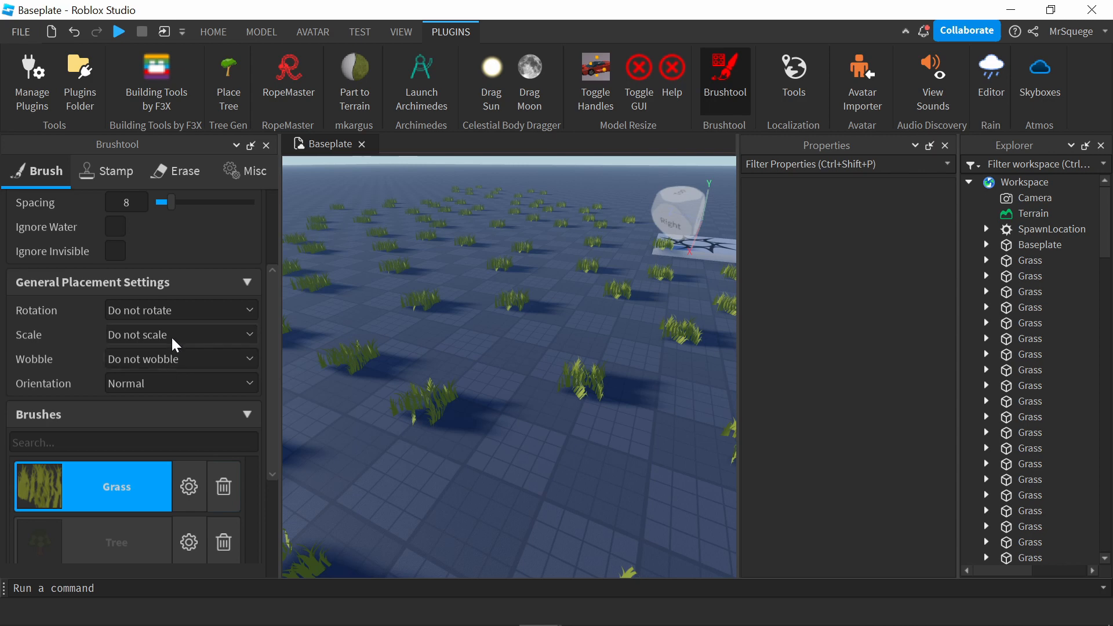
{"action": "mouse_move", "coordinate": [174, 384]}
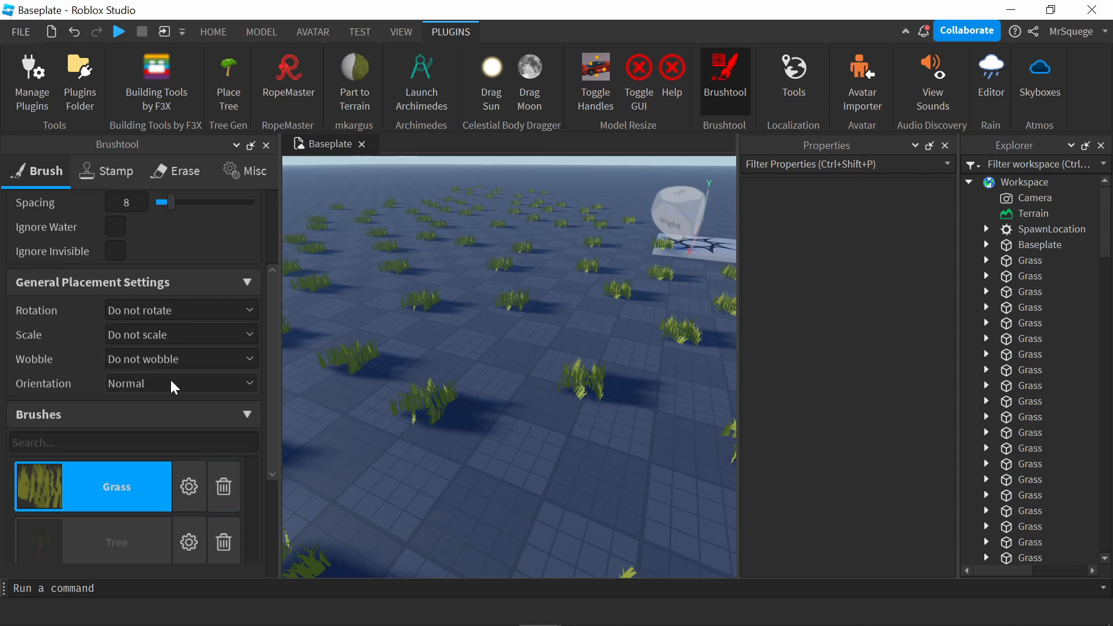
Set Brushtool Scale to Random with Min Factor 0.5 and Max Factor 1.4.
{"action": "left_click", "coordinate": [181, 334]}
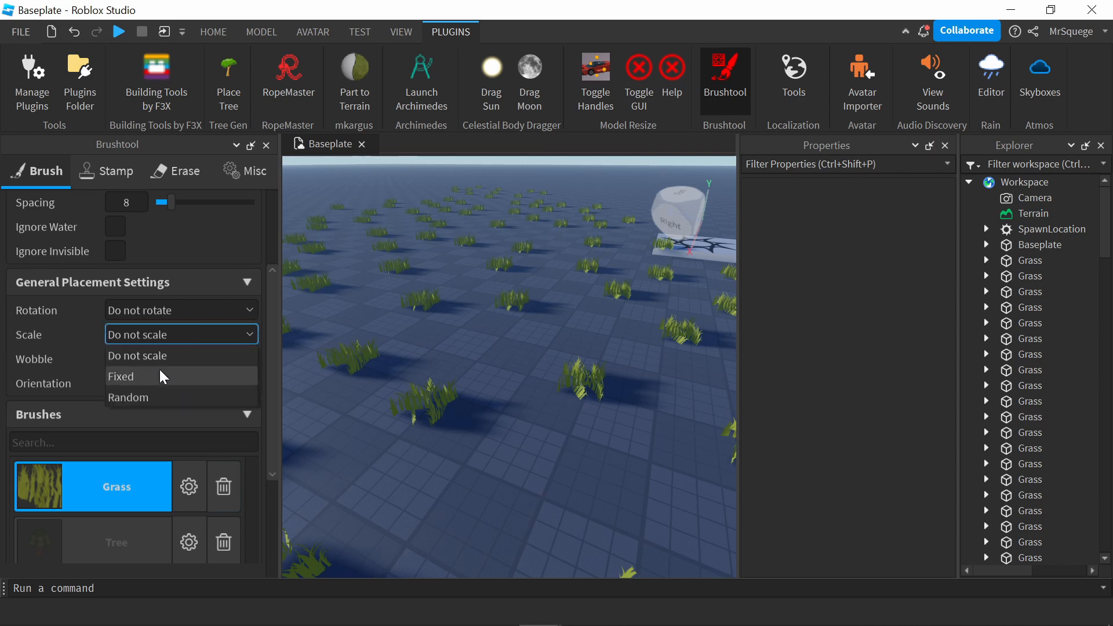
{"action": "left_click", "coordinate": [129, 396]}
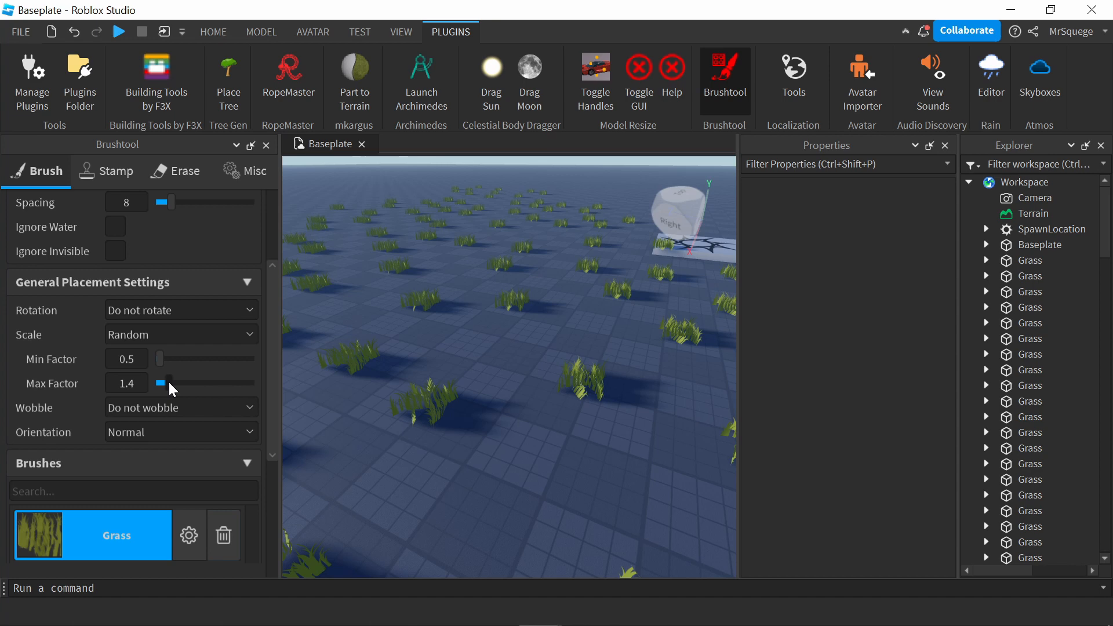
{"action": "left_click", "coordinate": [324, 304]}
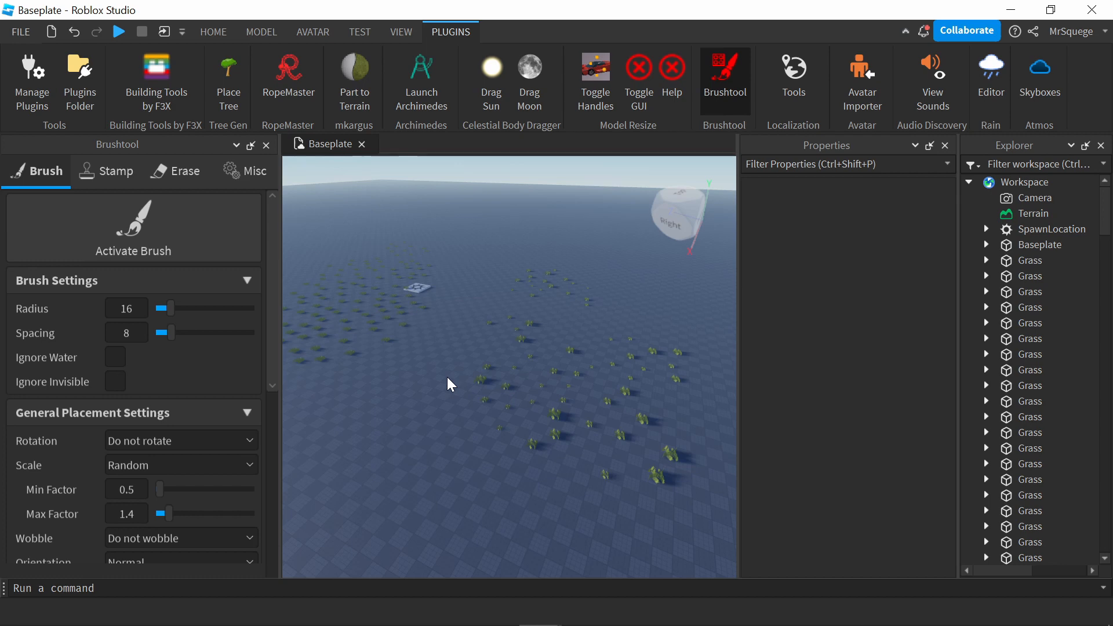
{"action": "left_click", "coordinate": [267, 145]}
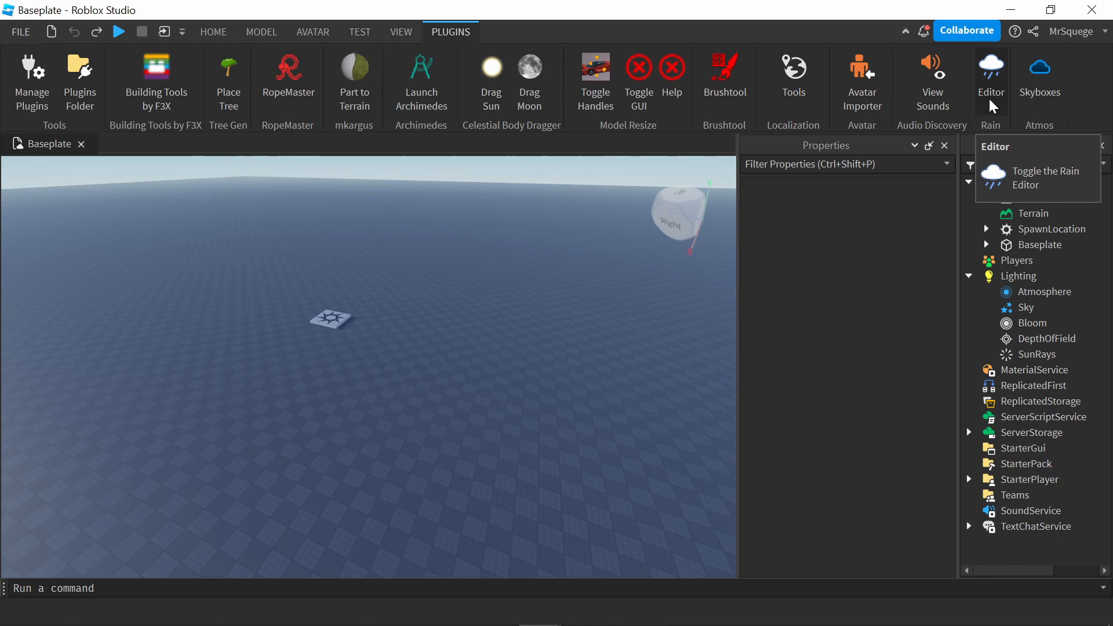
Tick Enabled and PreviewActive in the Rain Editor, then close the panel.
{"action": "left_click", "coordinate": [1026, 177]}
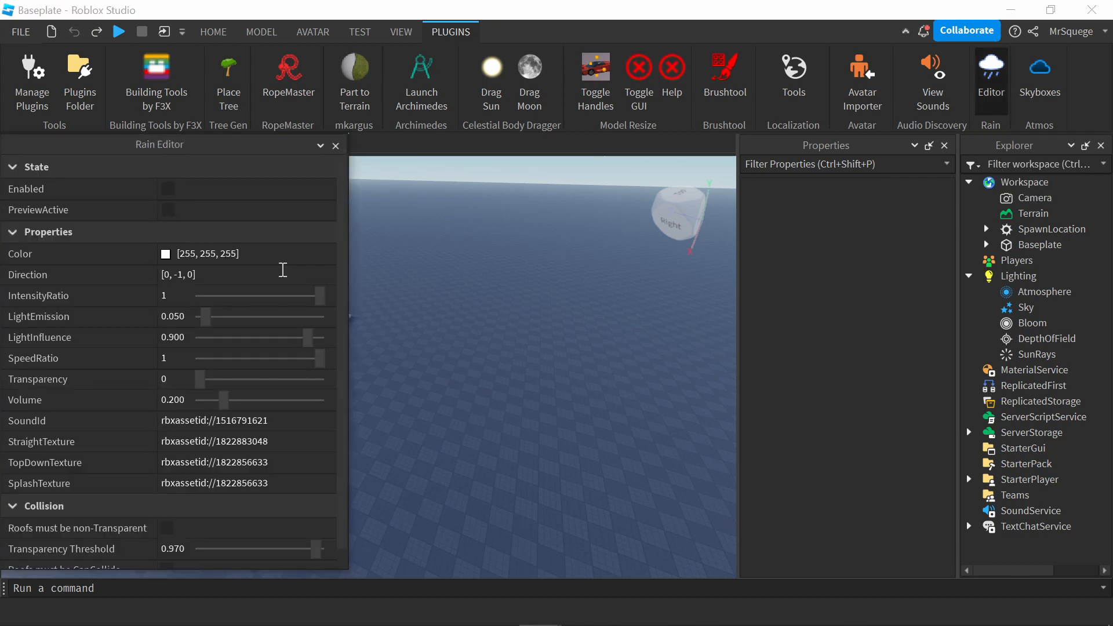
{"action": "mouse_move", "coordinate": [251, 276]}
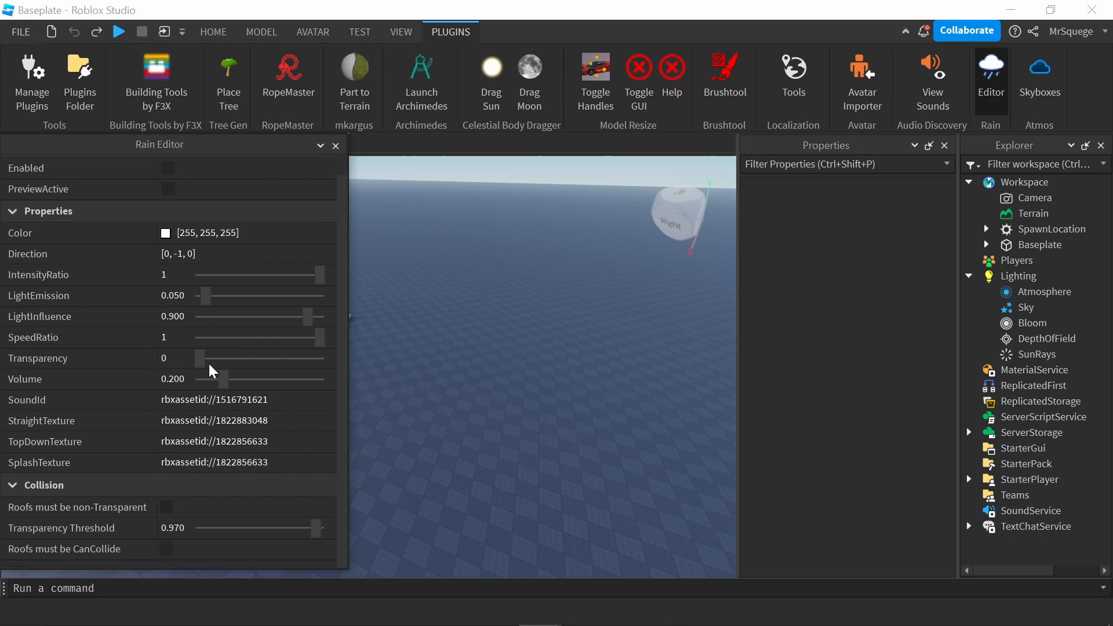
{"action": "mouse_move", "coordinate": [414, 453]}
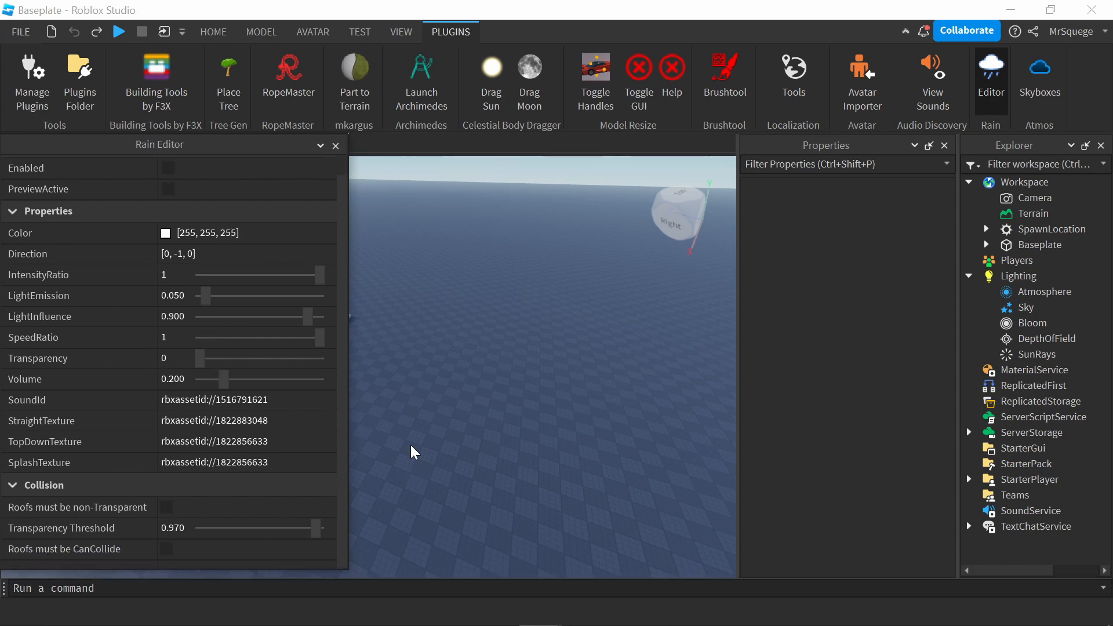
{"action": "mouse_move", "coordinate": [231, 390]}
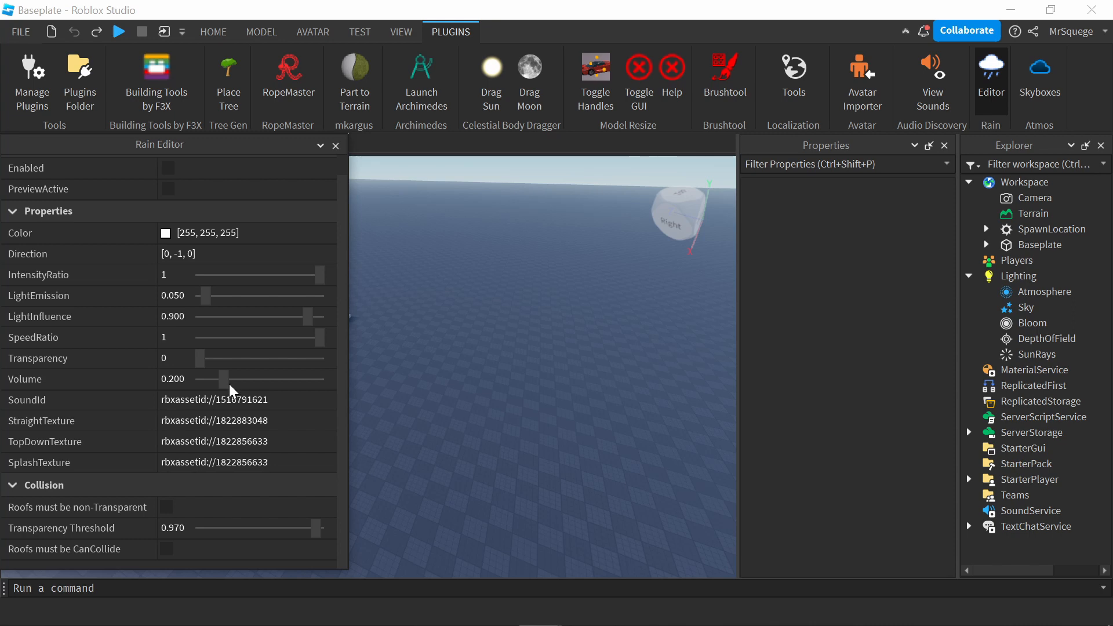
{"action": "mouse_move", "coordinate": [157, 254]}
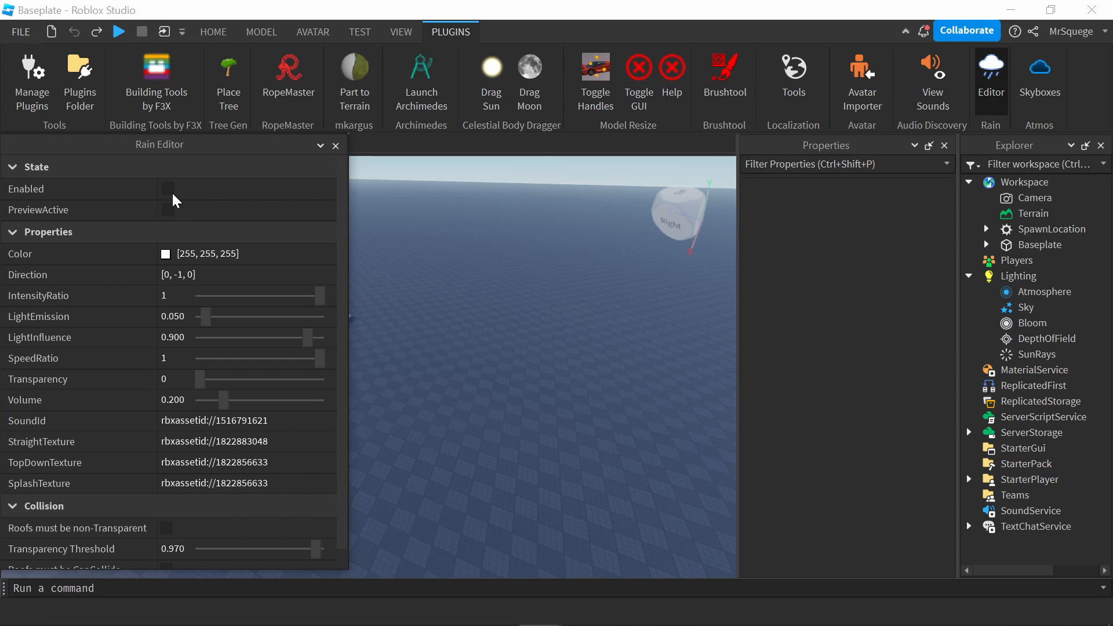
{"action": "left_click", "coordinate": [167, 189]}
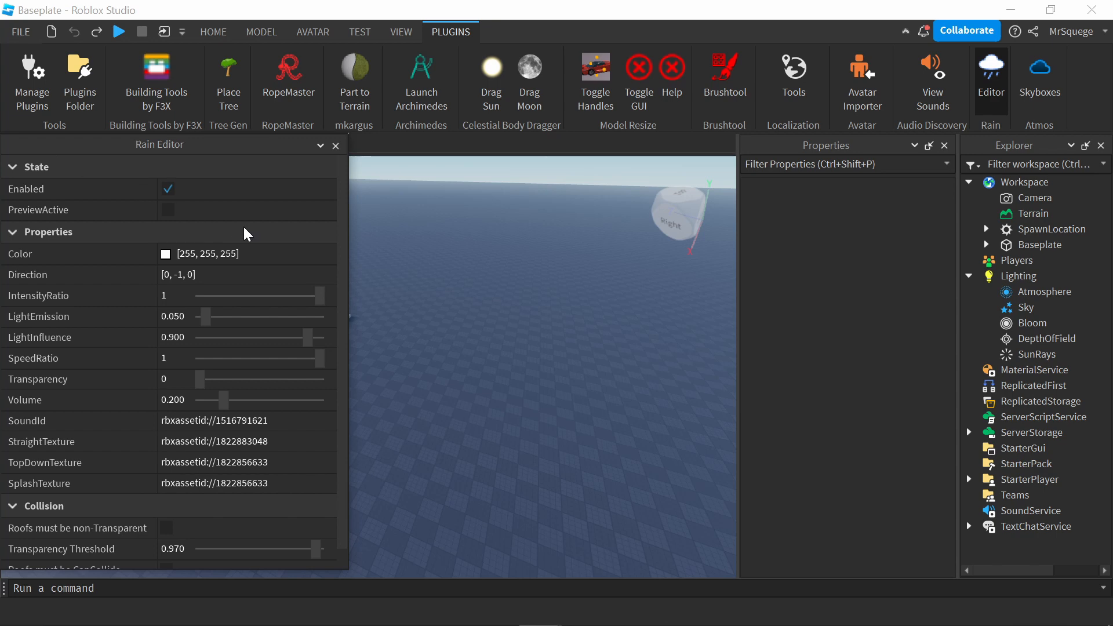
{"action": "mouse_move", "coordinate": [528, 277]}
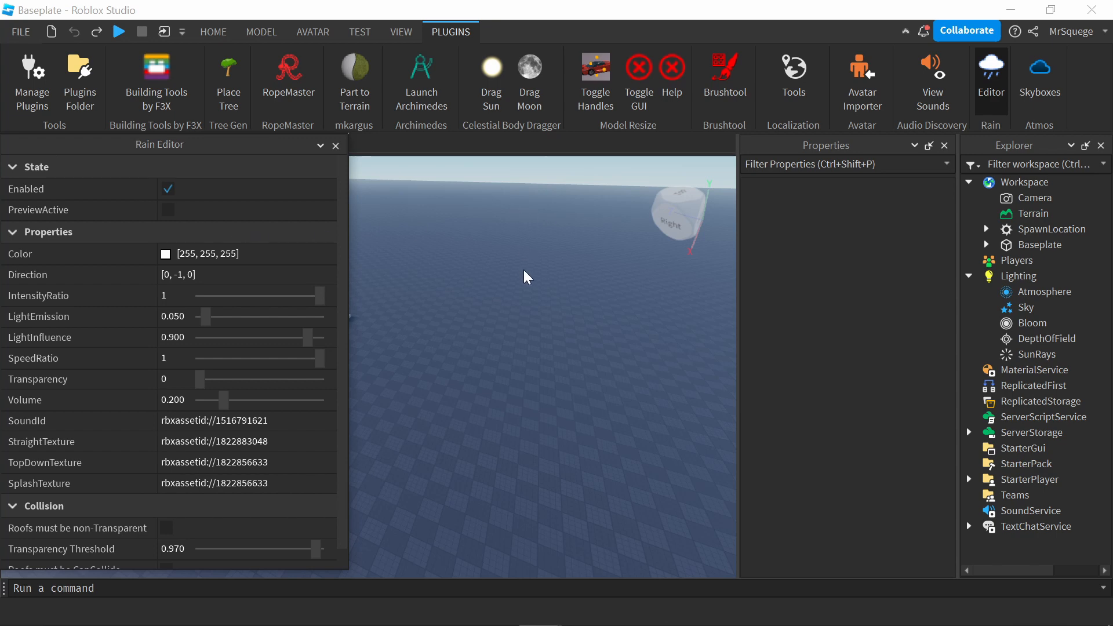
{"action": "left_click", "coordinate": [168, 210]}
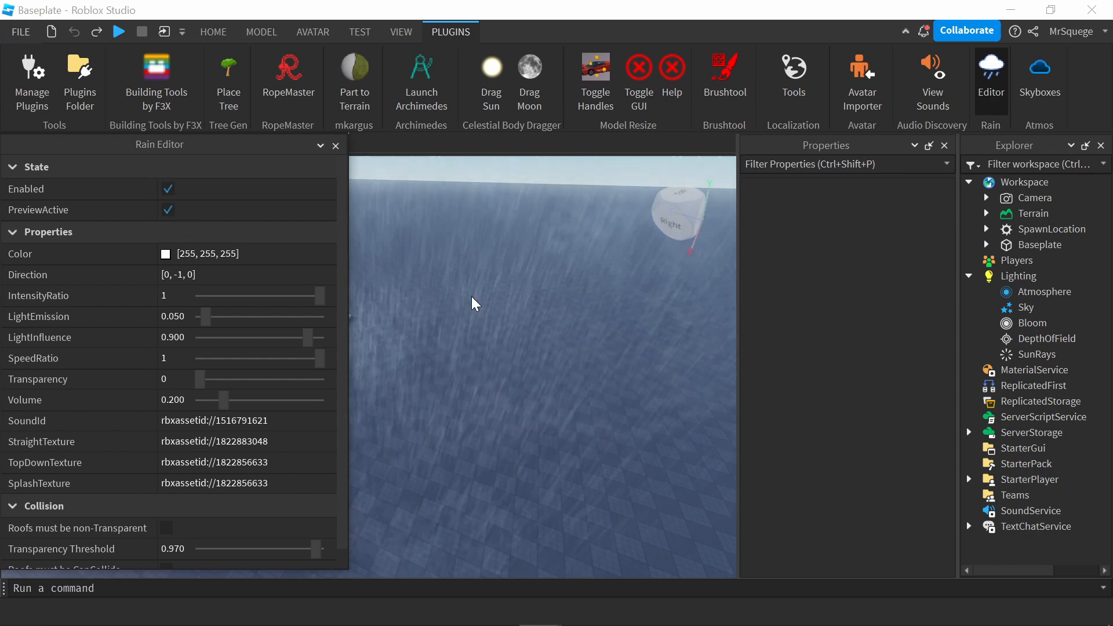
{"action": "left_click", "coordinate": [335, 145]}
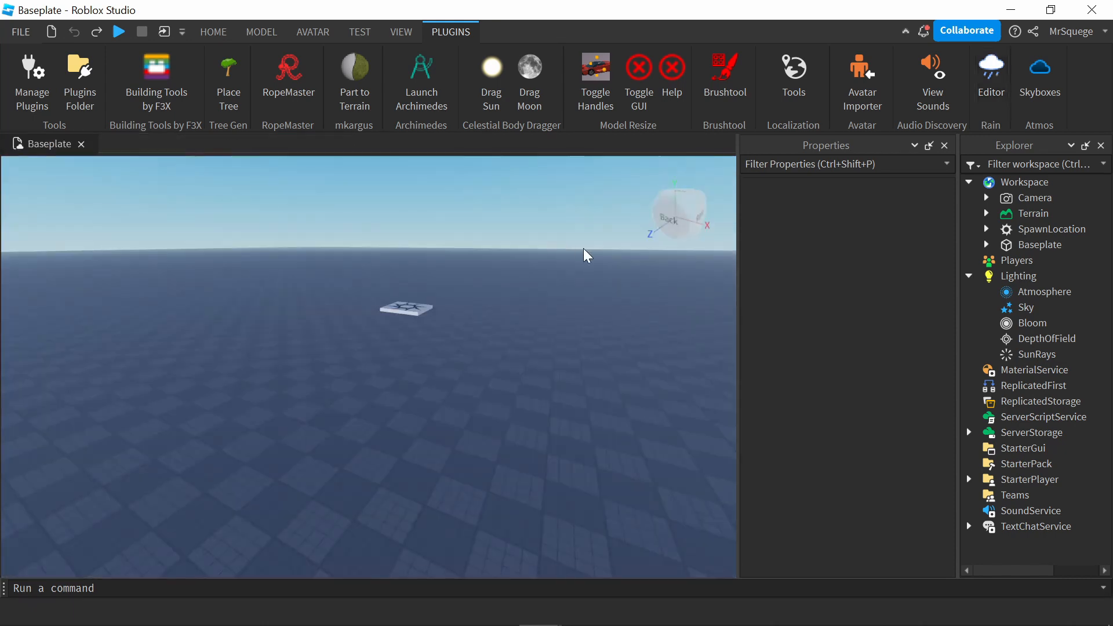
{"action": "mouse_move", "coordinate": [1039, 74]}
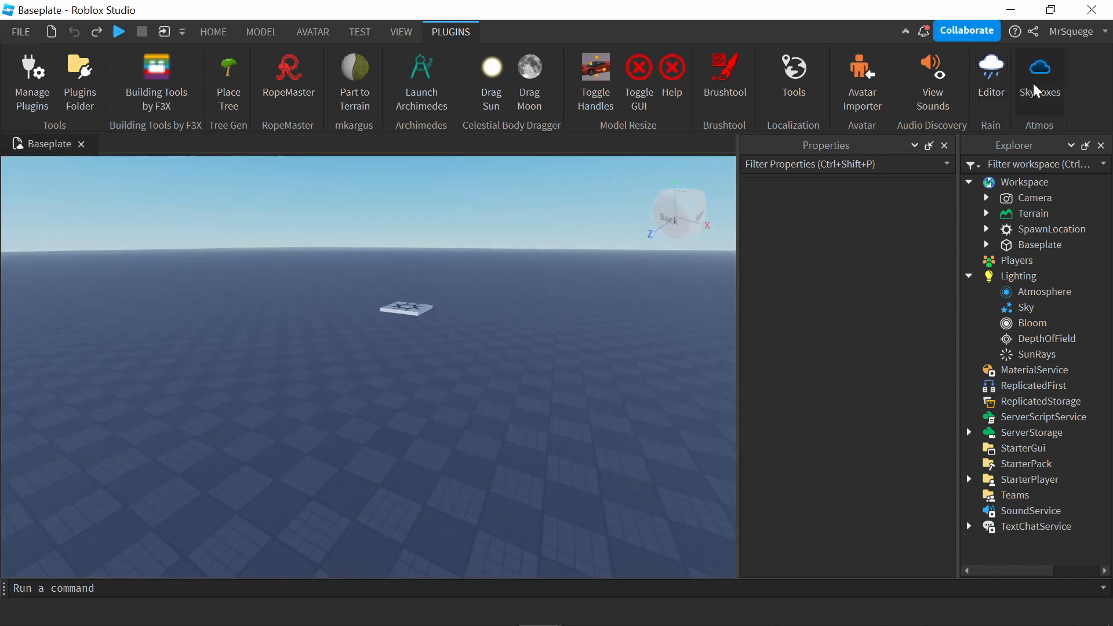
Find Peaceful Morning Sky in the Skyboxes browser and apply it.
{"action": "left_click", "coordinate": [1038, 71]}
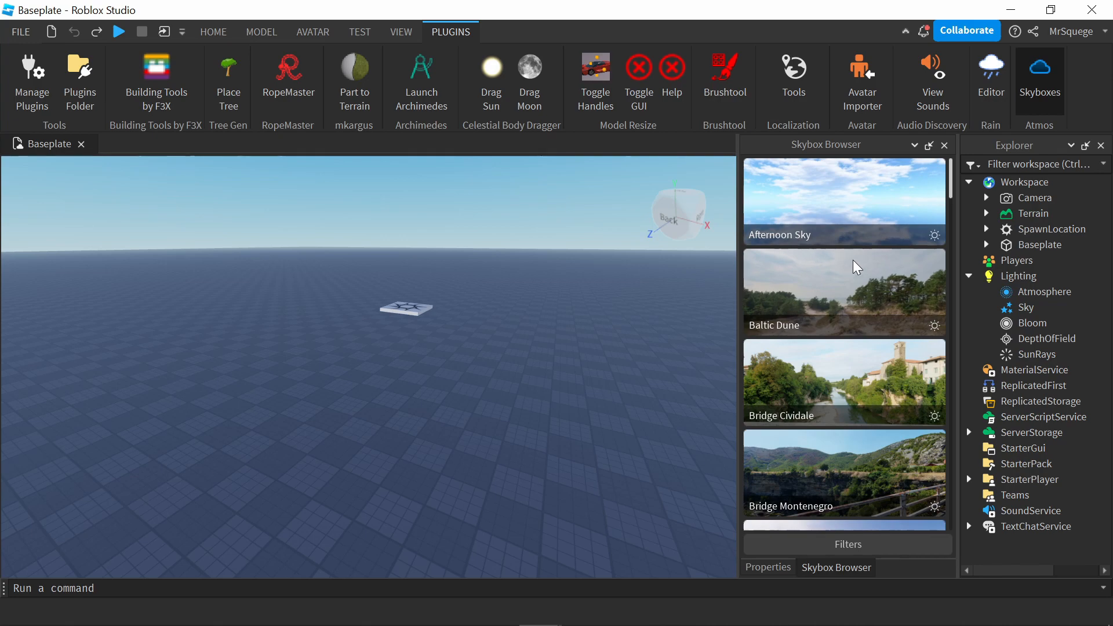
{"action": "scroll", "scroll_direction": "down", "scroll_amount": 3}
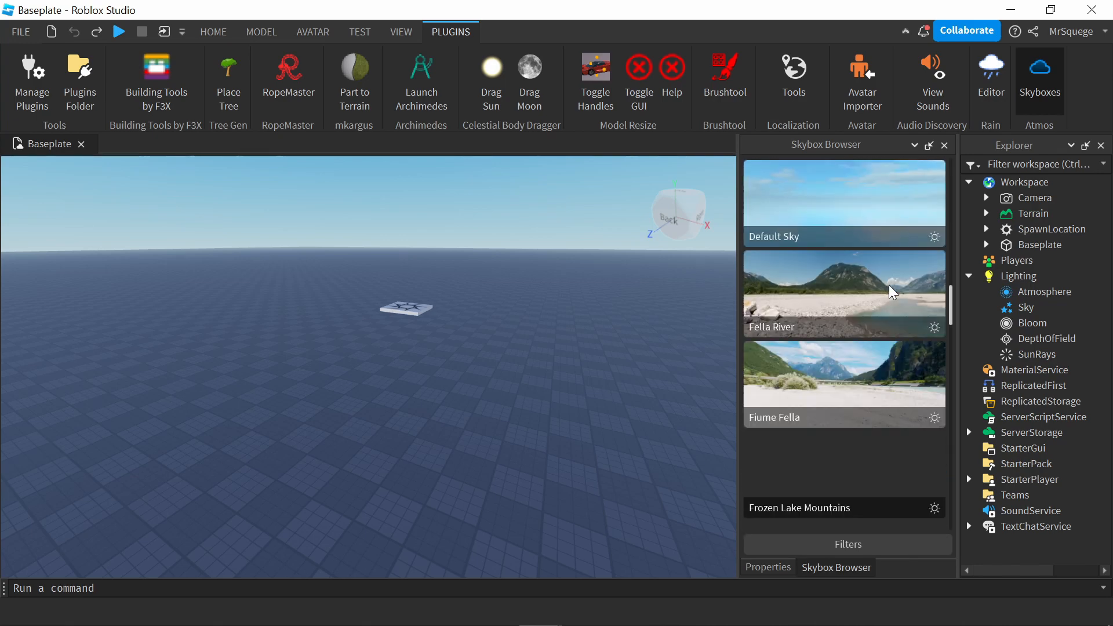
{"action": "scroll", "scroll_direction": "down", "scroll_amount": 3}
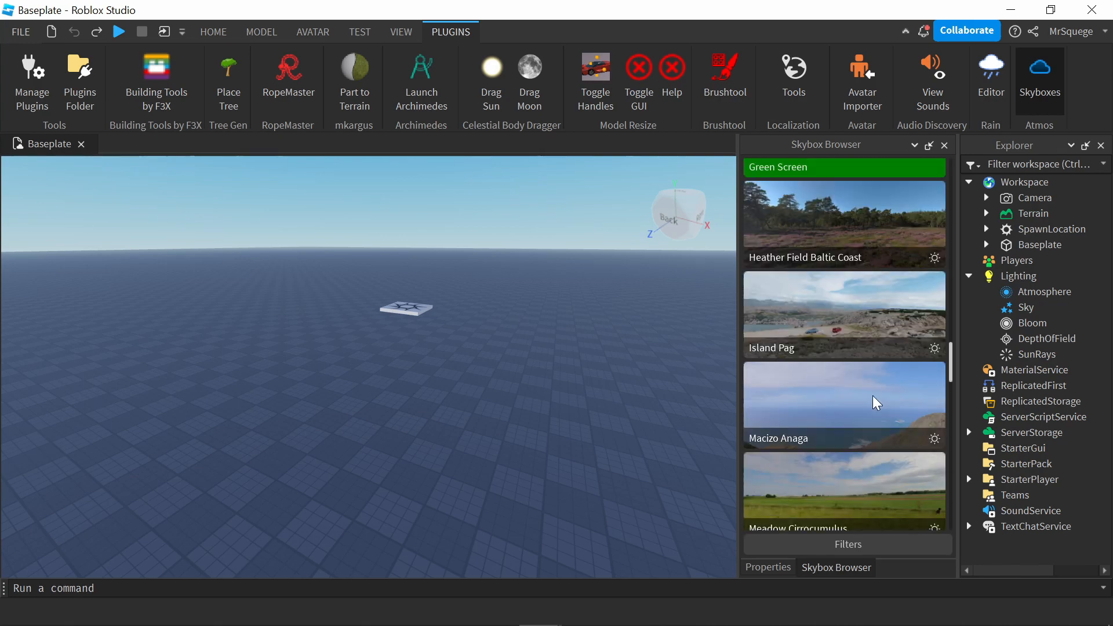
{"action": "scroll", "scroll_direction": "down", "scroll_amount": 3}
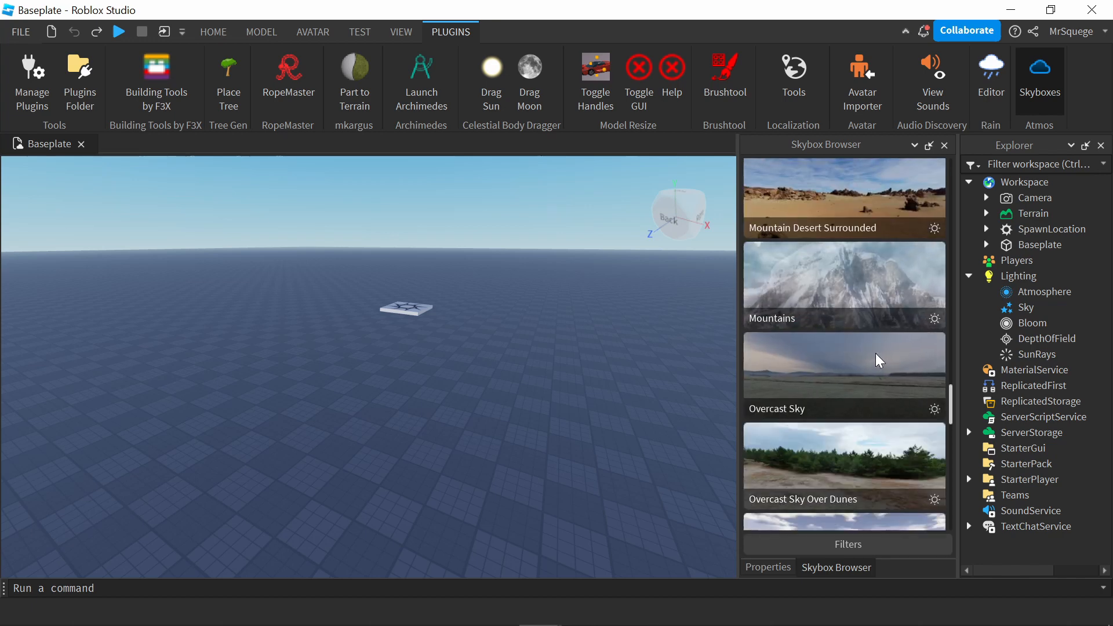
{"action": "scroll", "scroll_direction": "down", "scroll_amount": 3}
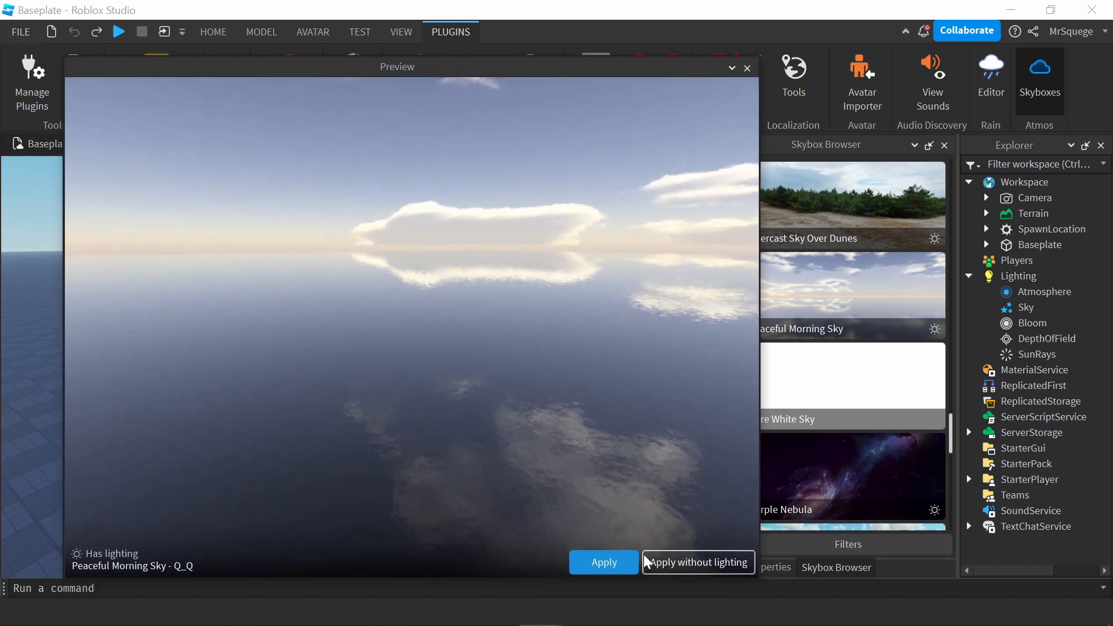
{"action": "left_click", "coordinate": [603, 562]}
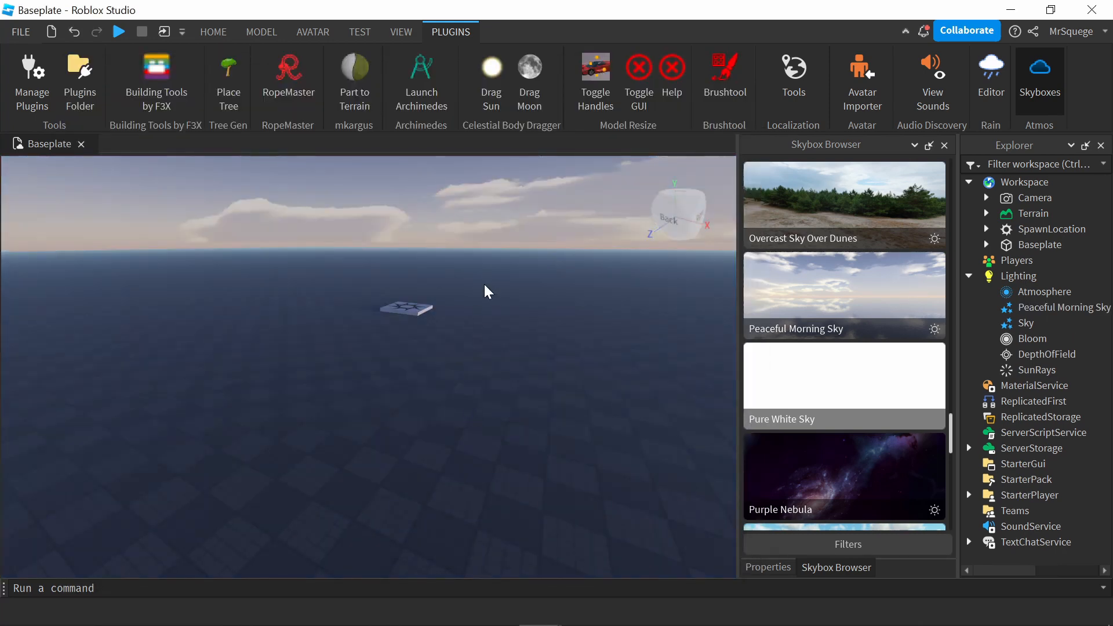